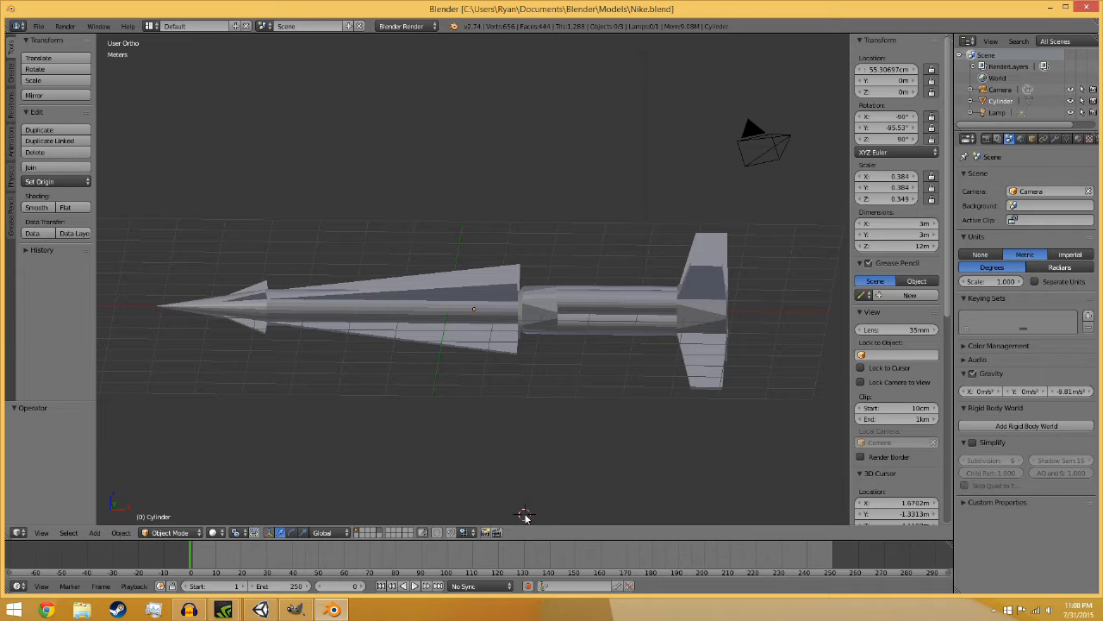
{"action": "mouse_move", "coordinate": [463, 497]}
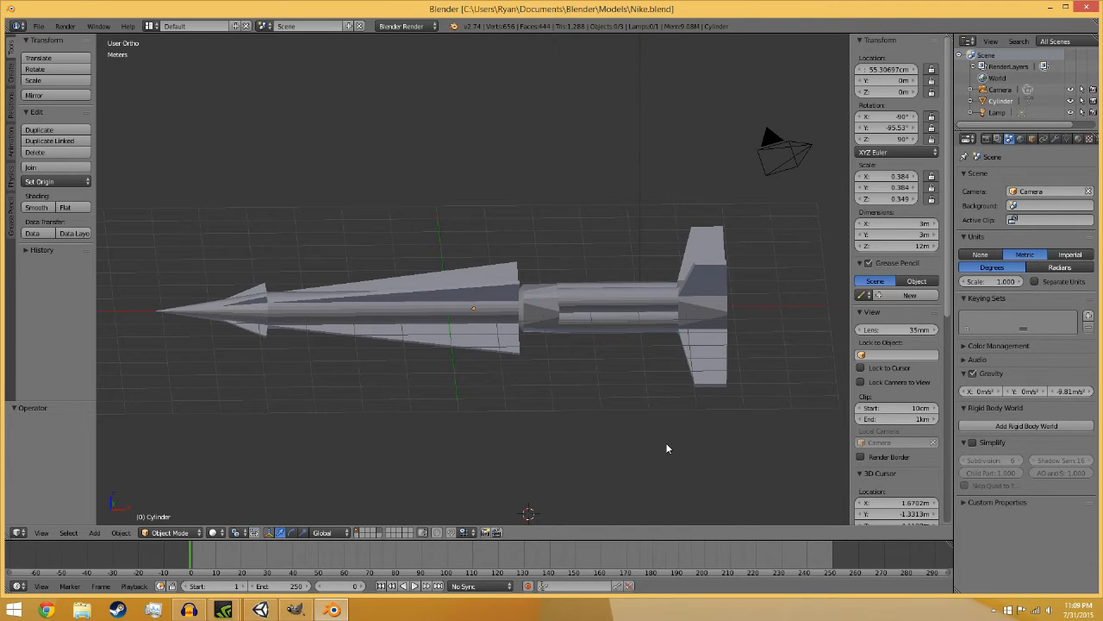
{"action": "mouse_move", "coordinate": [557, 413]}
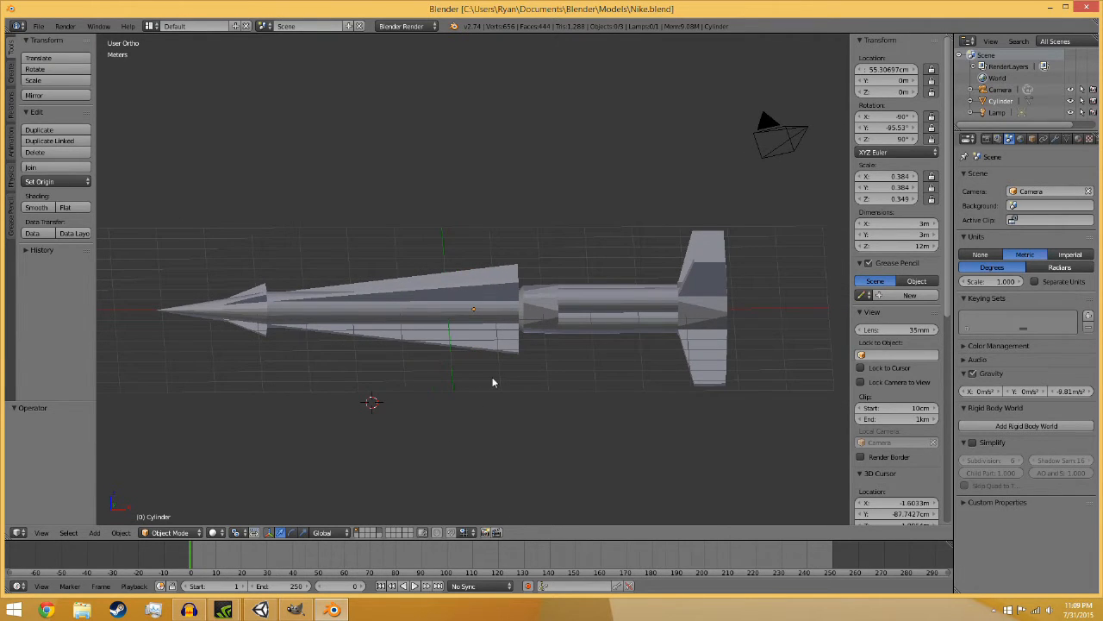
{"action": "mouse_move", "coordinate": [653, 309]}
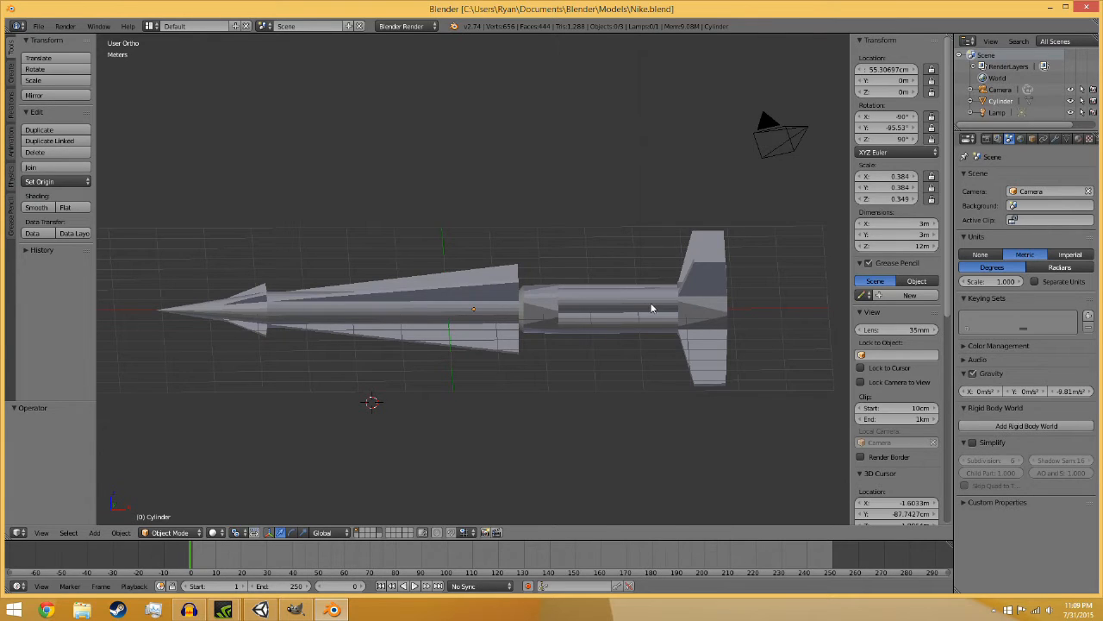
{"action": "mouse_move", "coordinate": [598, 318]}
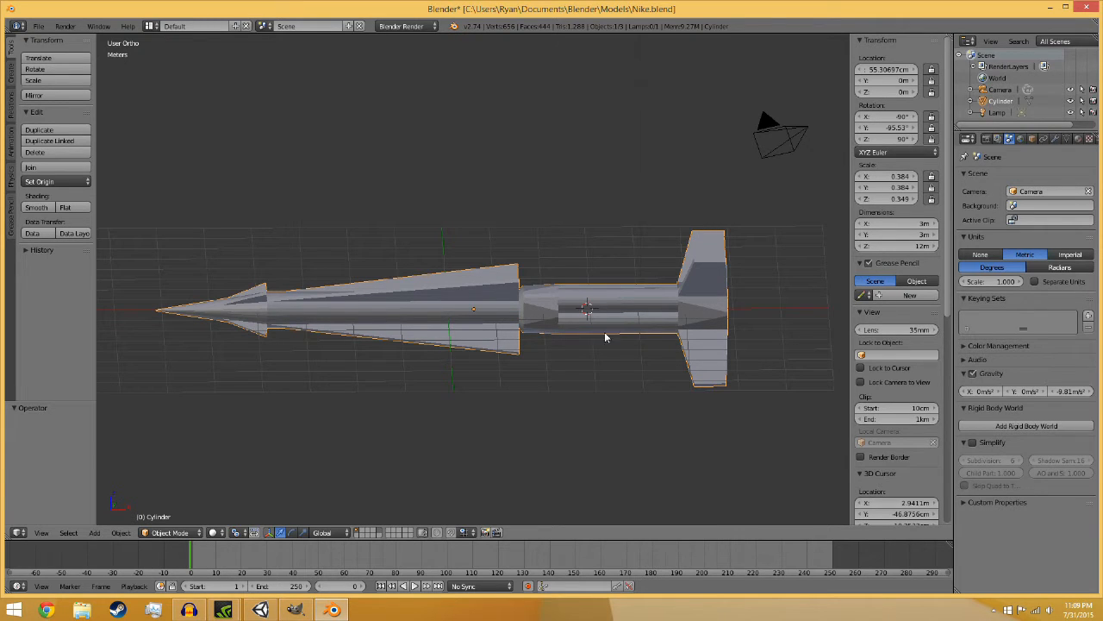
Make the missile's Cylinder mesh the active selected object in the 3D Viewport.
{"action": "left_click", "coordinate": [513, 410]}
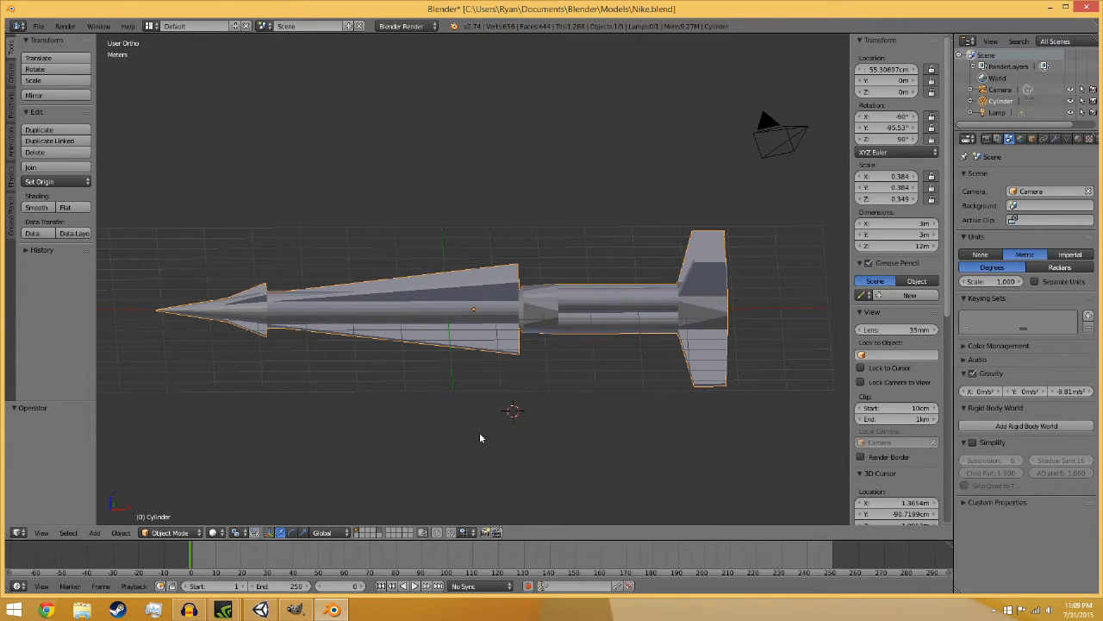
{"action": "left_click", "coordinate": [417, 396]}
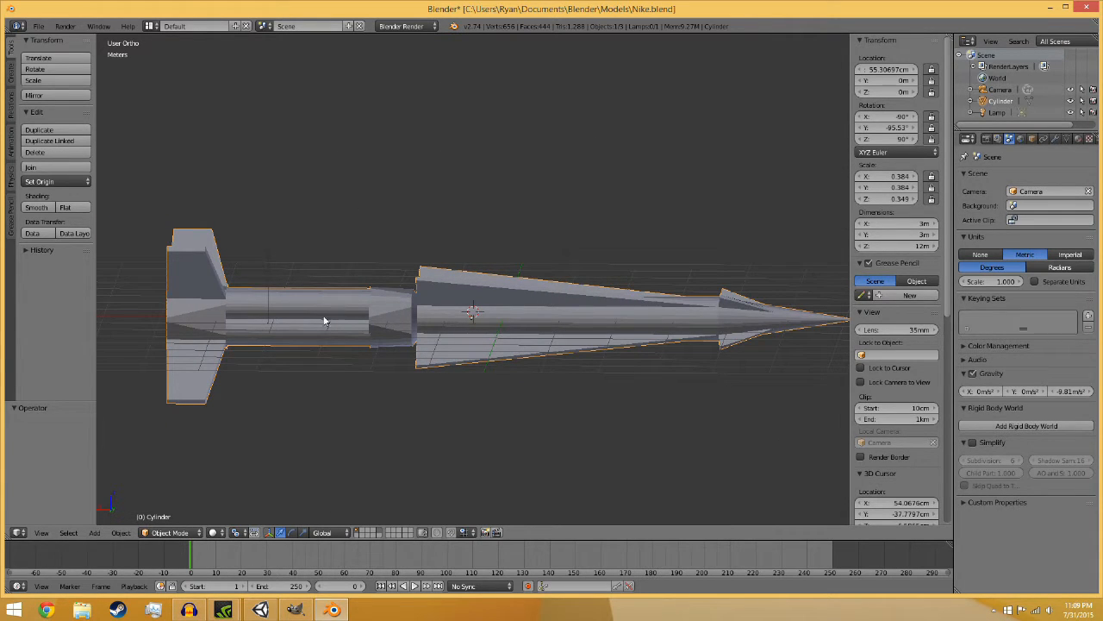
{"action": "left_click", "coordinate": [313, 321]}
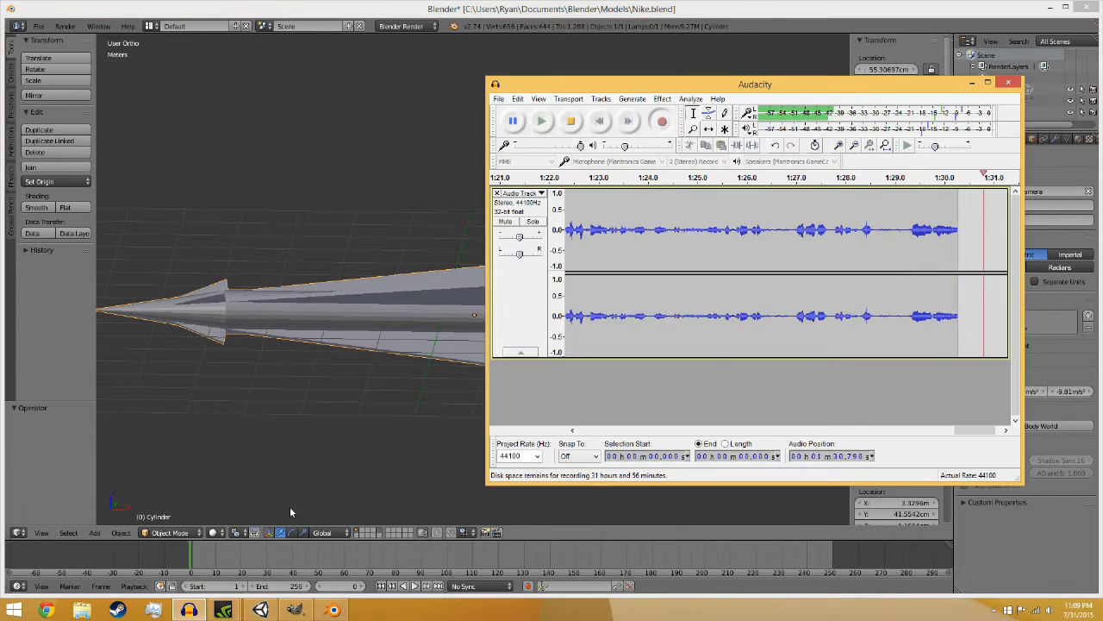
{"action": "left_click", "coordinate": [1007, 82]}
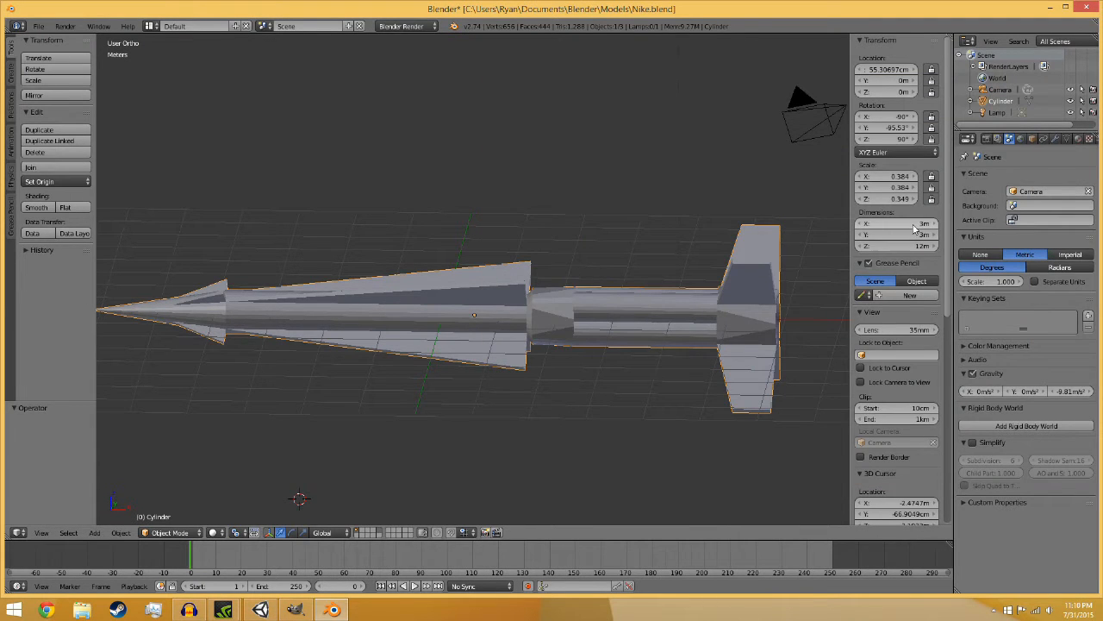
{"action": "left_click", "coordinate": [1019, 139]}
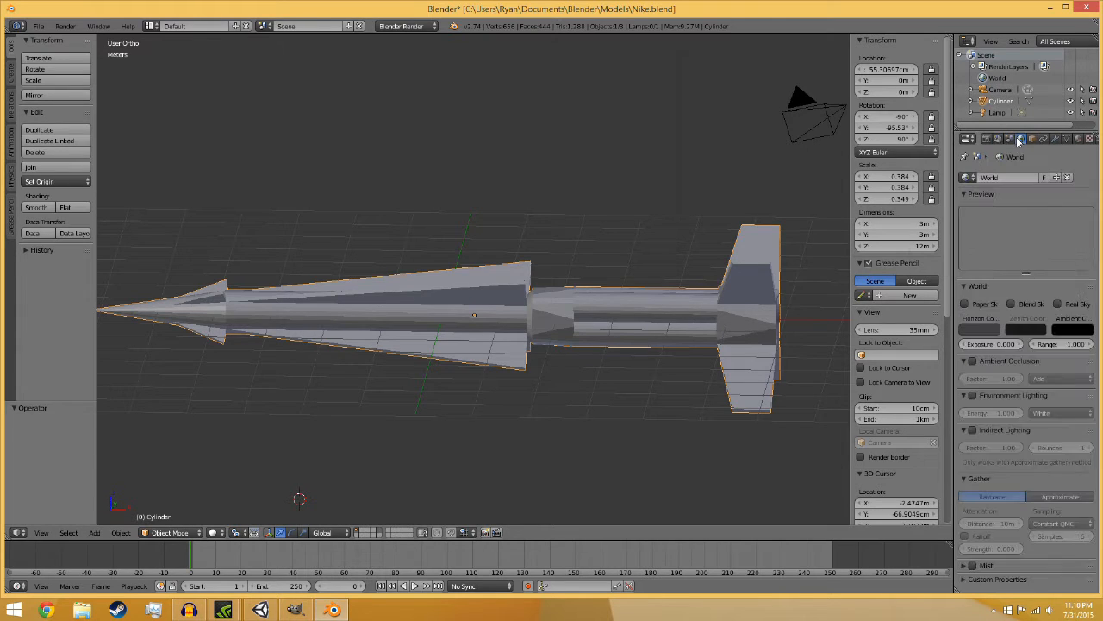
{"action": "left_click", "coordinate": [987, 138]}
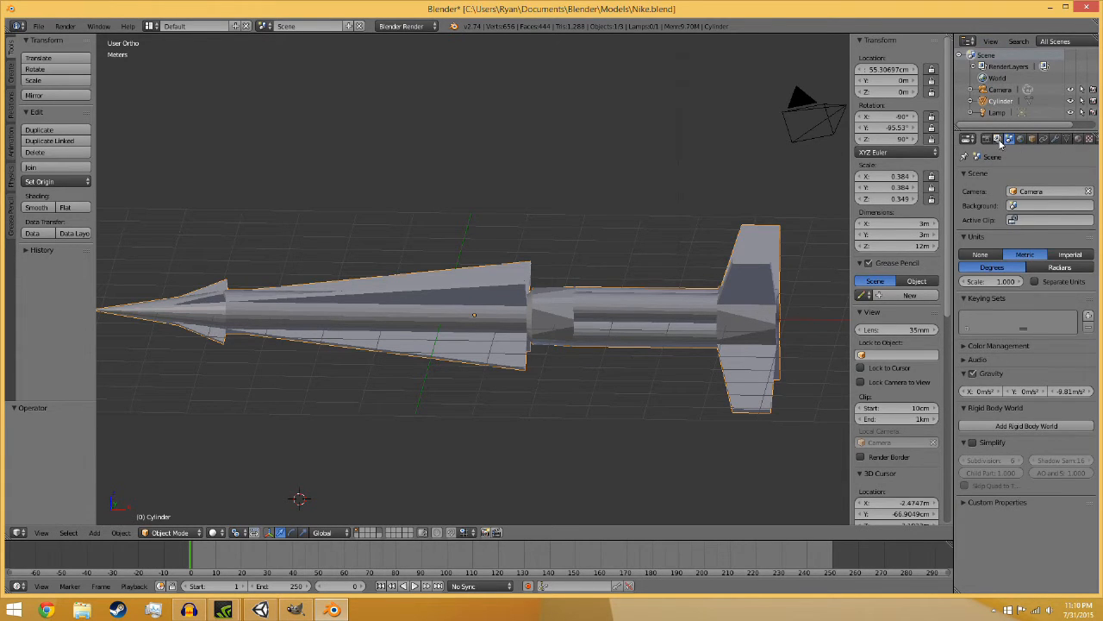
{"action": "mouse_move", "coordinate": [1025, 254]}
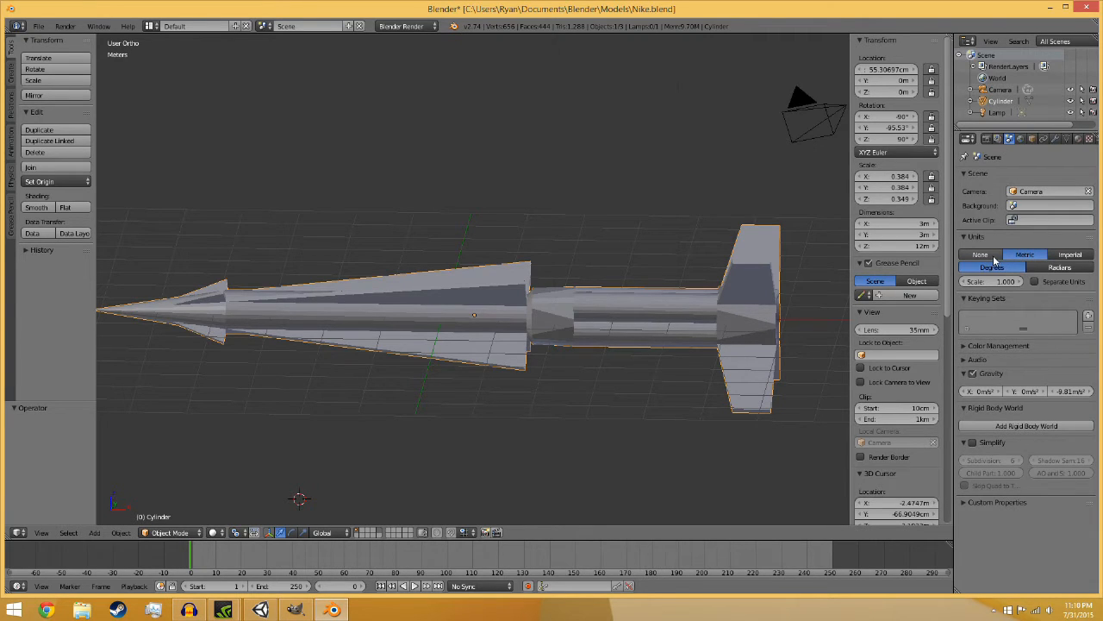
{"action": "left_click", "coordinate": [980, 254]}
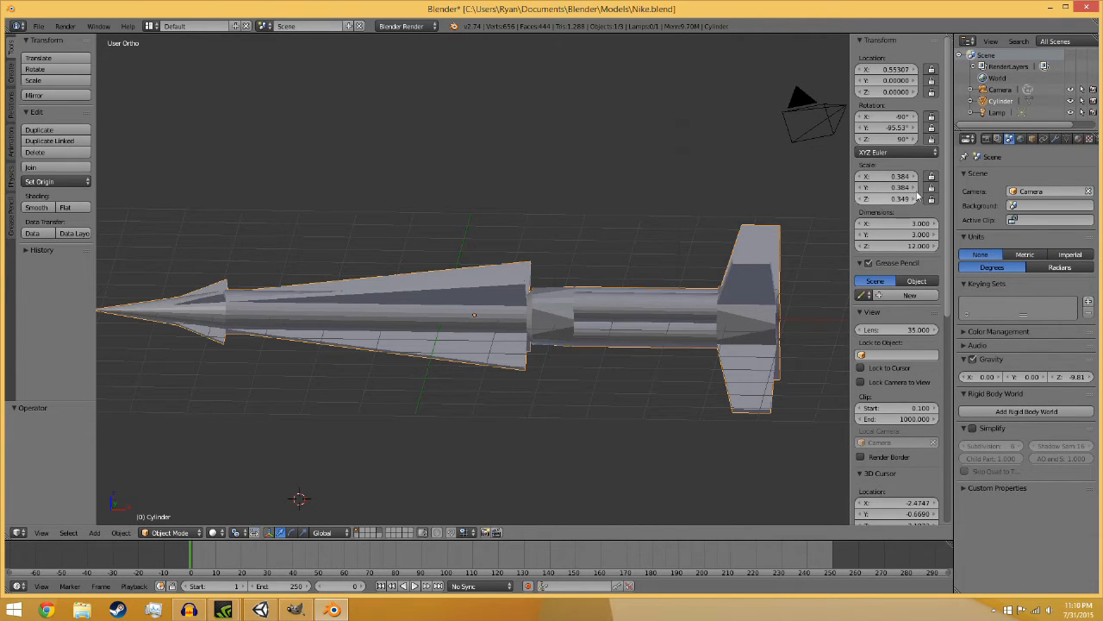
{"action": "left_click", "coordinate": [1025, 254]}
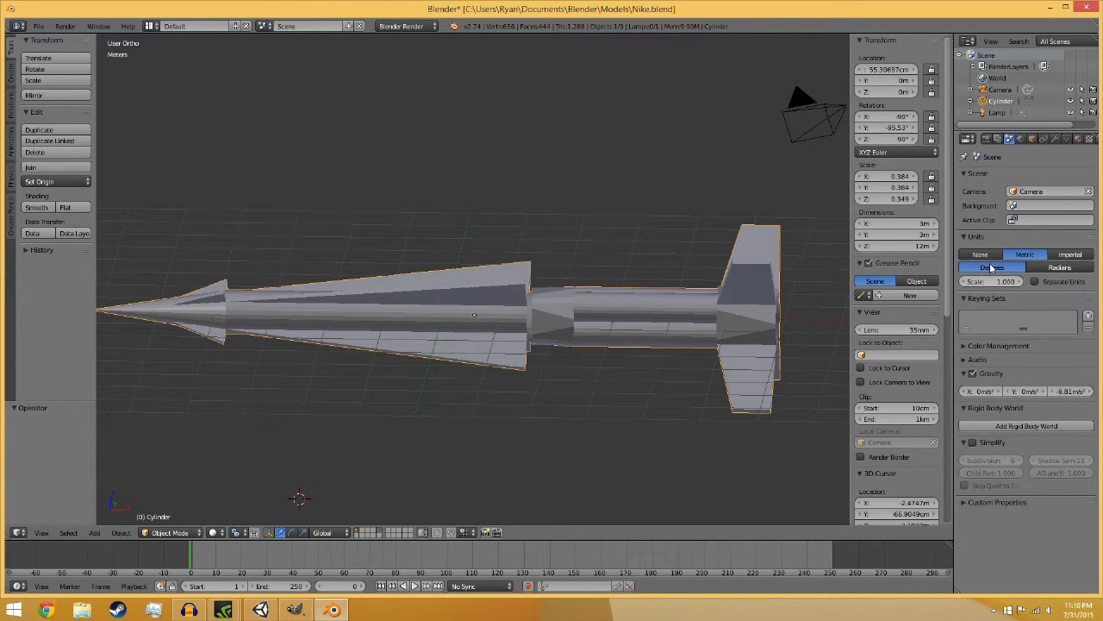
{"action": "left_click", "coordinate": [992, 267]}
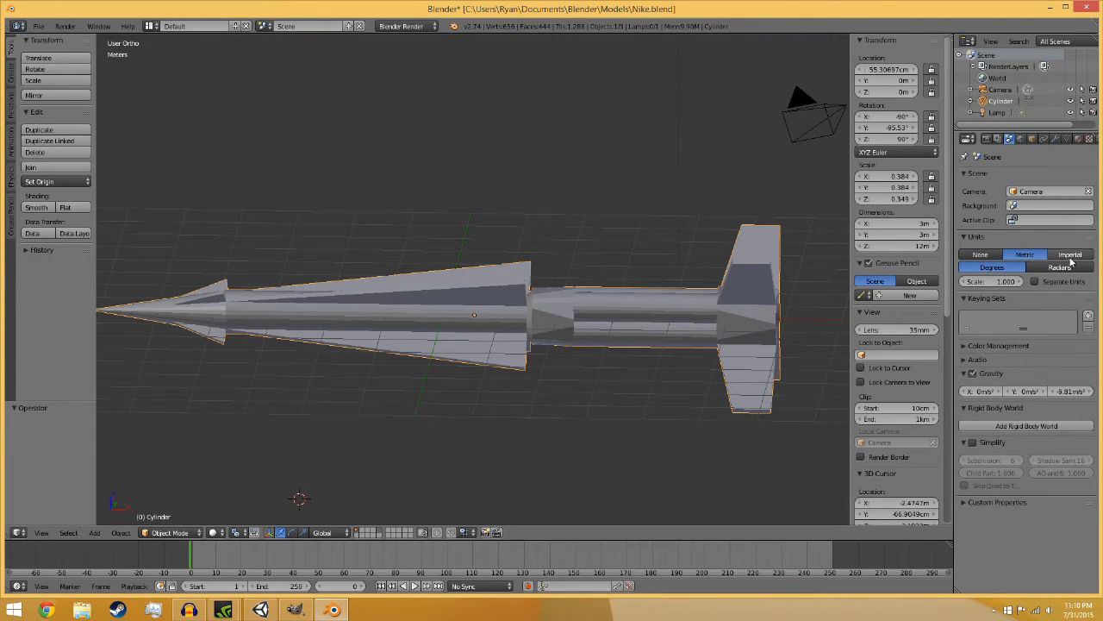
{"action": "left_click", "coordinate": [1070, 254]}
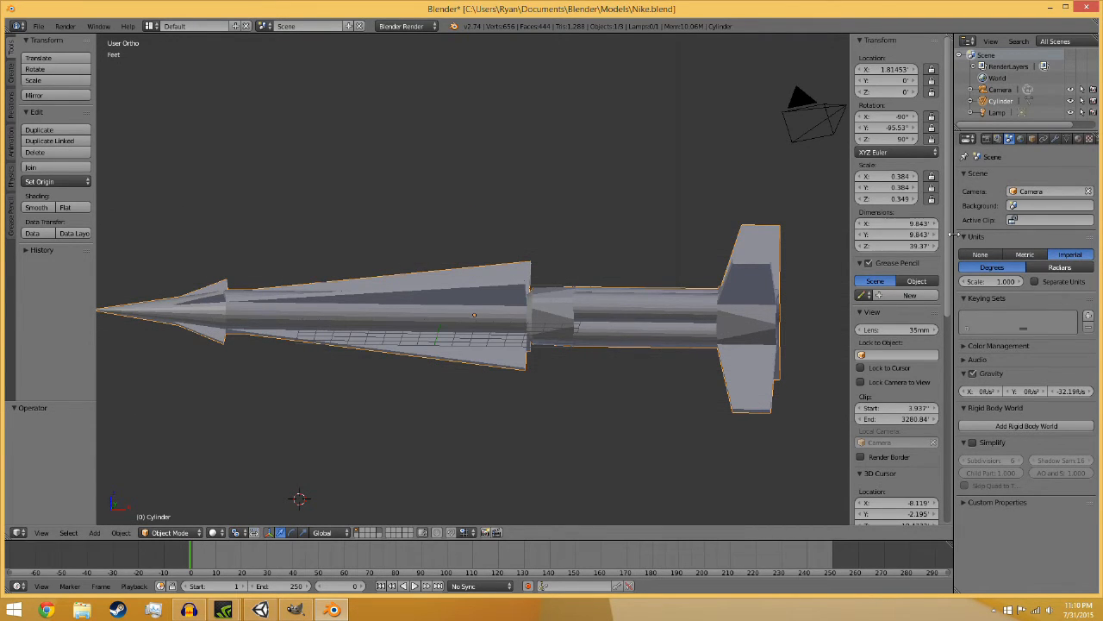
{"action": "left_click", "coordinate": [1025, 254]}
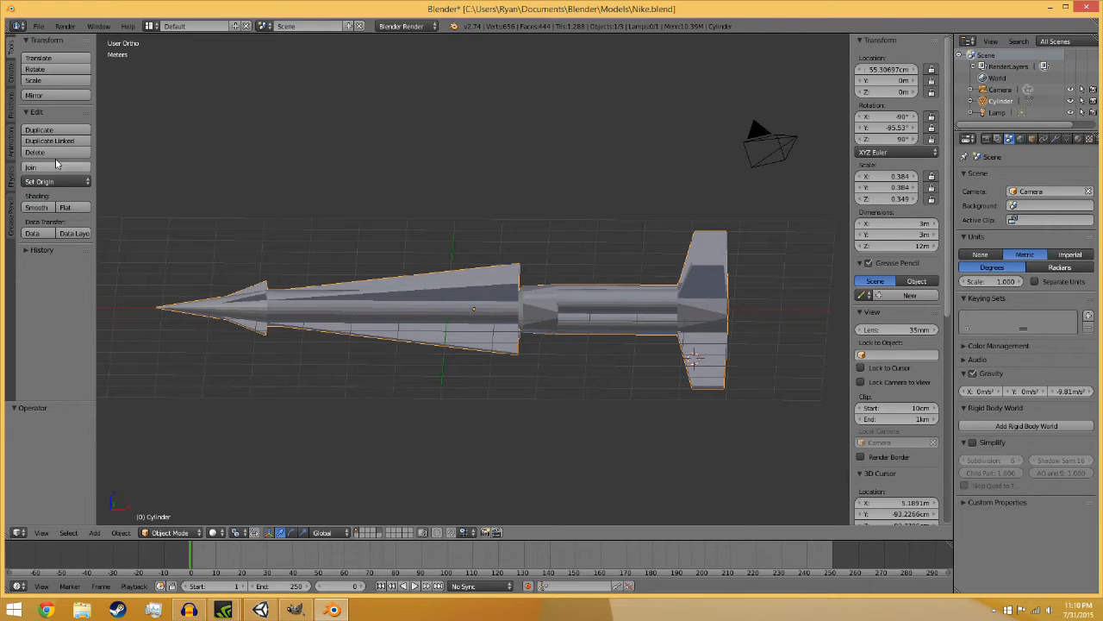
Switch the Nike missile mesh from Object Mode into Edit Mode.
{"action": "left_click", "coordinate": [169, 532]}
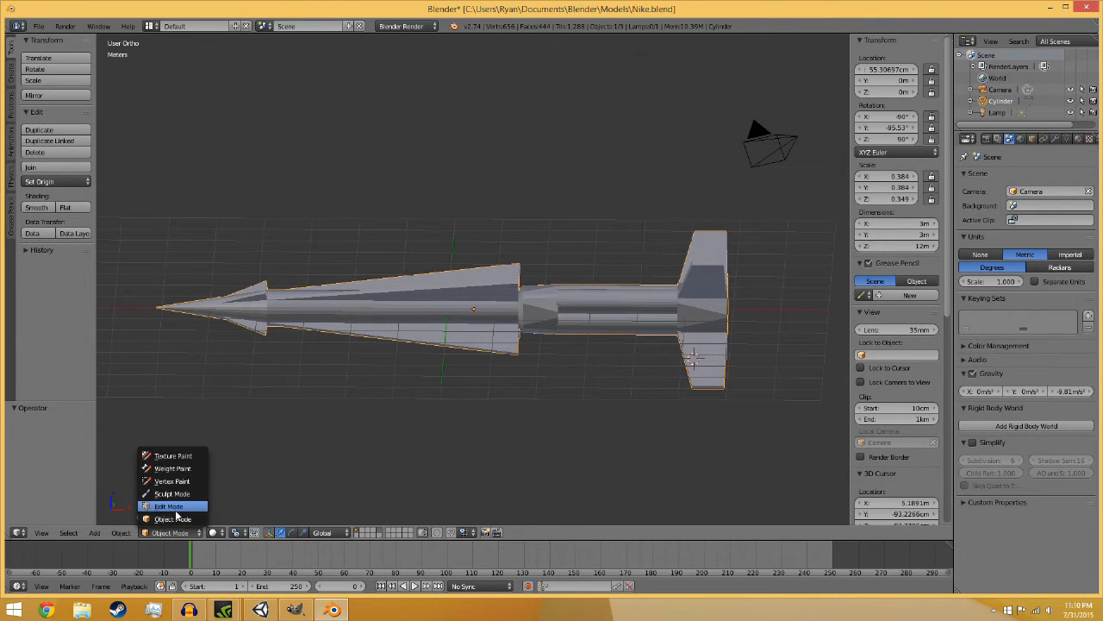
{"action": "left_click", "coordinate": [168, 506]}
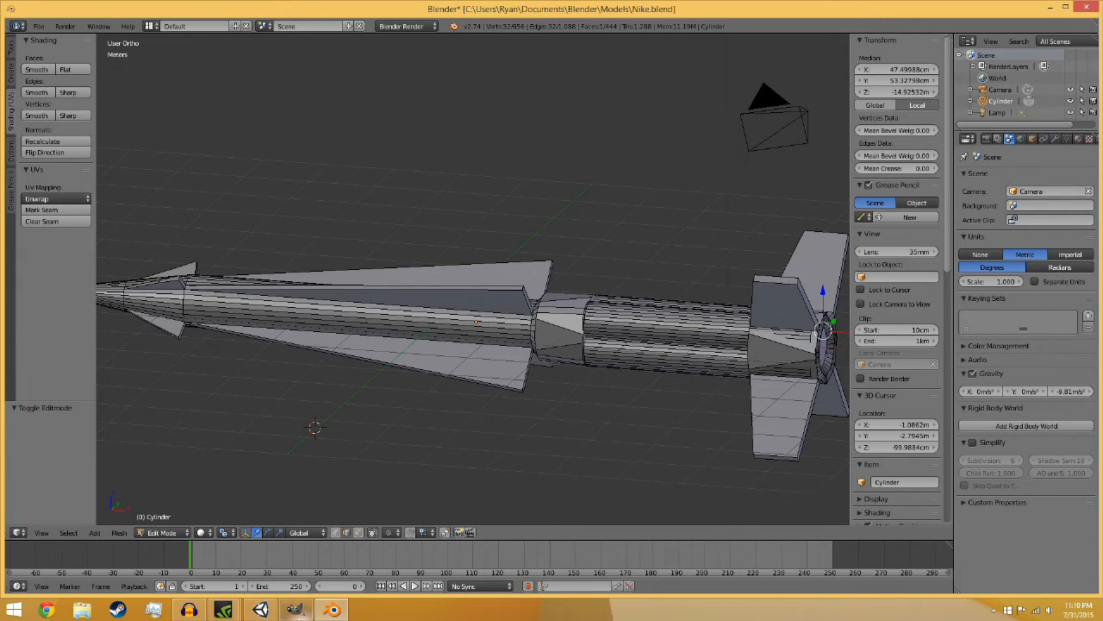
{"action": "mouse_move", "coordinate": [261, 610]}
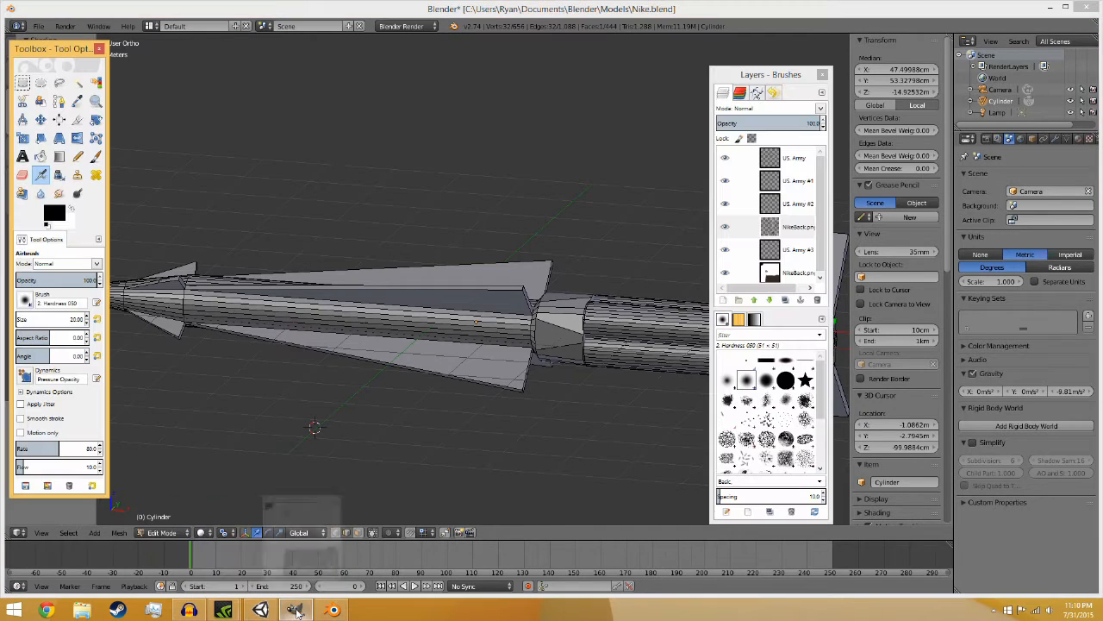
Delete NikeBack's UV wireframe layer in GIMP, keeping the painted decals and lettering.
{"action": "left_click", "coordinate": [296, 611]}
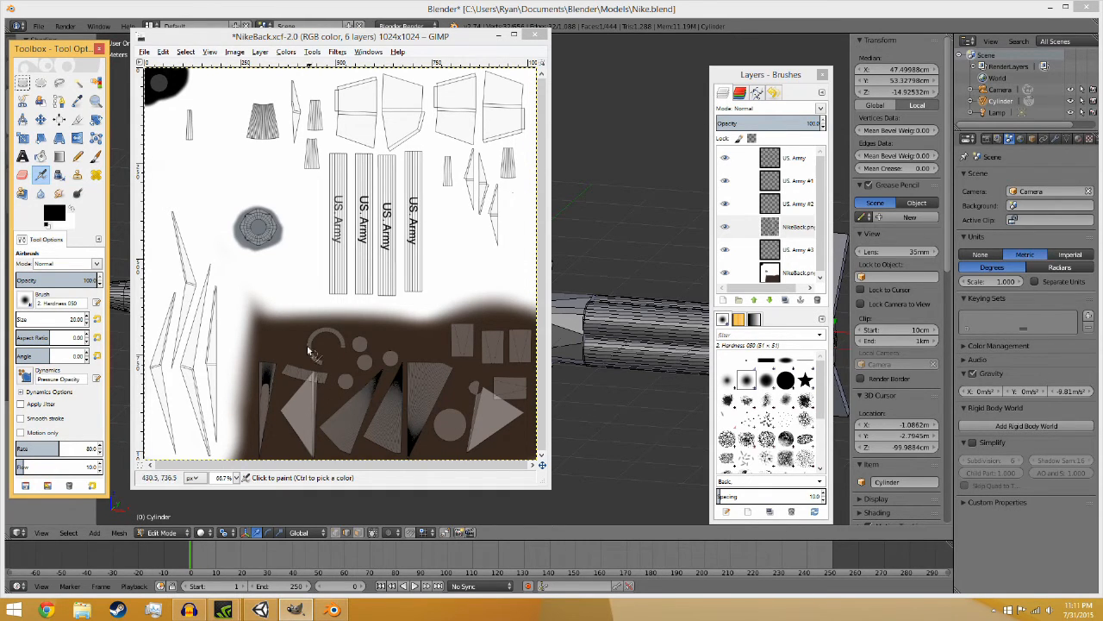
{"action": "right_click", "coordinate": [771, 226]}
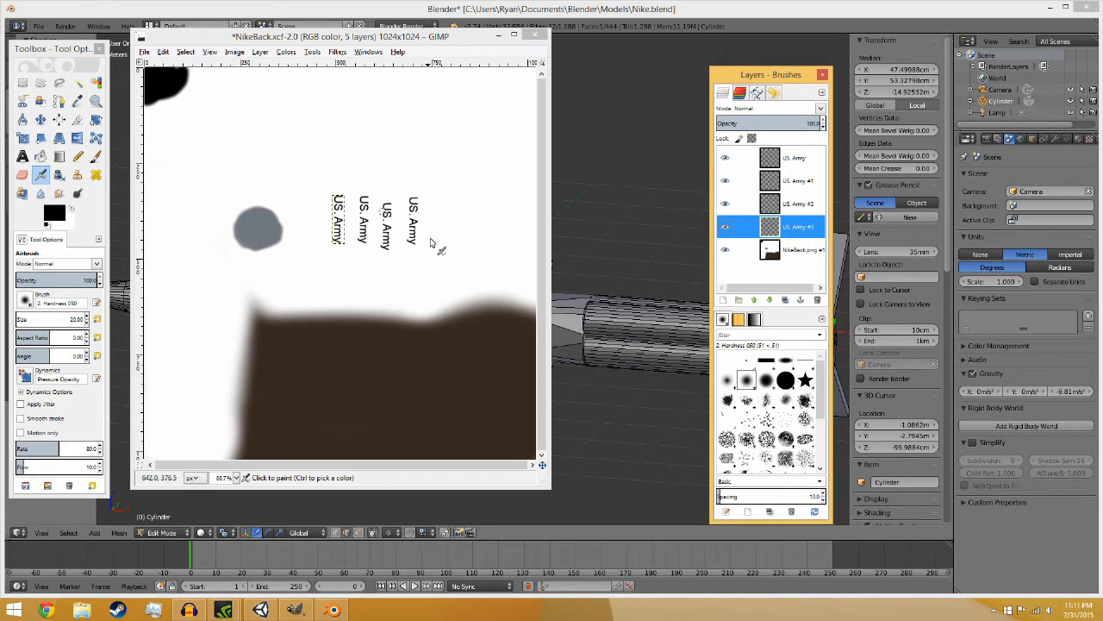
{"action": "mouse_move", "coordinate": [354, 211]}
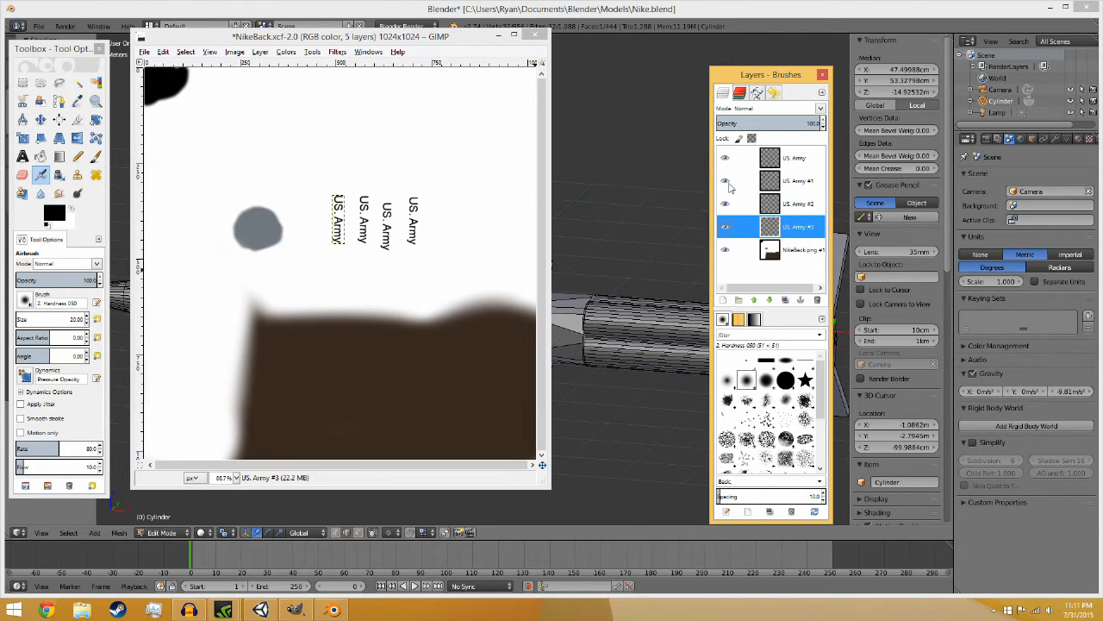
{"action": "left_click", "coordinate": [144, 52]}
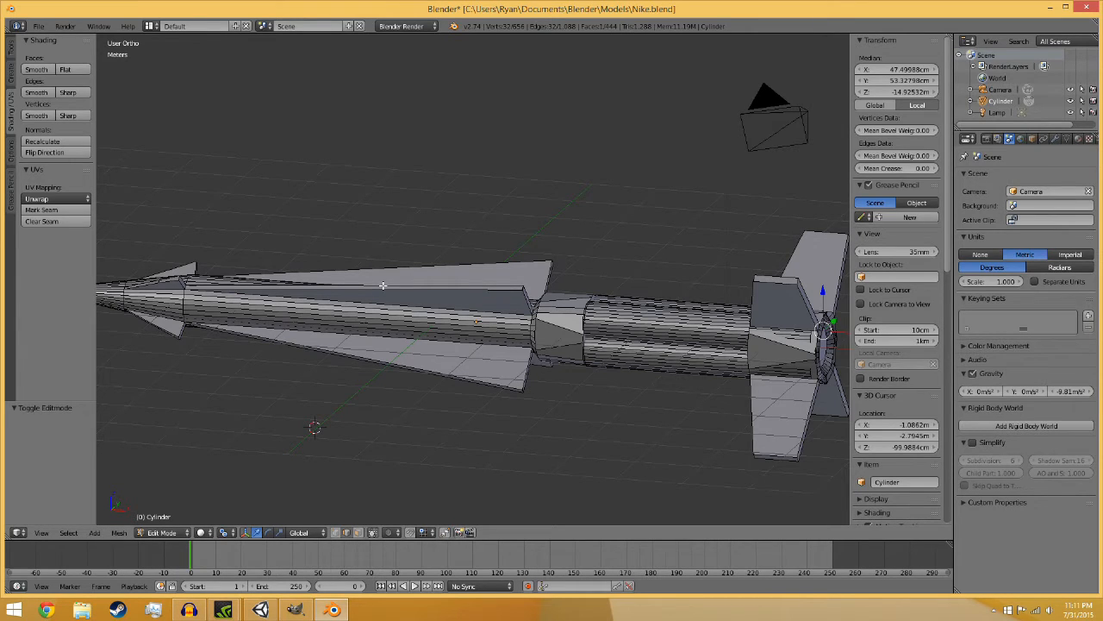
{"action": "mouse_move", "coordinate": [326, 250]}
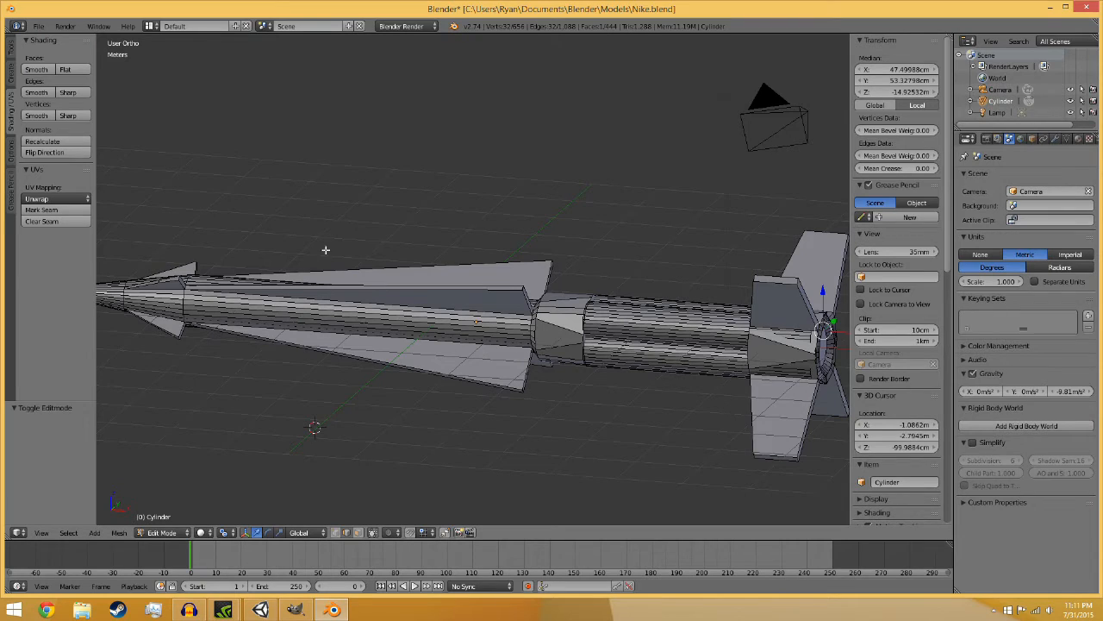
{"action": "mouse_move", "coordinate": [530, 217]}
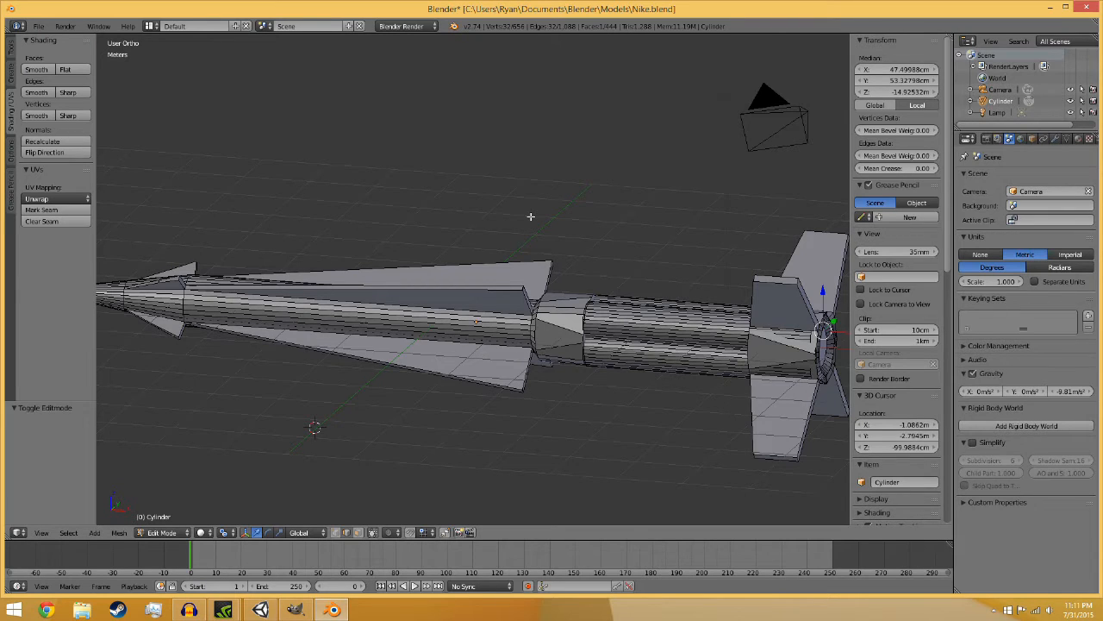
{"action": "left_click", "coordinate": [162, 532]}
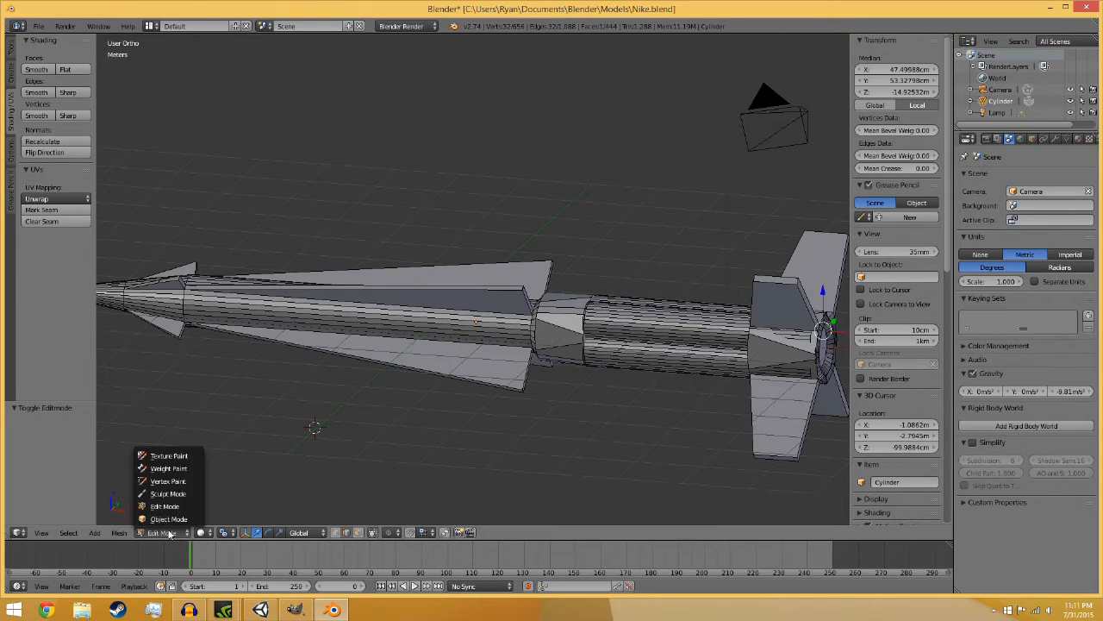
{"action": "left_click", "coordinate": [168, 518]}
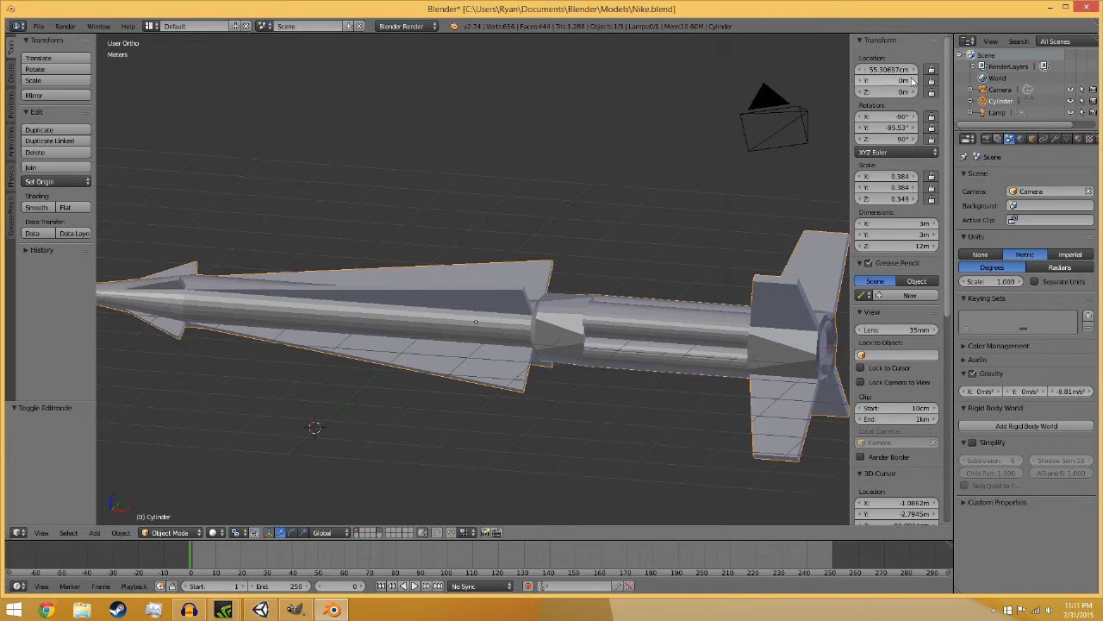
{"action": "mouse_move", "coordinate": [897, 116]}
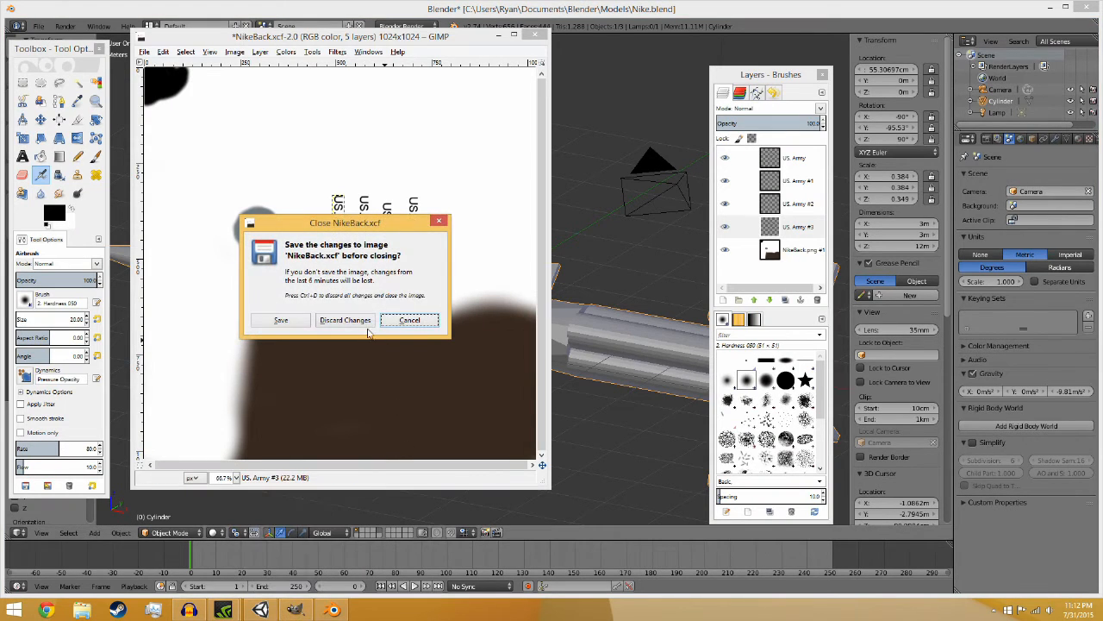
Discard changes to NikeBack.xcf and quit GIMP.
{"action": "left_click", "coordinate": [345, 319]}
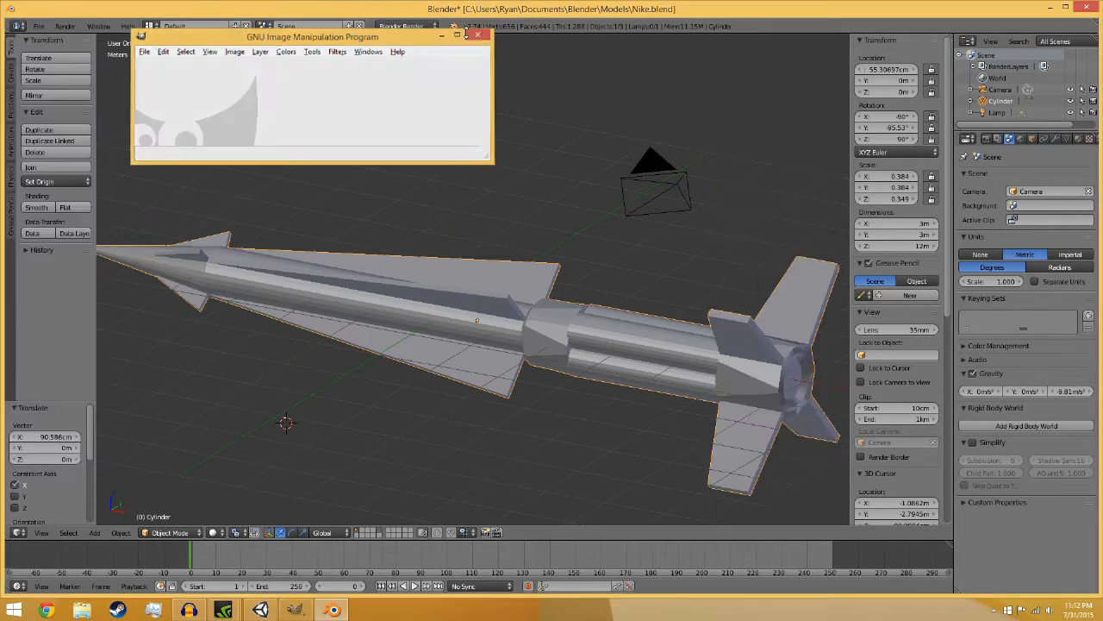
{"action": "left_click", "coordinate": [478, 35]}
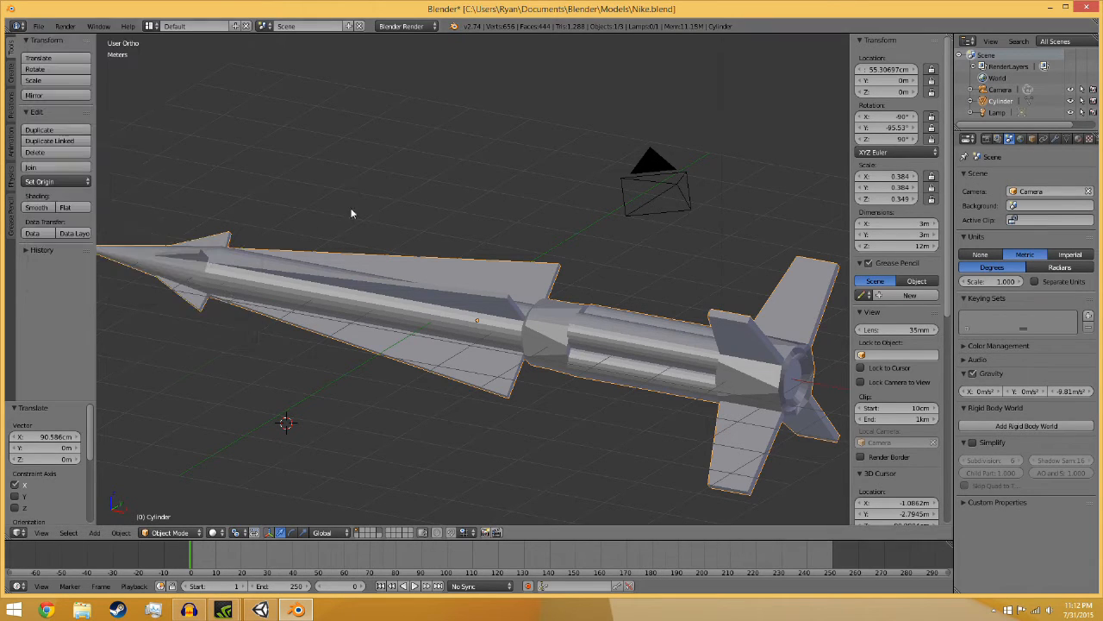
{"action": "left_click", "coordinate": [38, 26]}
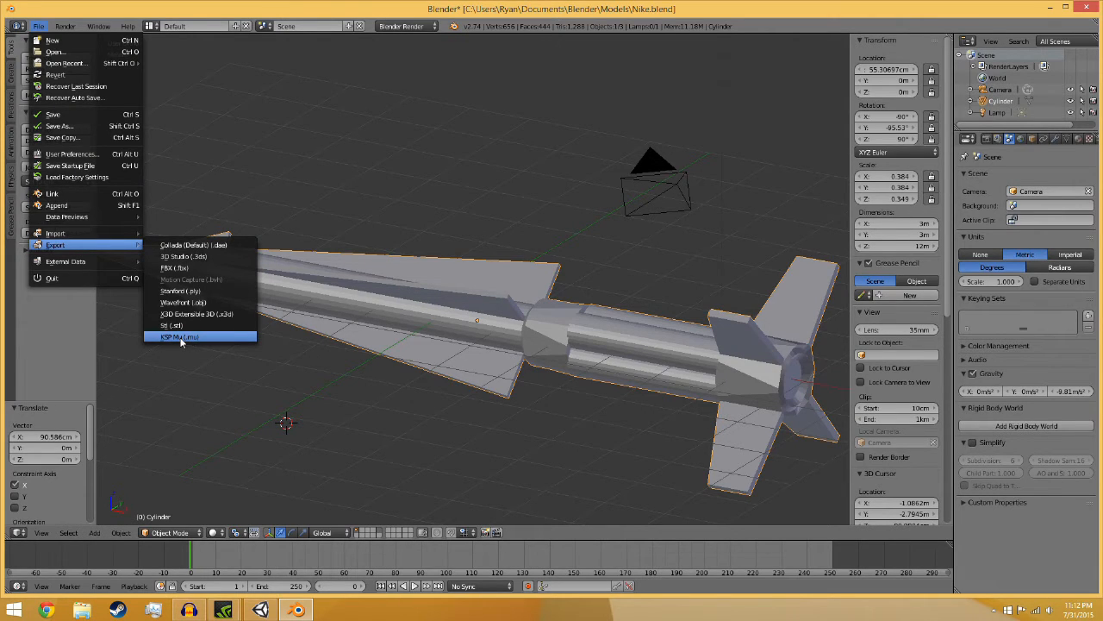
{"action": "mouse_move", "coordinate": [181, 337]}
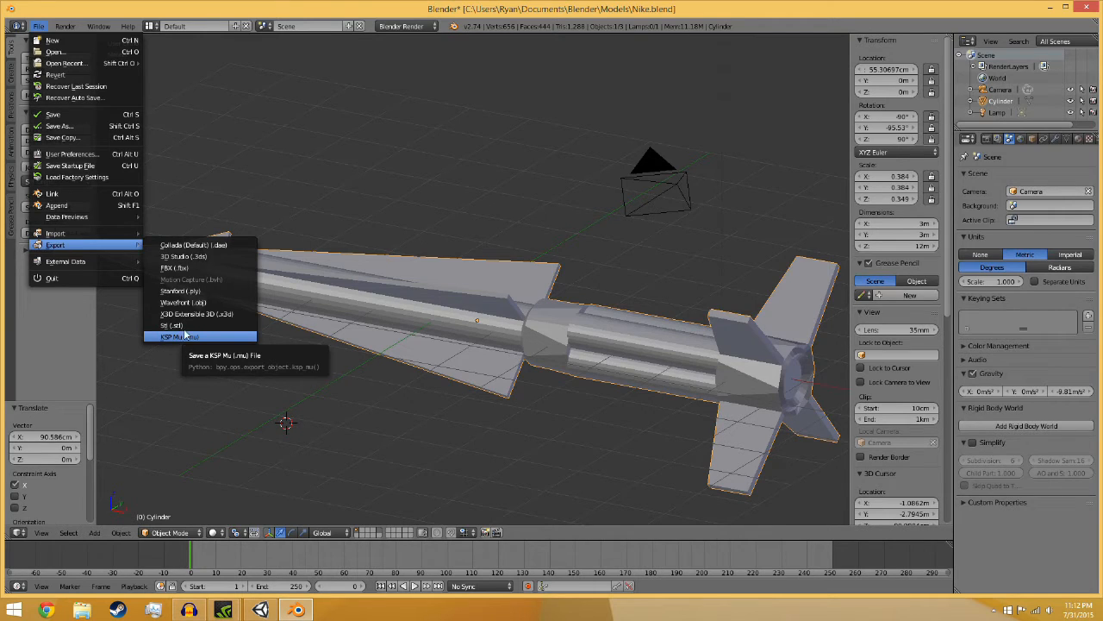
{"action": "mouse_move", "coordinate": [184, 257]}
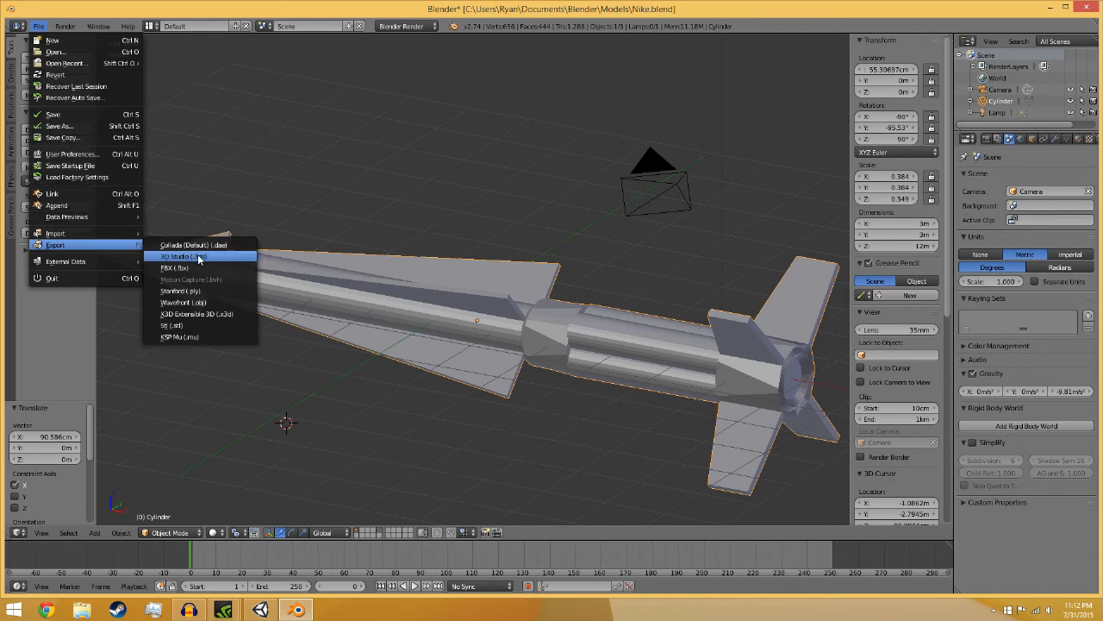
{"action": "mouse_move", "coordinate": [182, 302]}
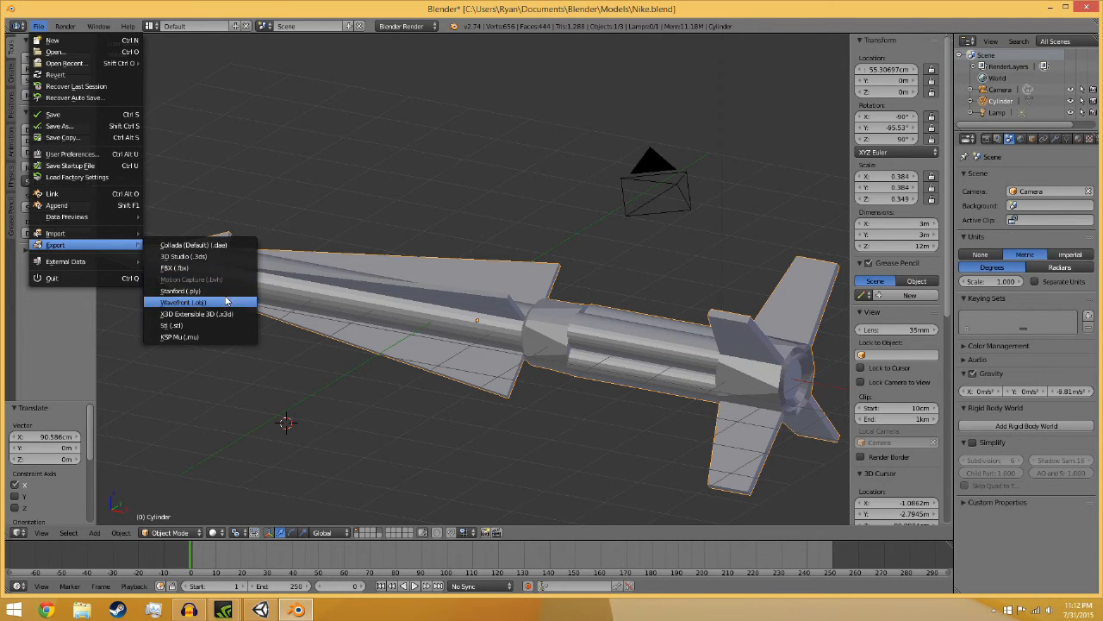
{"action": "mouse_move", "coordinate": [198, 313]}
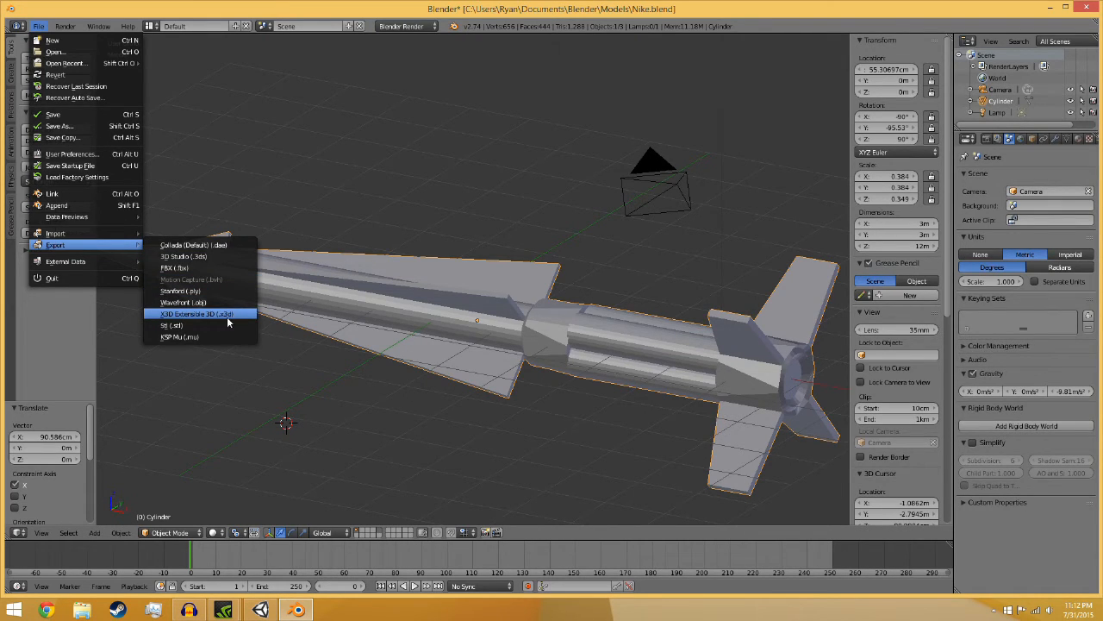
{"action": "mouse_move", "coordinate": [188, 267]}
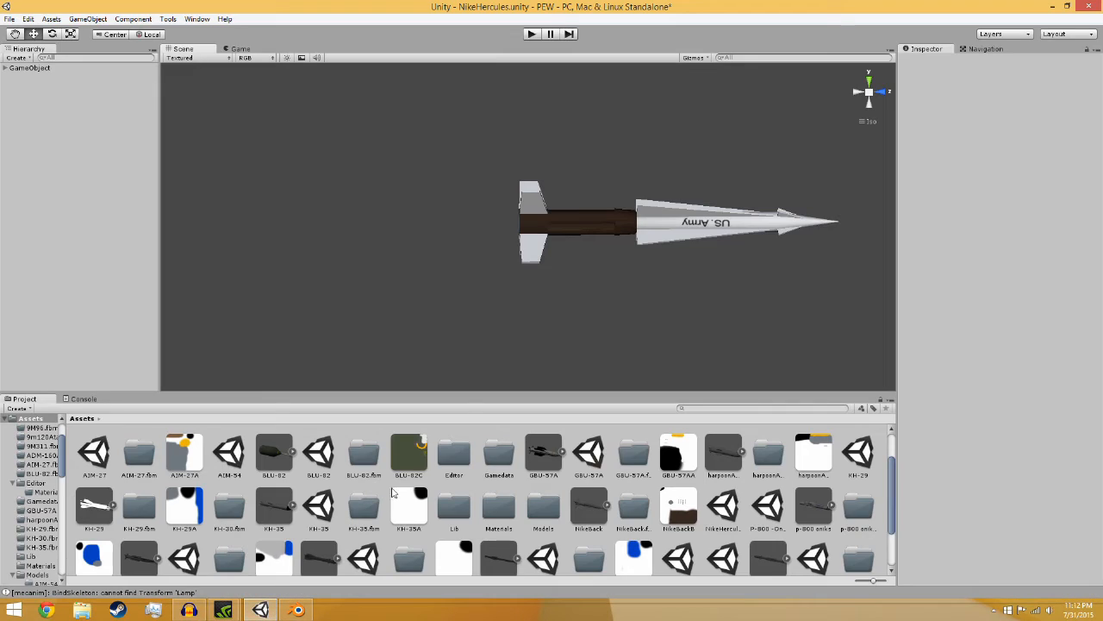
{"action": "left_click", "coordinate": [29, 18]}
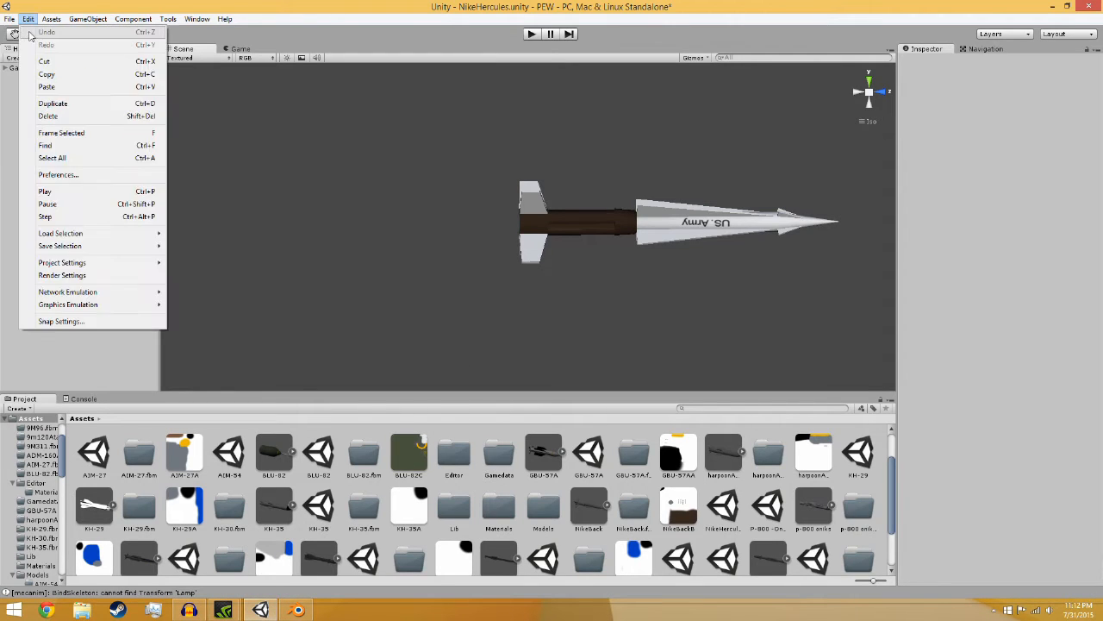
{"action": "left_click", "coordinate": [51, 18]}
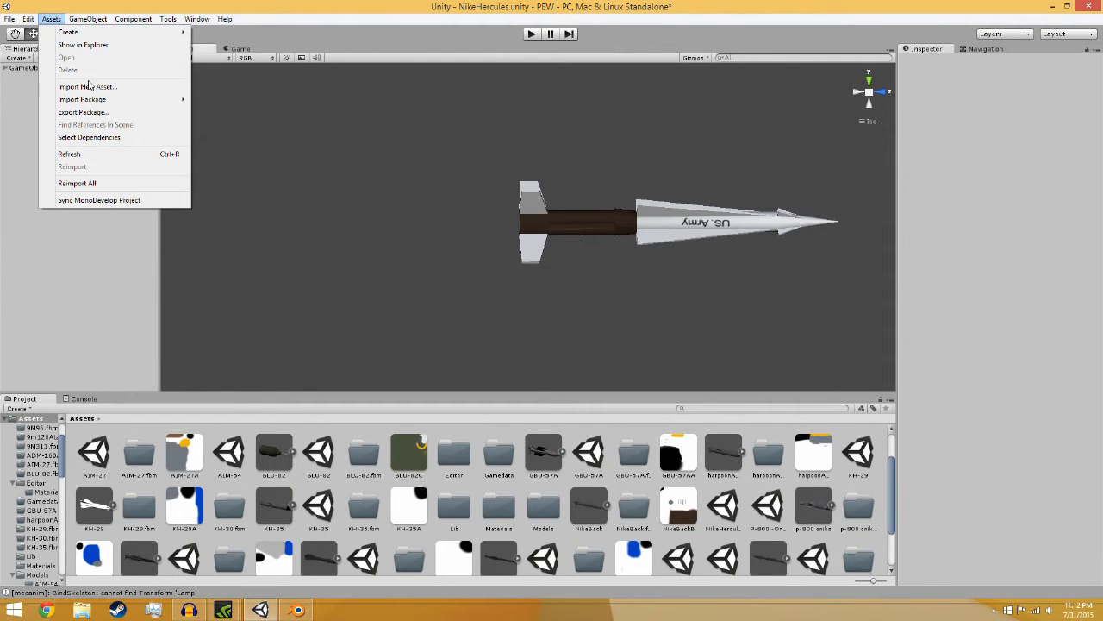
{"action": "left_click", "coordinate": [86, 86]}
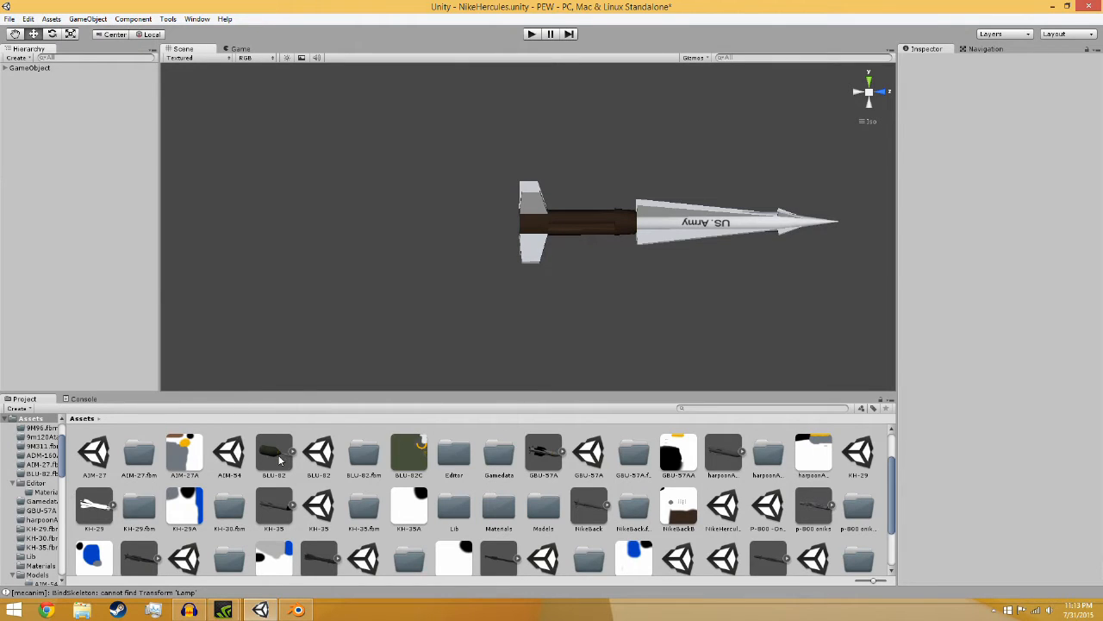
{"action": "left_click", "coordinate": [273, 450]}
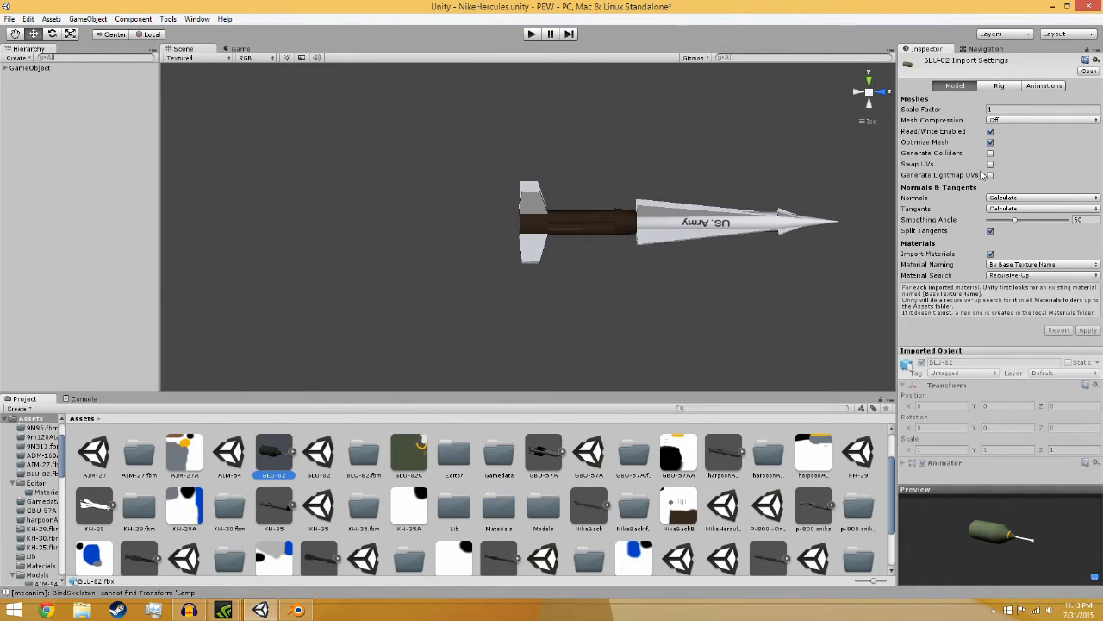
{"action": "scroll", "scroll_direction": "down", "scroll_amount": 3}
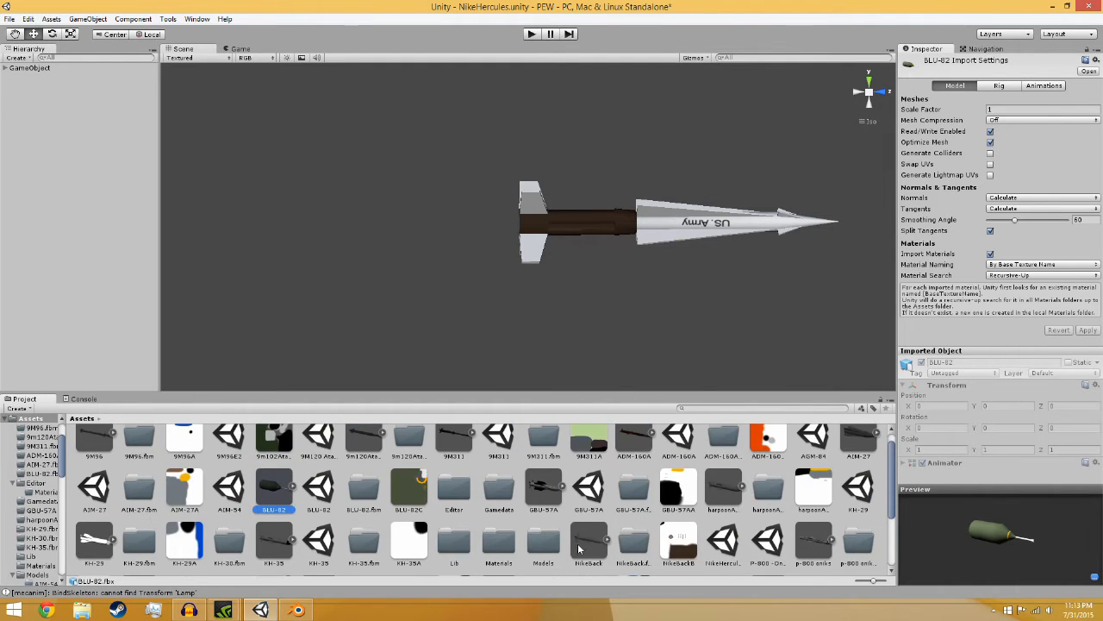
{"action": "scroll", "scroll_direction": "down", "scroll_amount": 3}
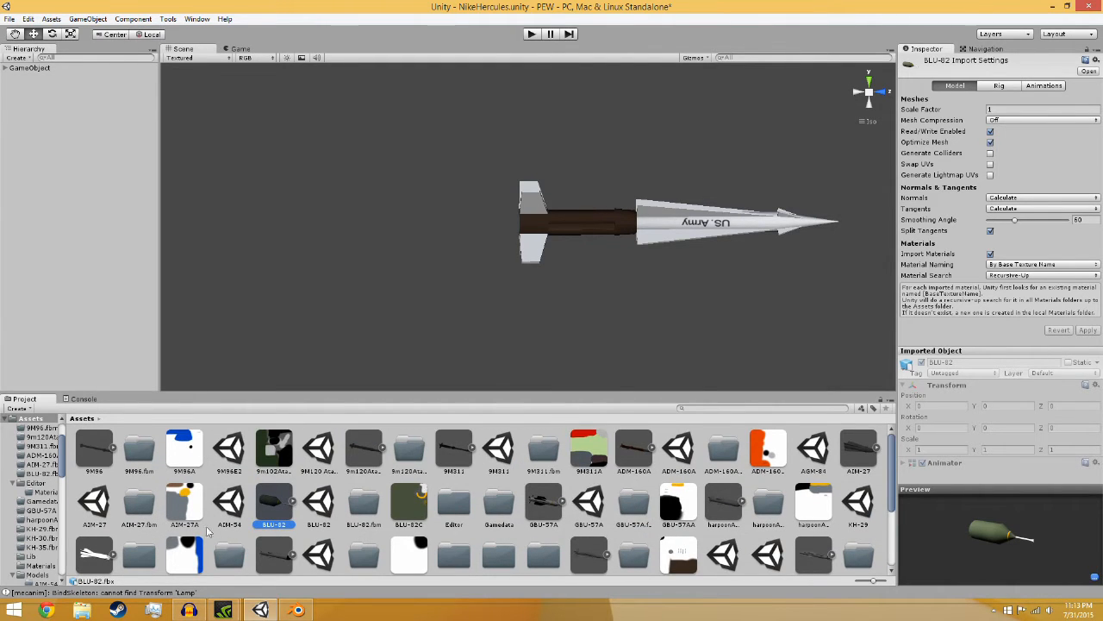
{"action": "scroll", "scroll_direction": "down", "scroll_amount": 3}
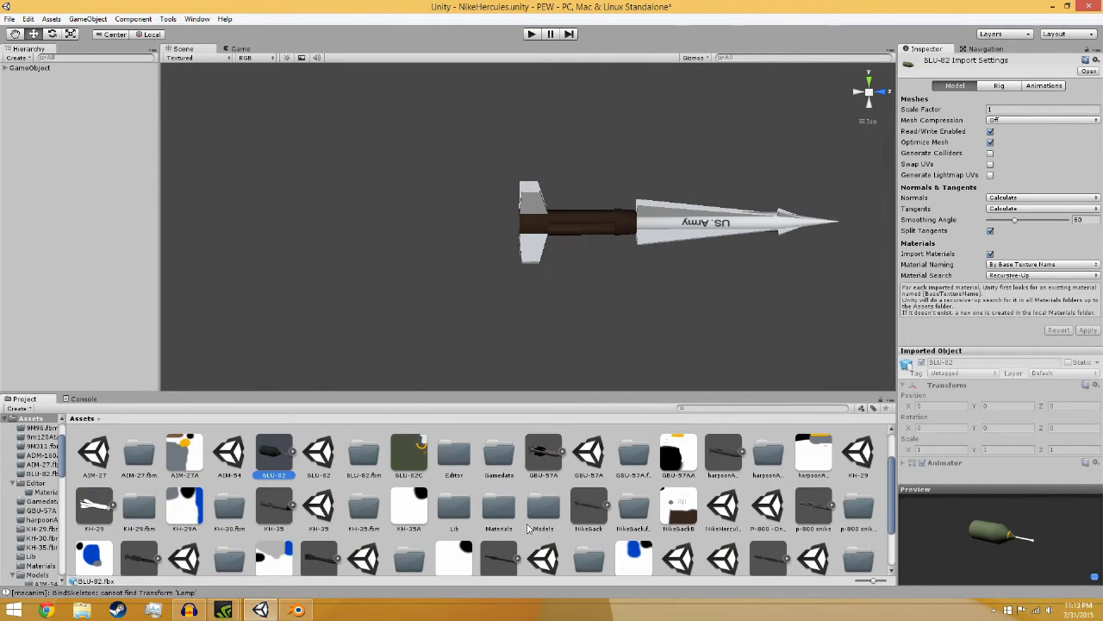
{"action": "left_click", "coordinate": [589, 507]}
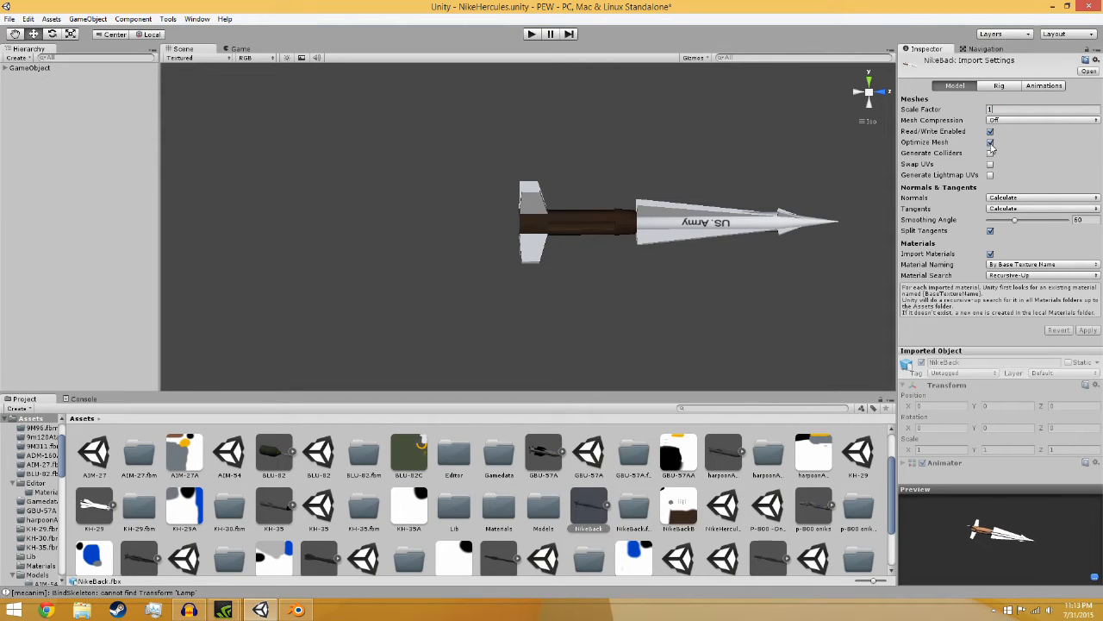
{"action": "left_click", "coordinate": [990, 142]}
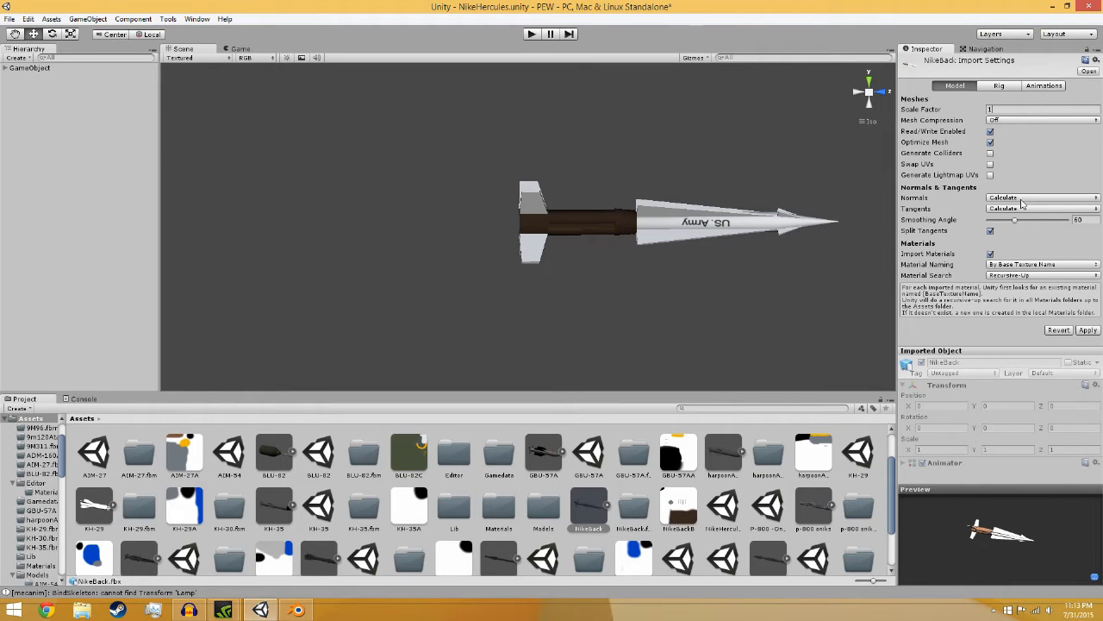
{"action": "mouse_move", "coordinate": [1022, 204]}
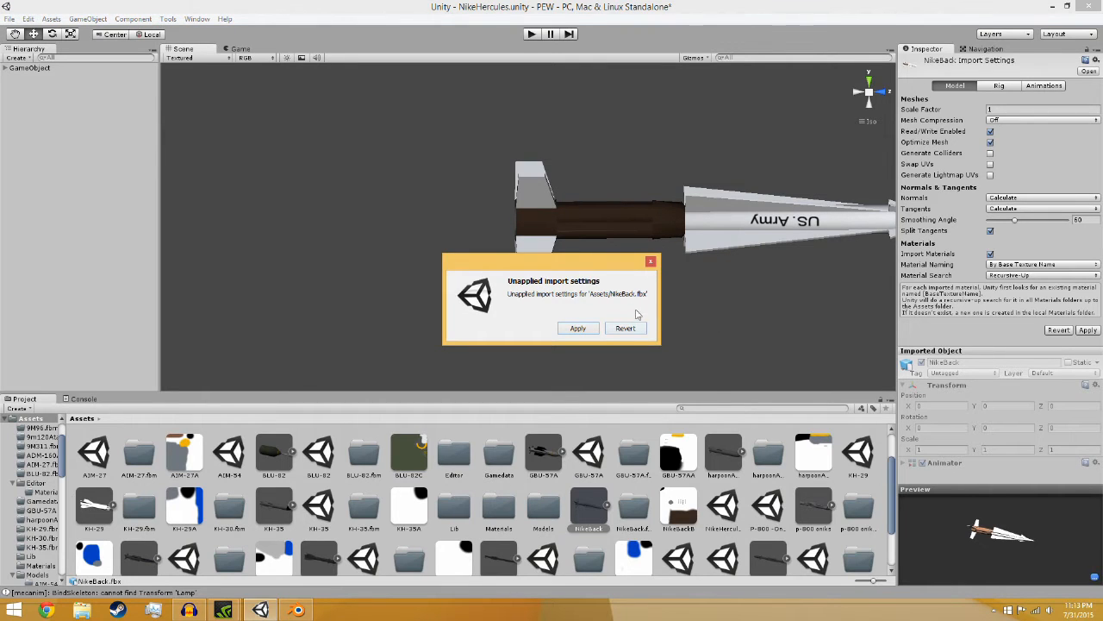
{"action": "left_click", "coordinate": [577, 328]}
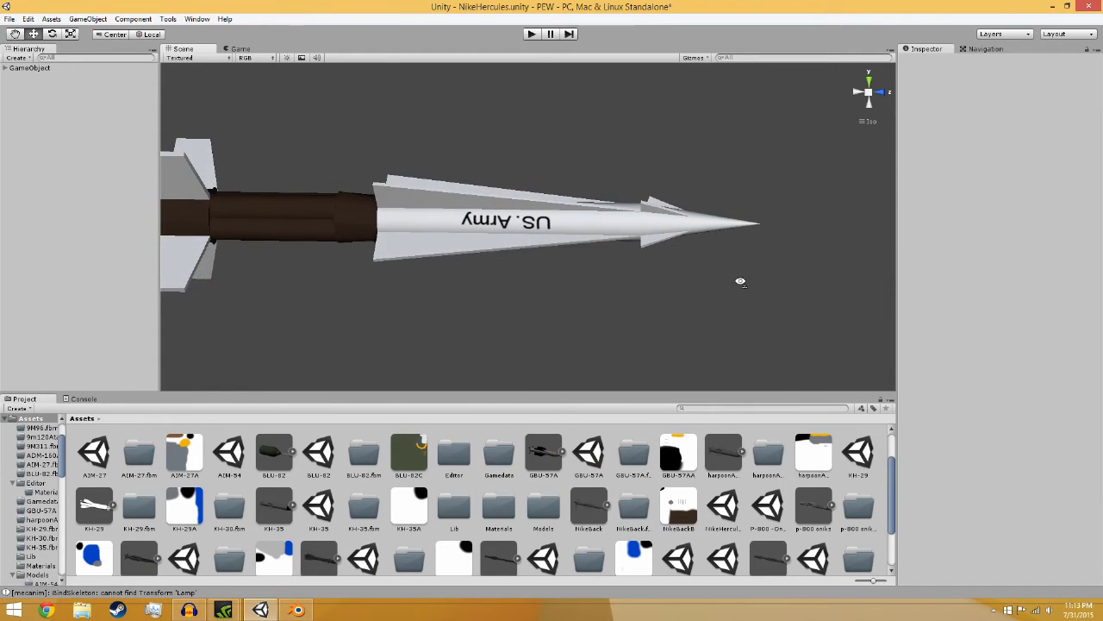
Pan along the missile and select the parent GameObject holding the Part Tools settings.
{"action": "left_click_drag", "start_coordinate": [740, 282], "coordinate": [696, 264]}
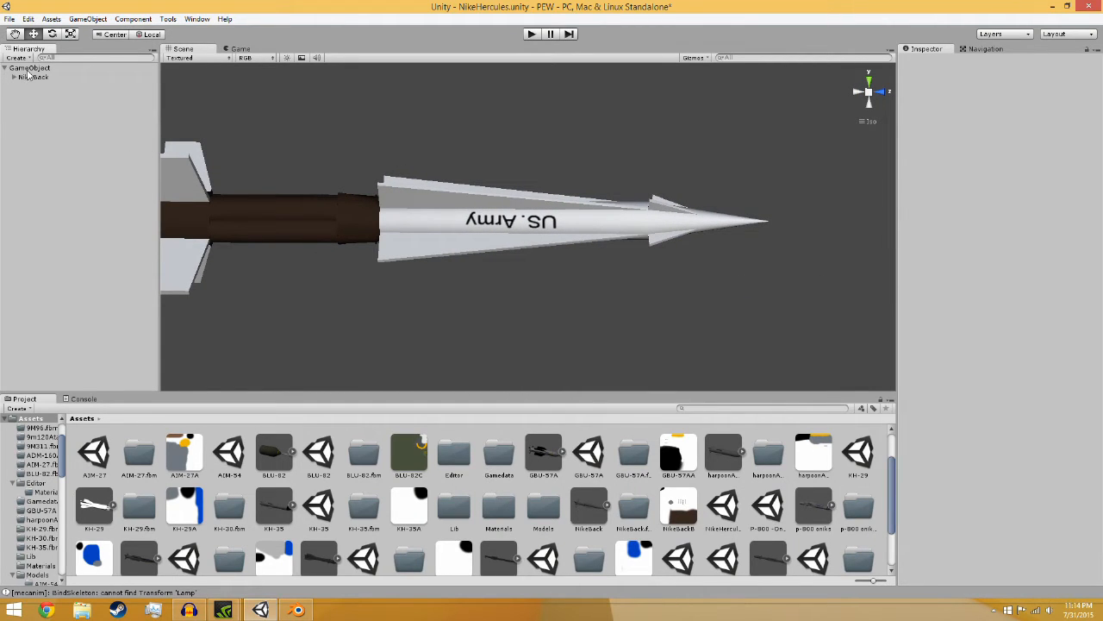
{"action": "left_click", "coordinate": [30, 67]}
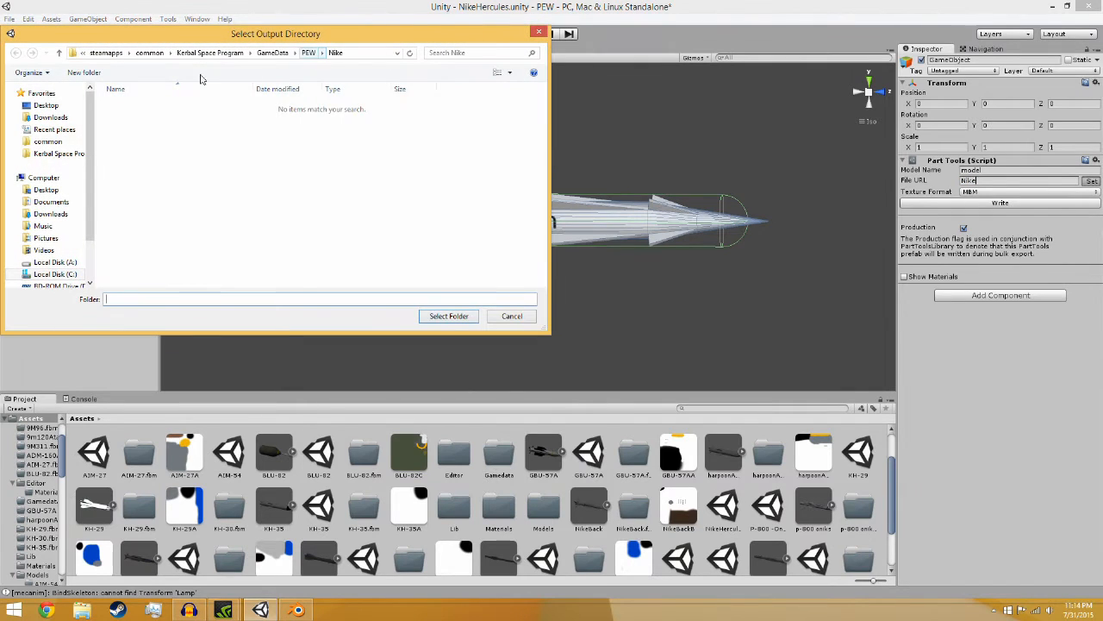
{"action": "left_click", "coordinate": [512, 315]}
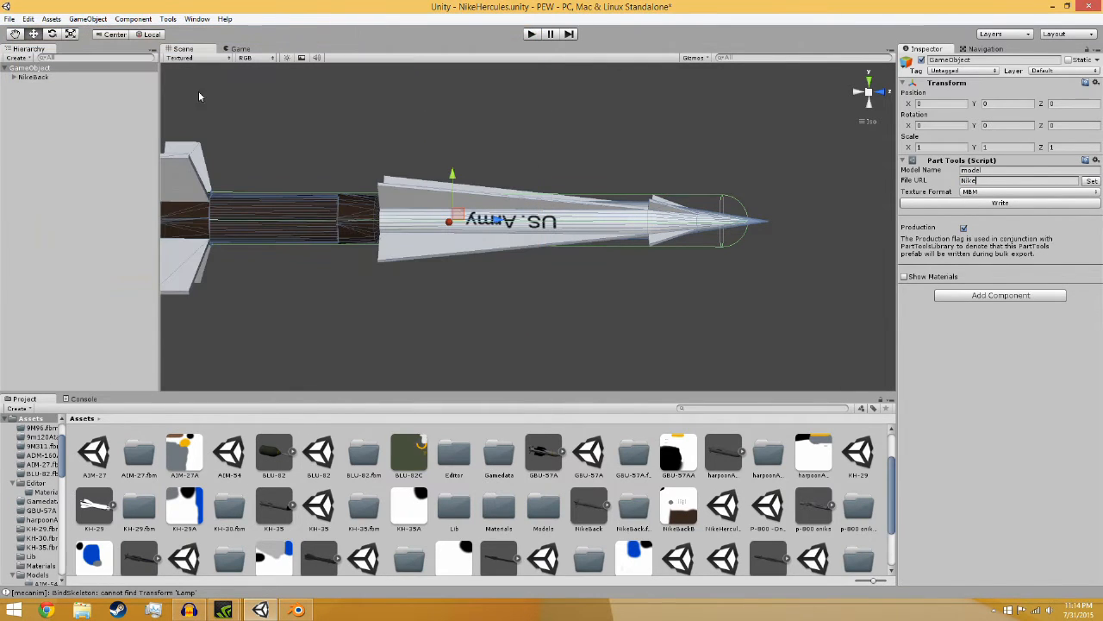
{"action": "left_click", "coordinate": [33, 76]}
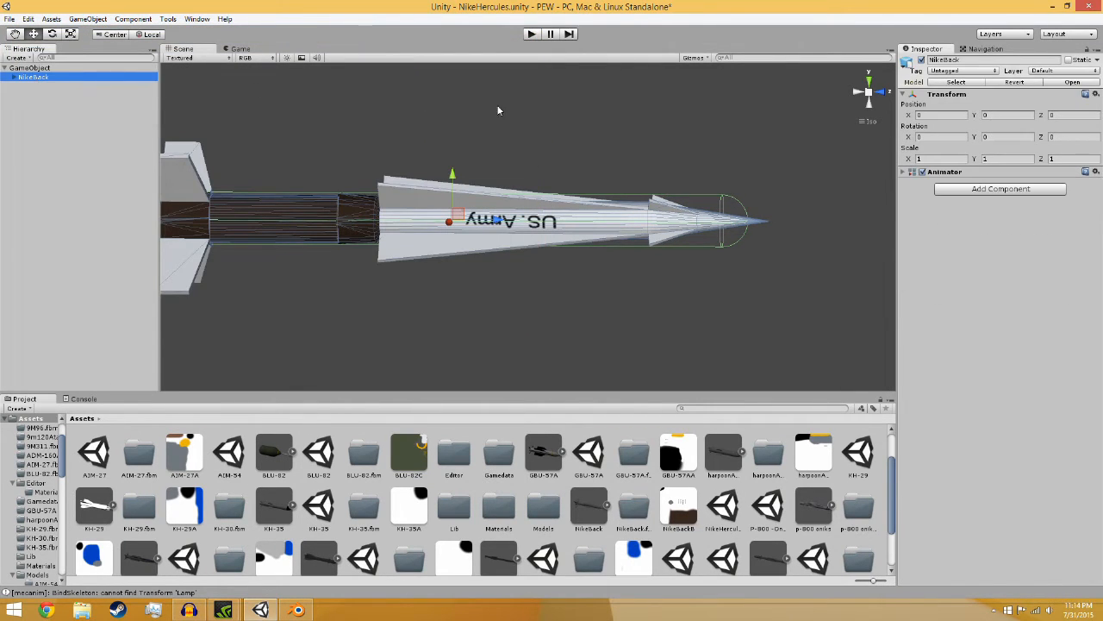
{"action": "left_click", "coordinate": [7, 77]}
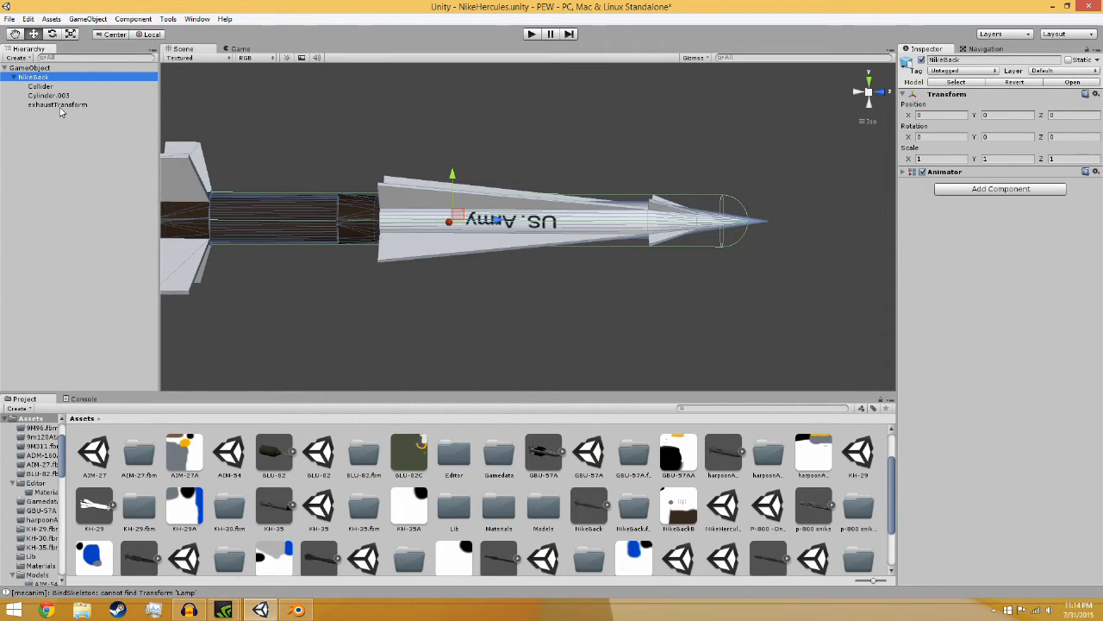
{"action": "left_click", "coordinate": [40, 86]}
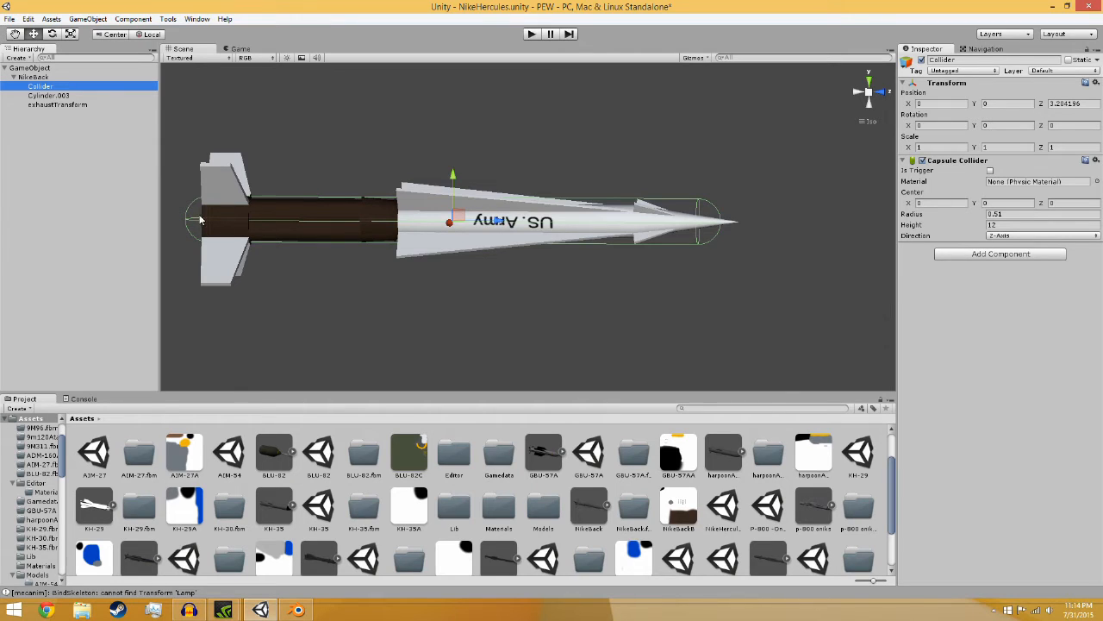
{"action": "mouse_move", "coordinate": [531, 191]}
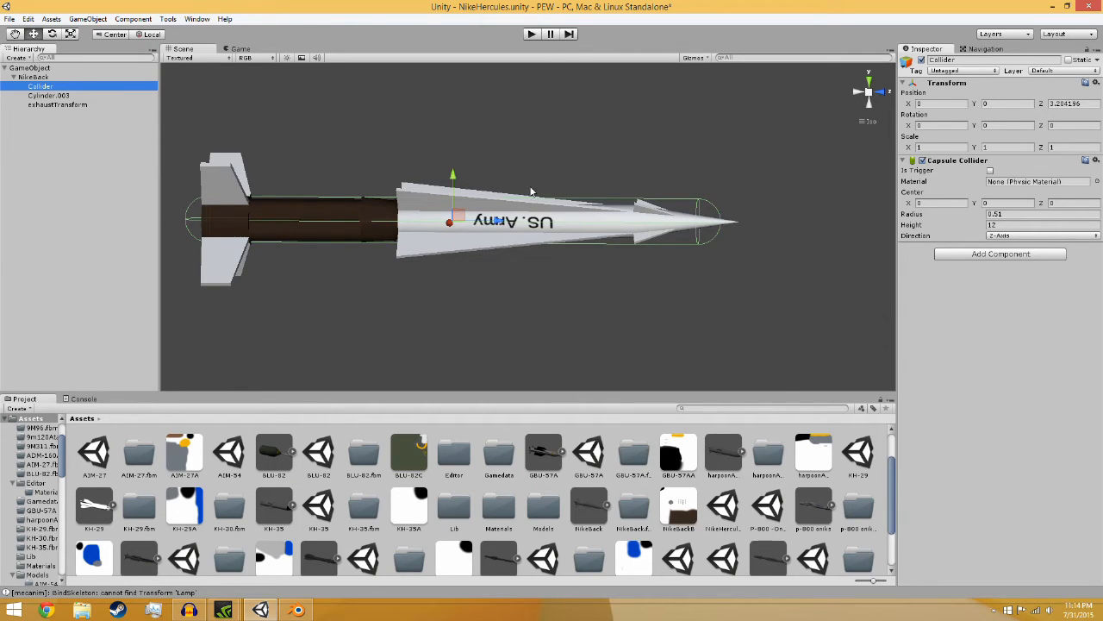
{"action": "mouse_move", "coordinate": [208, 212]}
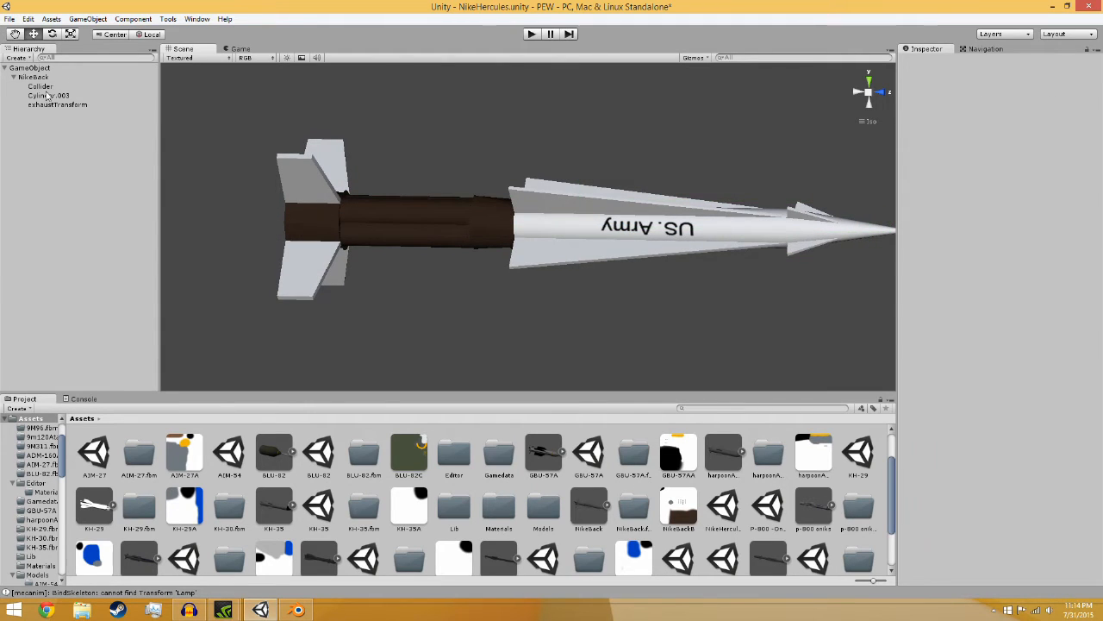
Inspect the Cylinder.003 body mesh and its material's shader choices.
{"action": "left_click", "coordinate": [48, 95]}
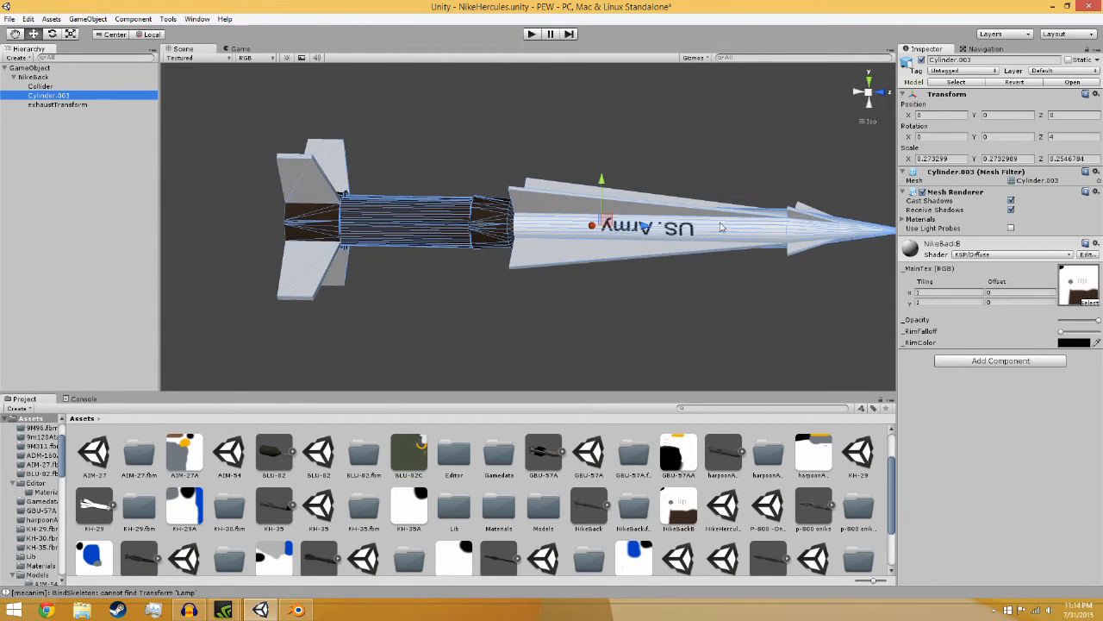
{"action": "left_click", "coordinate": [991, 253]}
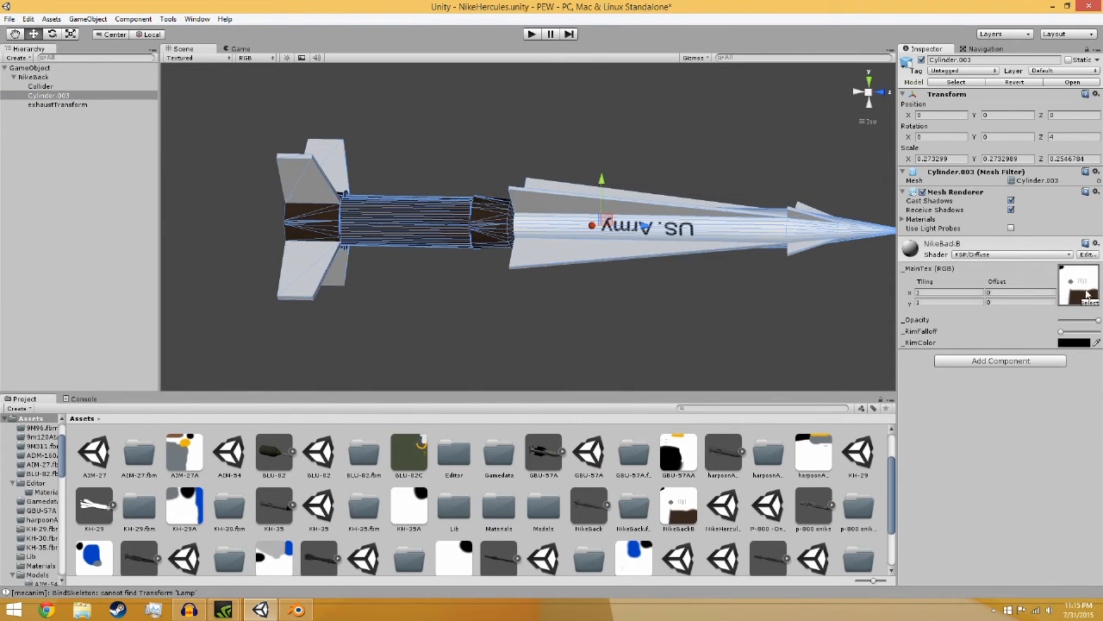
{"action": "left_click", "coordinate": [1018, 253]}
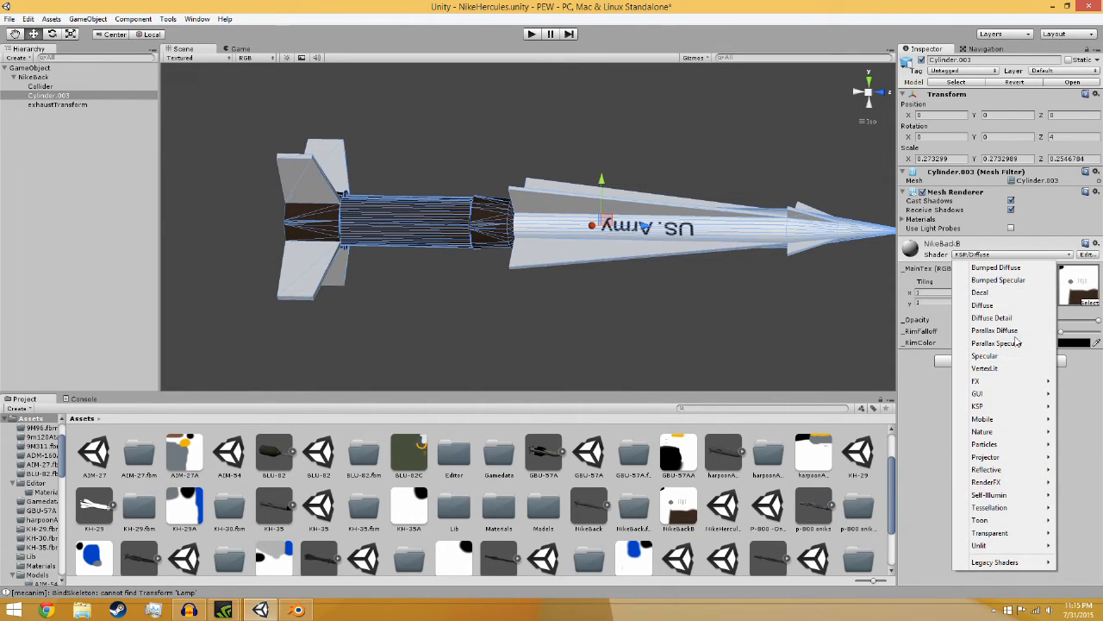
{"action": "mouse_move", "coordinate": [995, 406]}
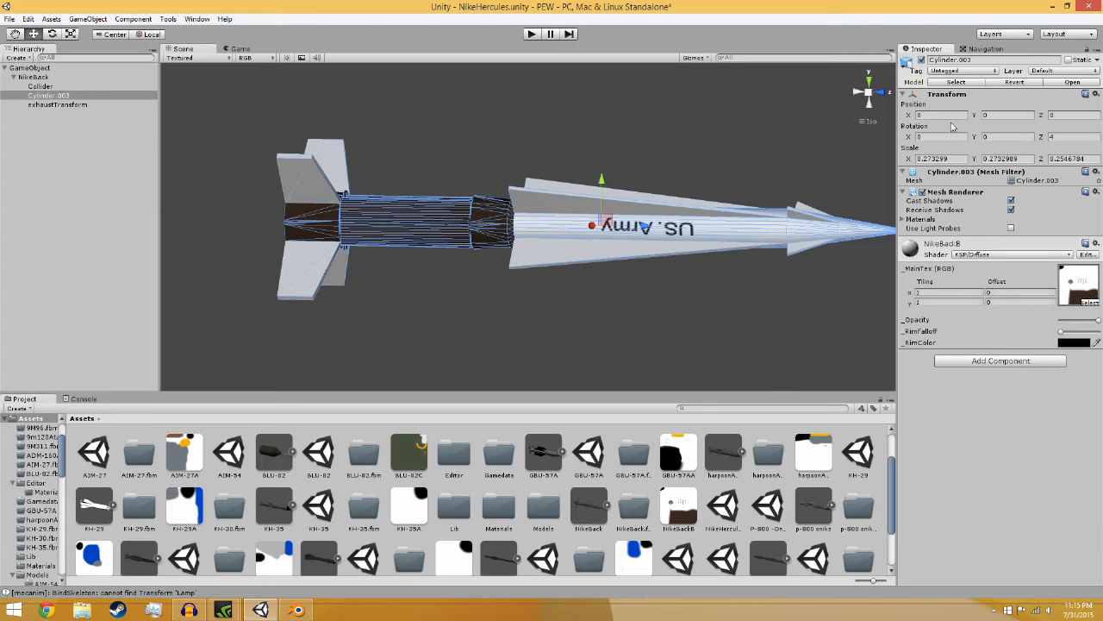
Step through Collider, GameObject and Cylinder.003, ending on exhaustTransform's smoke emitter.
{"action": "left_click", "coordinate": [40, 86]}
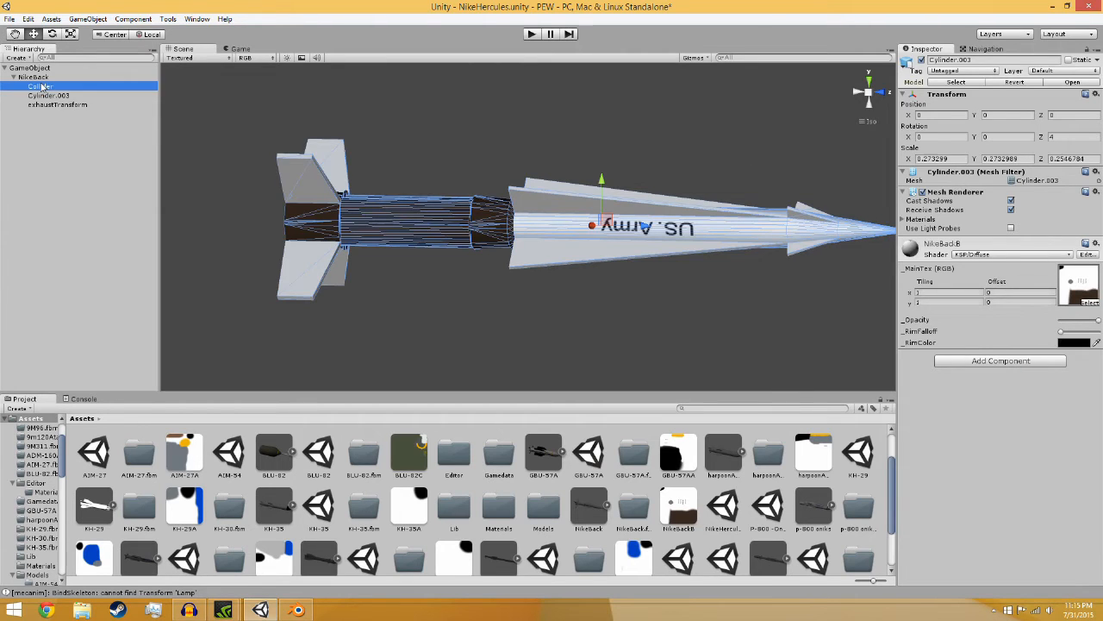
{"action": "left_click", "coordinate": [33, 77]}
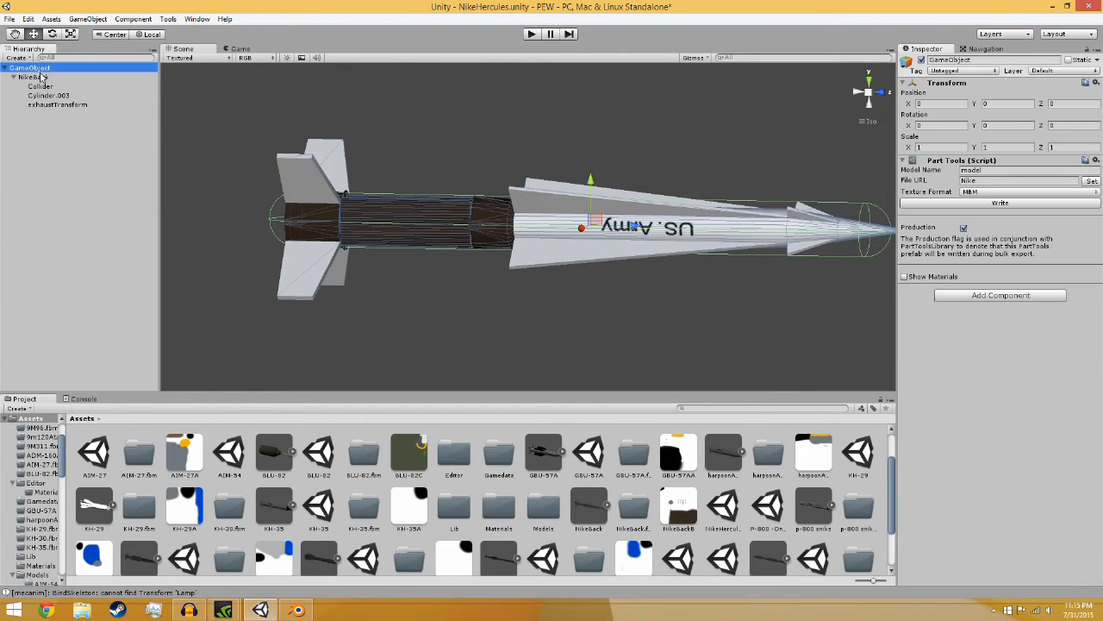
{"action": "left_click", "coordinate": [47, 94]}
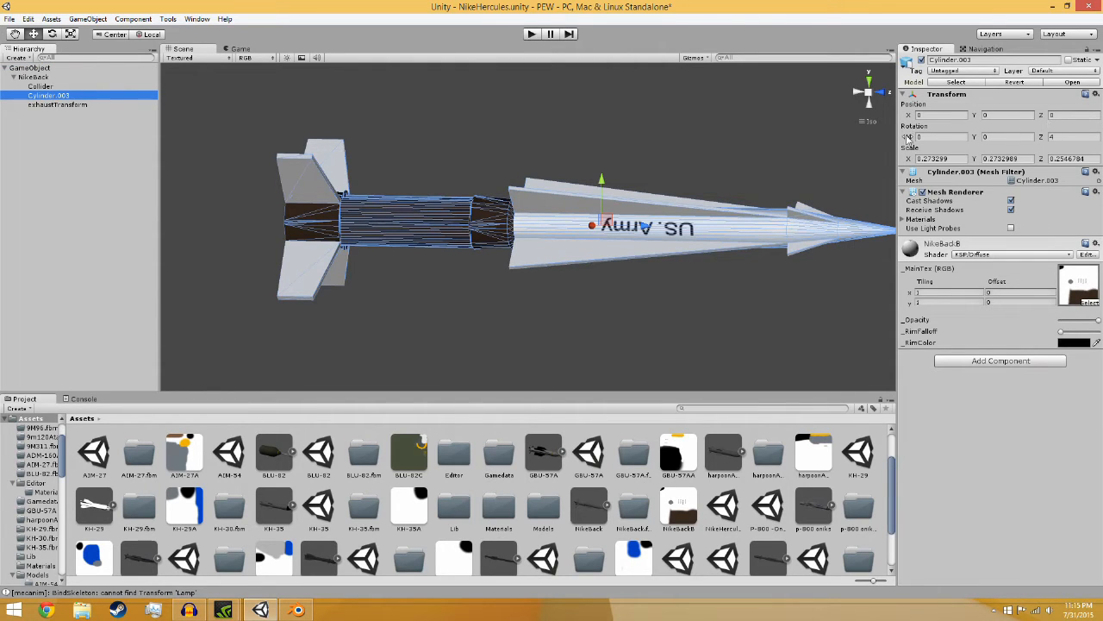
{"action": "left_click", "coordinate": [58, 104]}
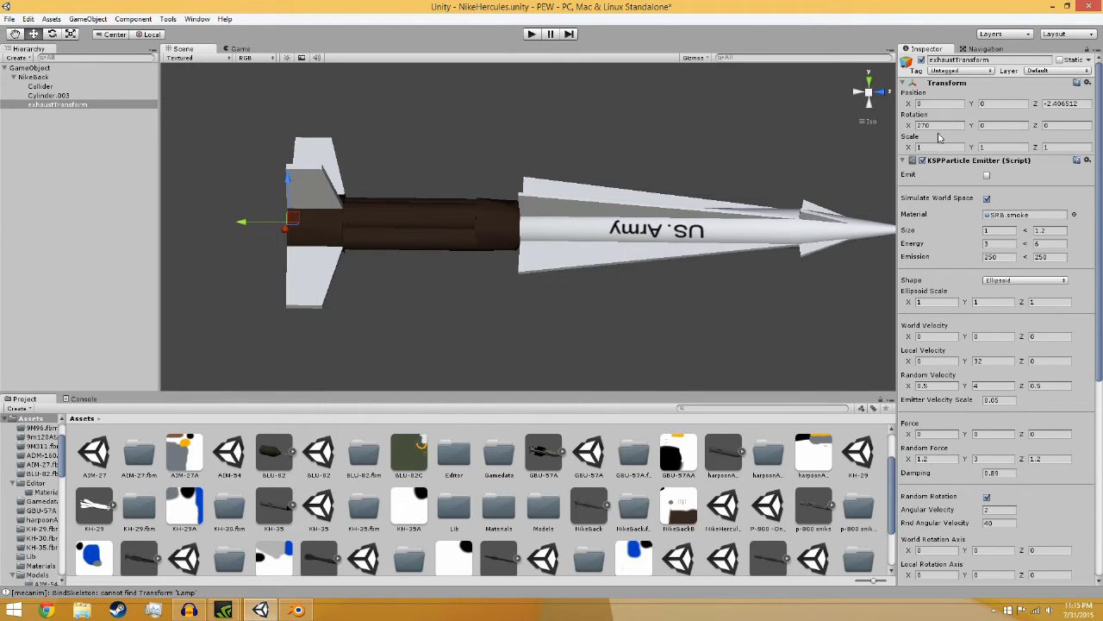
Scroll the exhaust emitter settings and give the smoke material a KSP Particles shader.
{"action": "scroll", "scroll_direction": "down", "scroll_amount": 3}
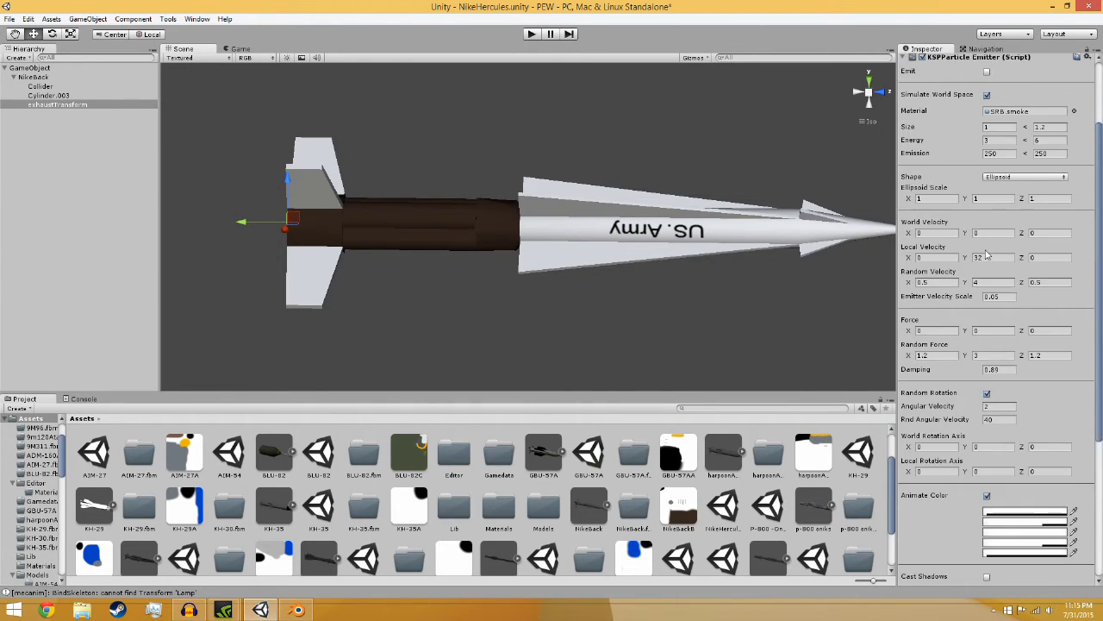
{"action": "scroll", "scroll_direction": "down", "scroll_amount": 3}
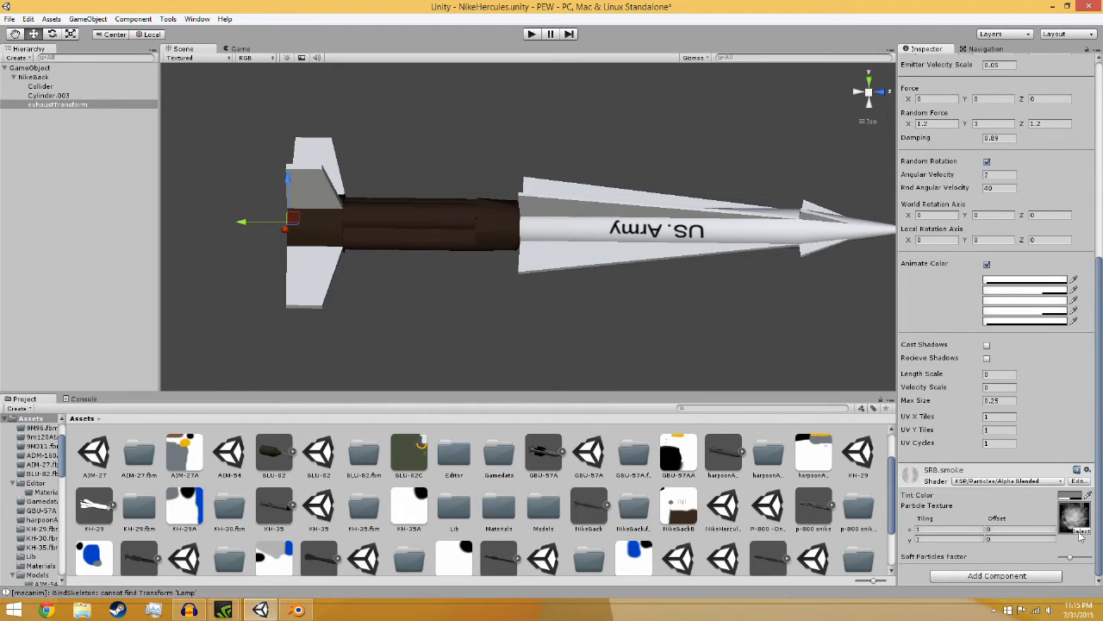
{"action": "mouse_move", "coordinate": [1078, 530]}
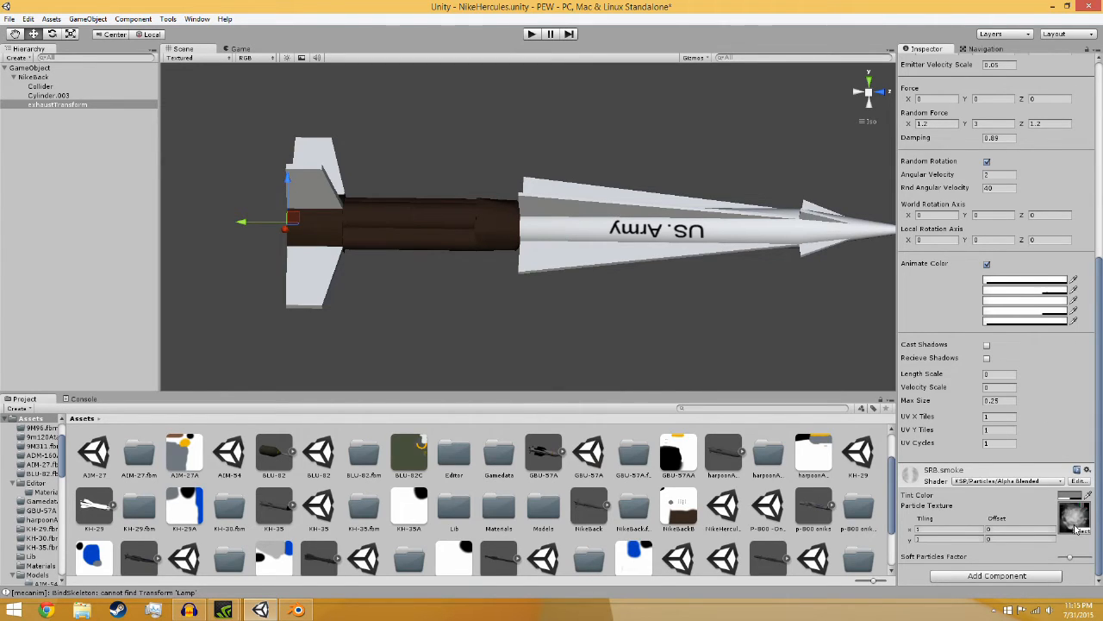
{"action": "mouse_move", "coordinate": [1080, 527]}
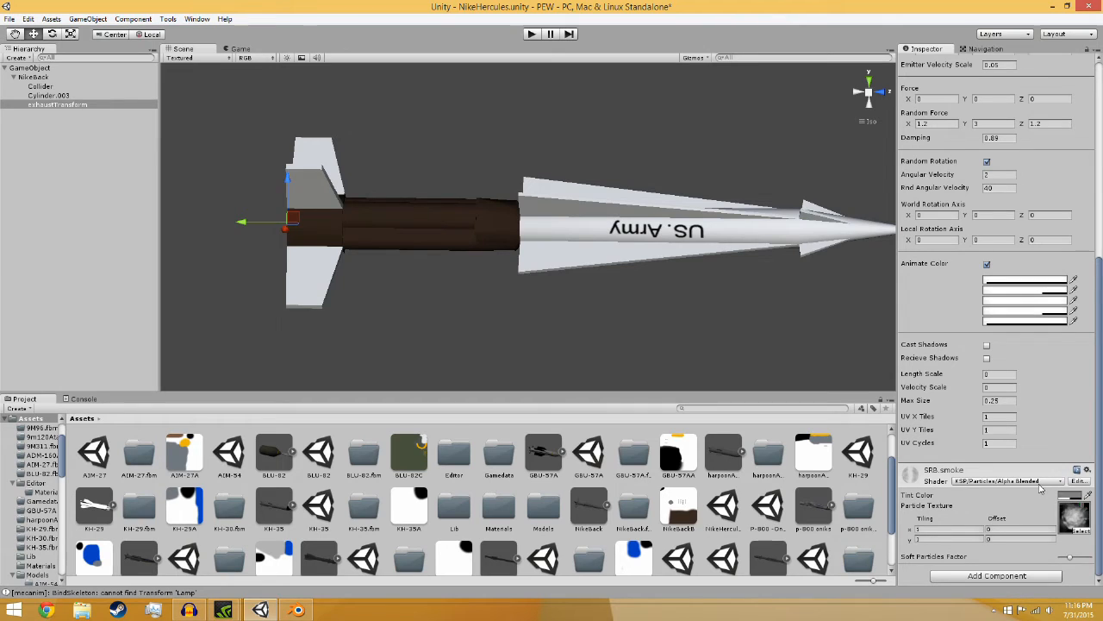
{"action": "left_click", "coordinate": [1000, 480]}
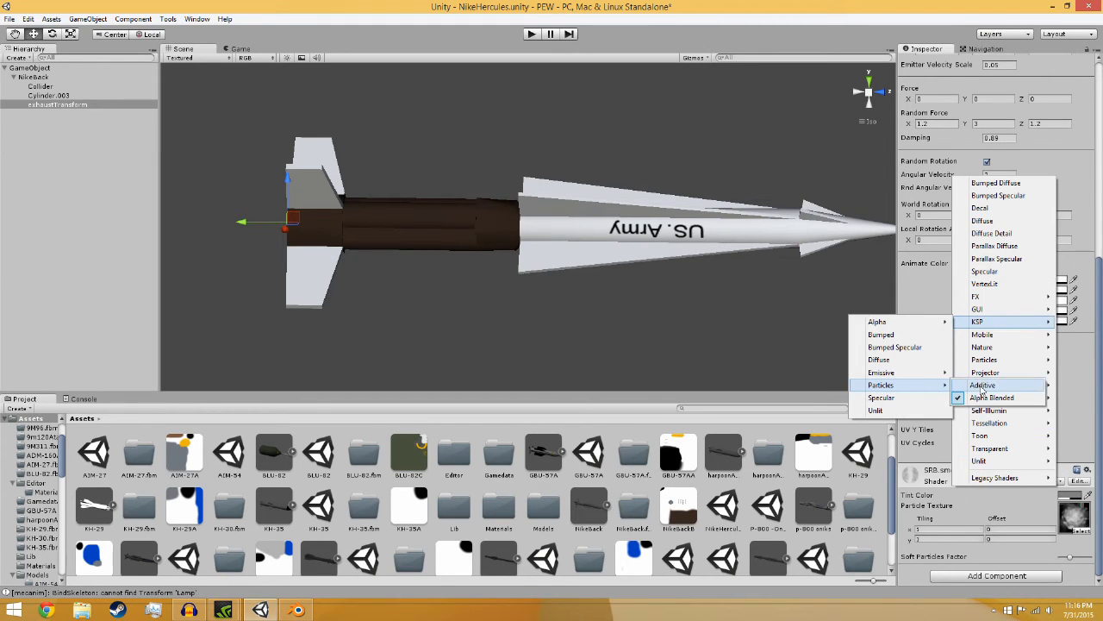
{"action": "left_click", "coordinate": [993, 397]}
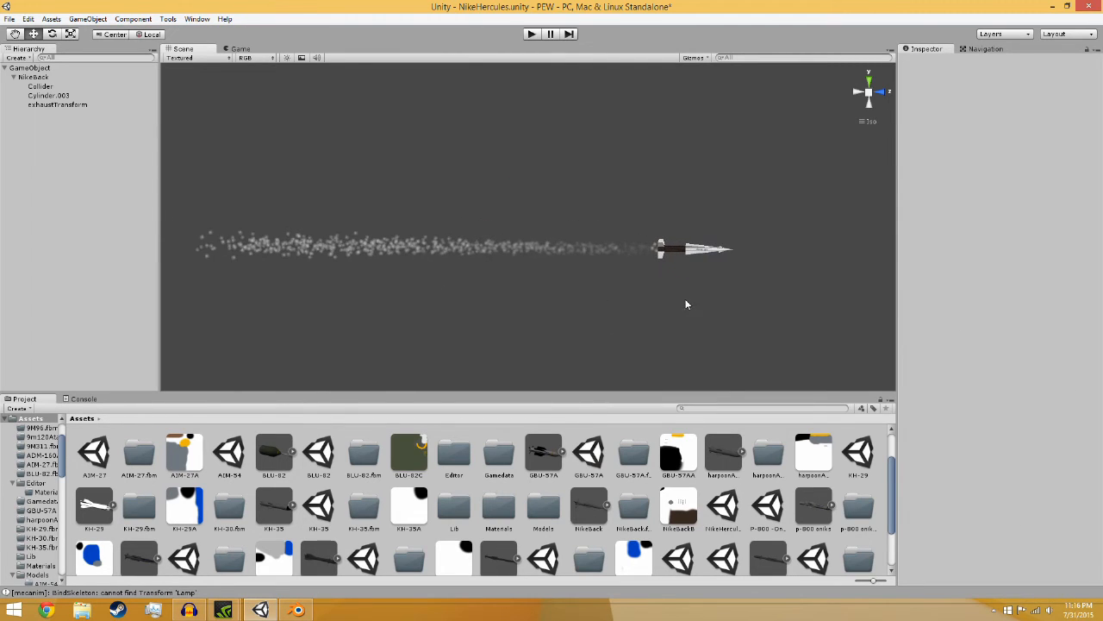
Uncheck Emit on exhaustTransform's KSPParticle Emitter so the smoke trail disappears.
{"action": "left_click", "coordinate": [58, 105]}
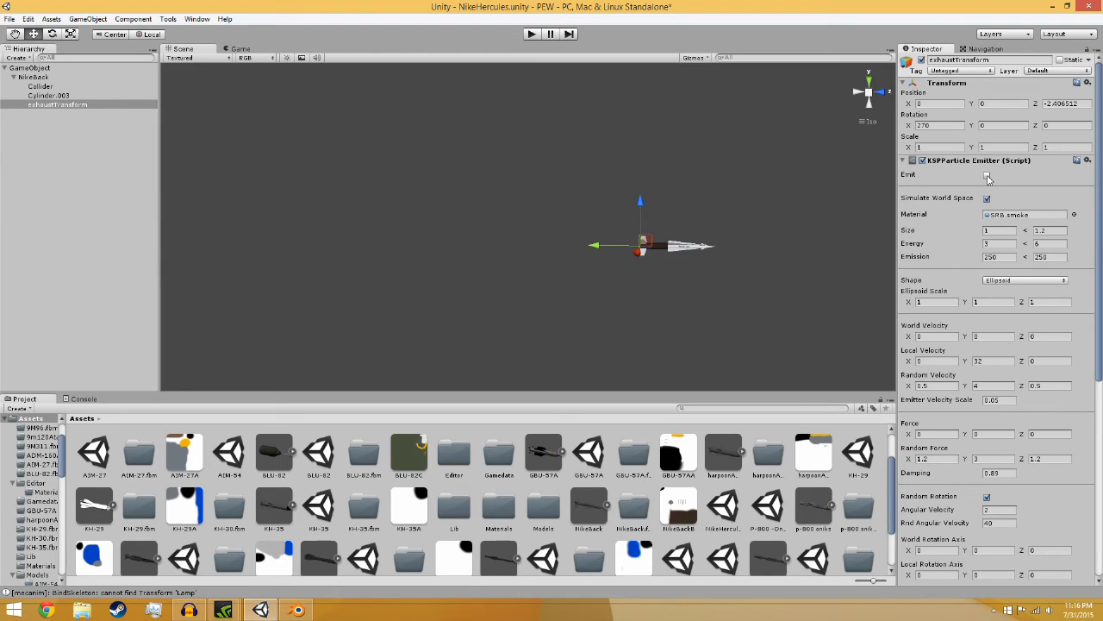
{"action": "left_click", "coordinate": [987, 174]}
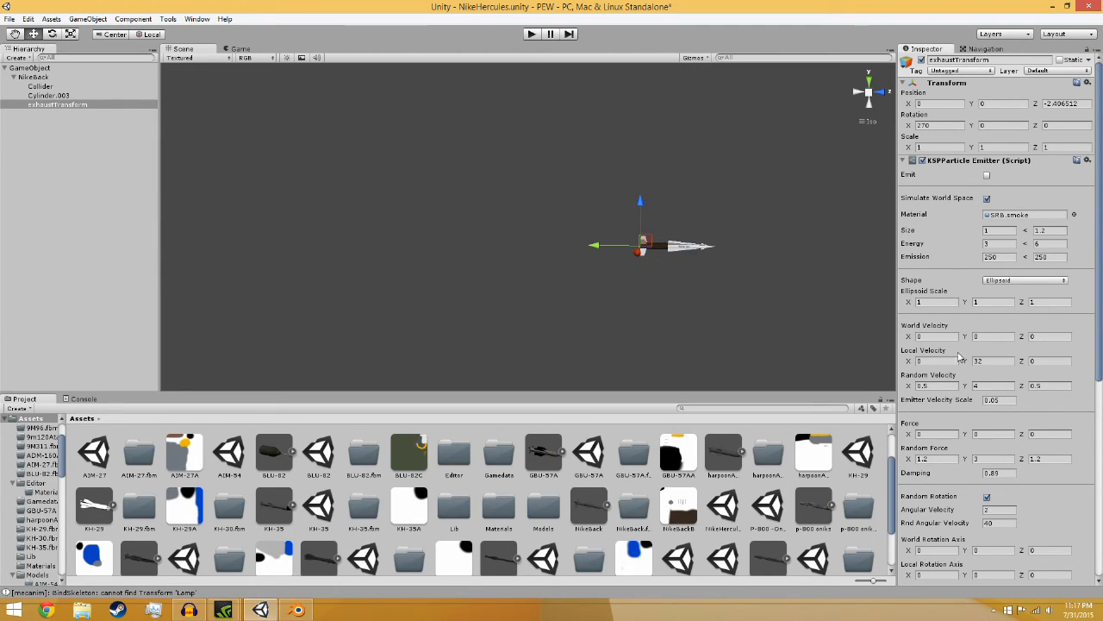
{"action": "mouse_move", "coordinate": [972, 387]}
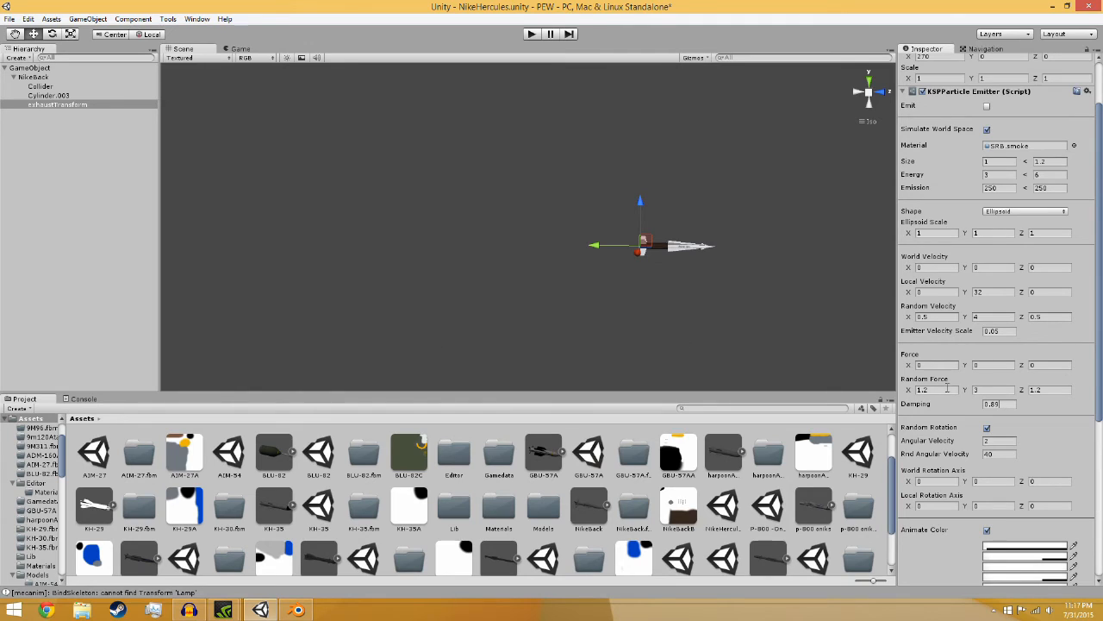
{"action": "mouse_move", "coordinate": [786, 373]}
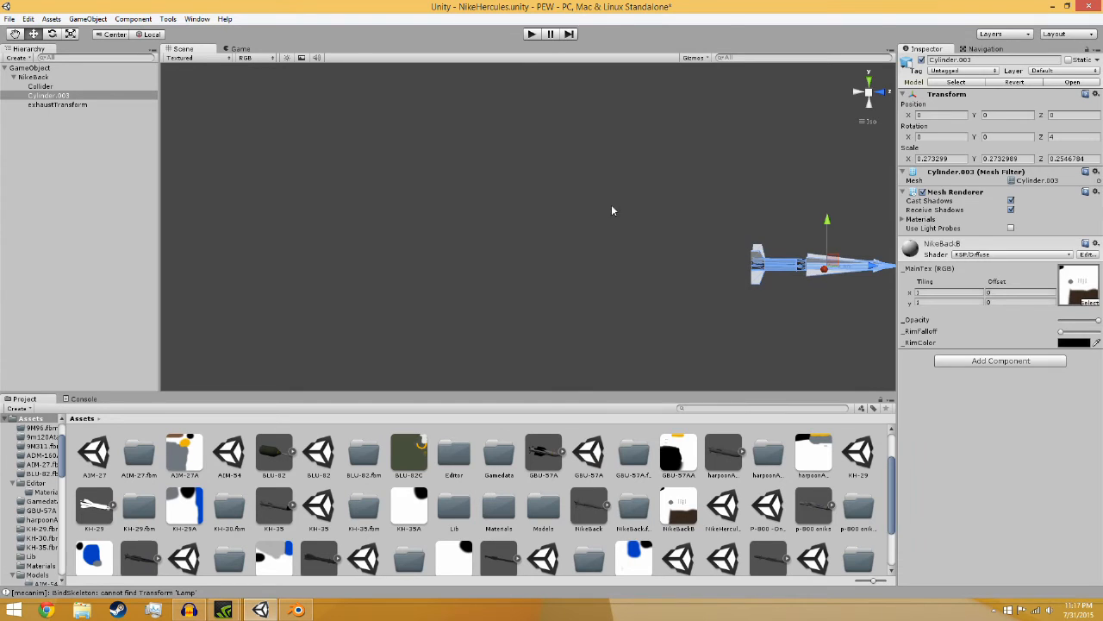
{"action": "left_click", "coordinate": [58, 104]}
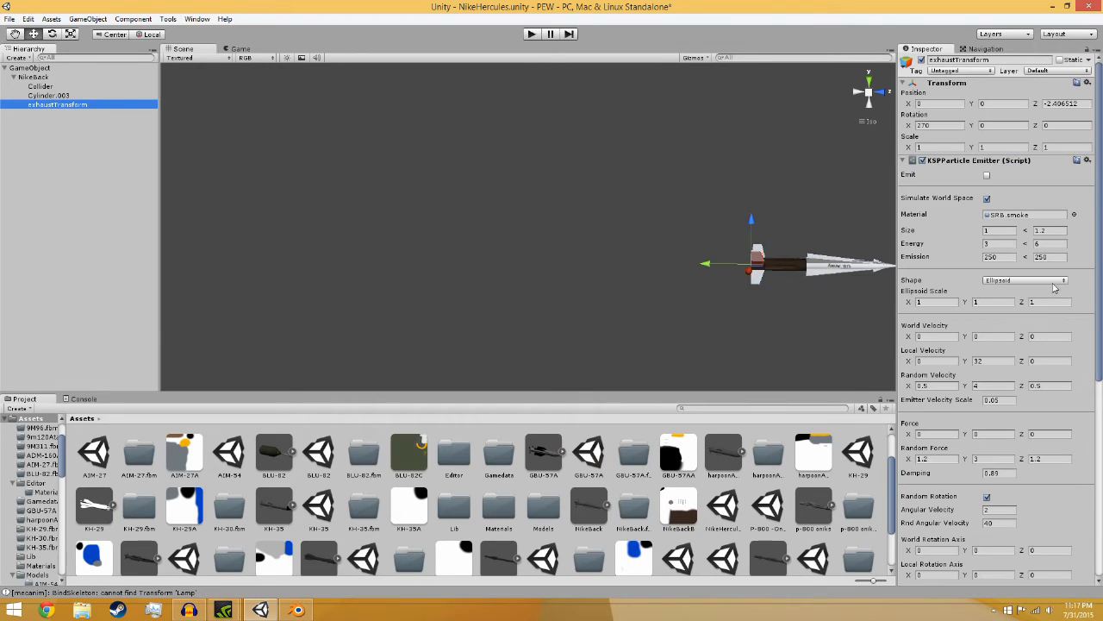
{"action": "mouse_move", "coordinate": [1032, 371]}
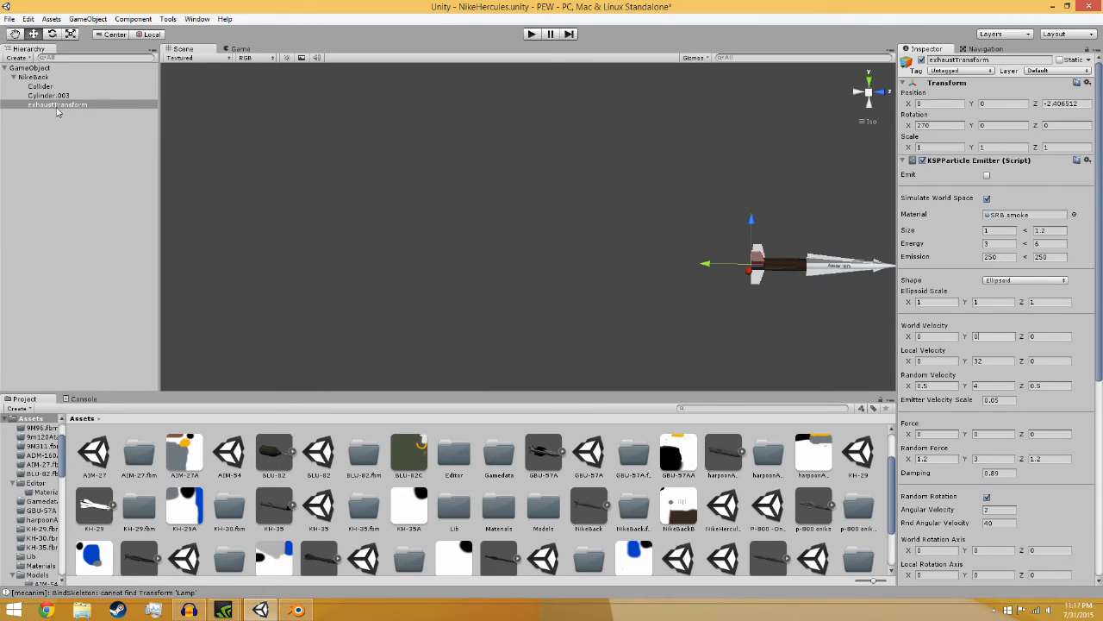
View the Collider's Capsule Collider settings, then reselect the root GameObject.
{"action": "left_click", "coordinate": [40, 86]}
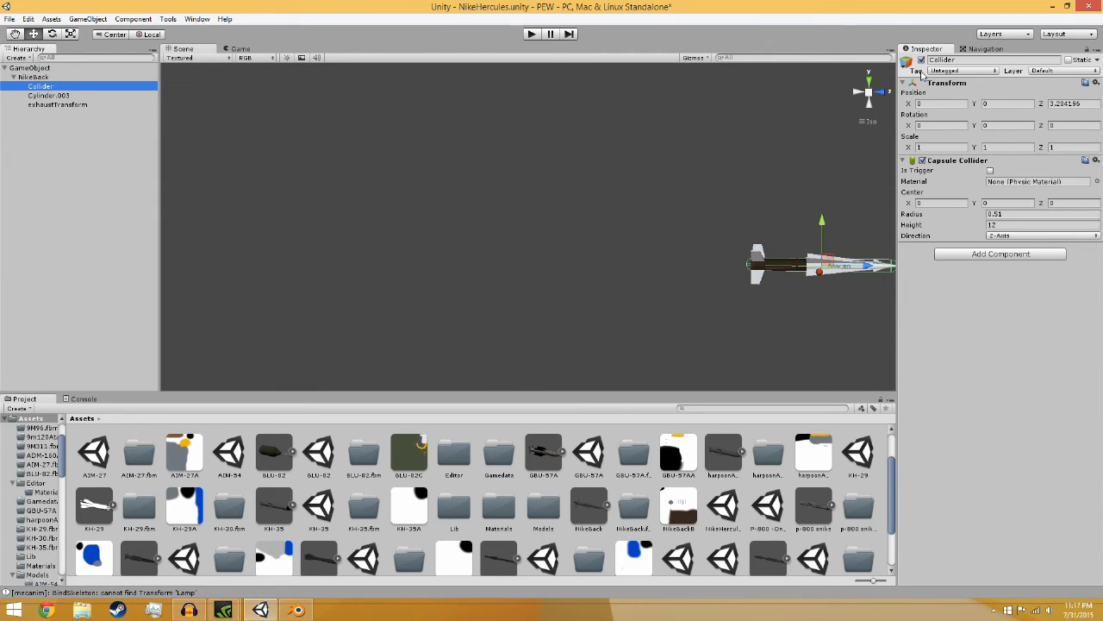
{"action": "left_click", "coordinate": [31, 67]}
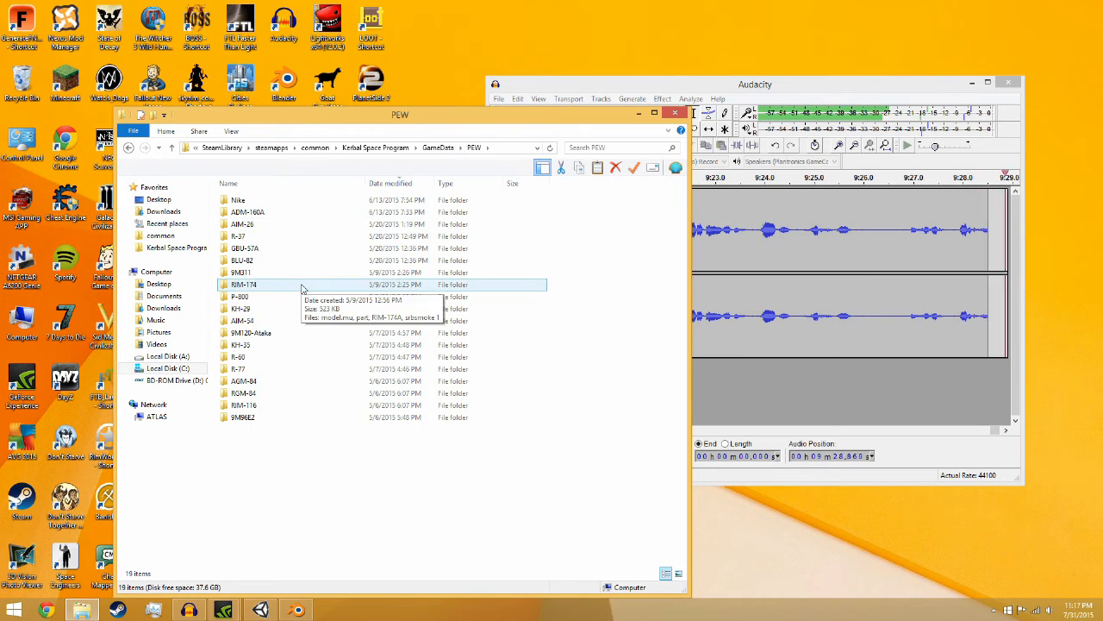
Open the GameData/PEW/Nike folder and open its srbsmoke 1 texture file.
{"action": "double_click", "coordinate": [238, 199]}
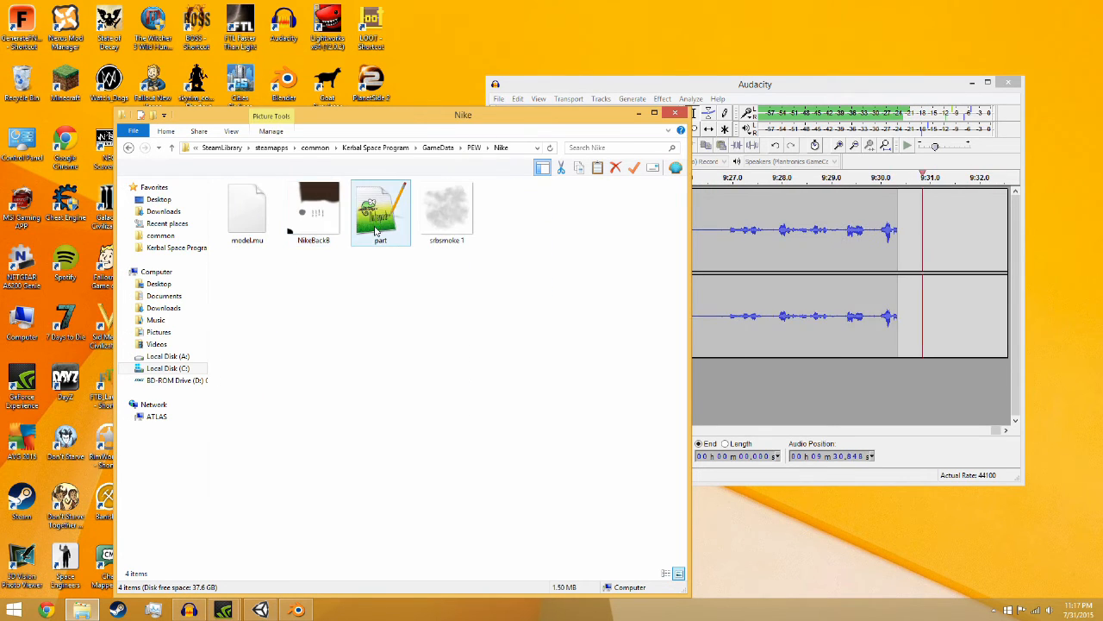
{"action": "left_click", "coordinate": [446, 211]}
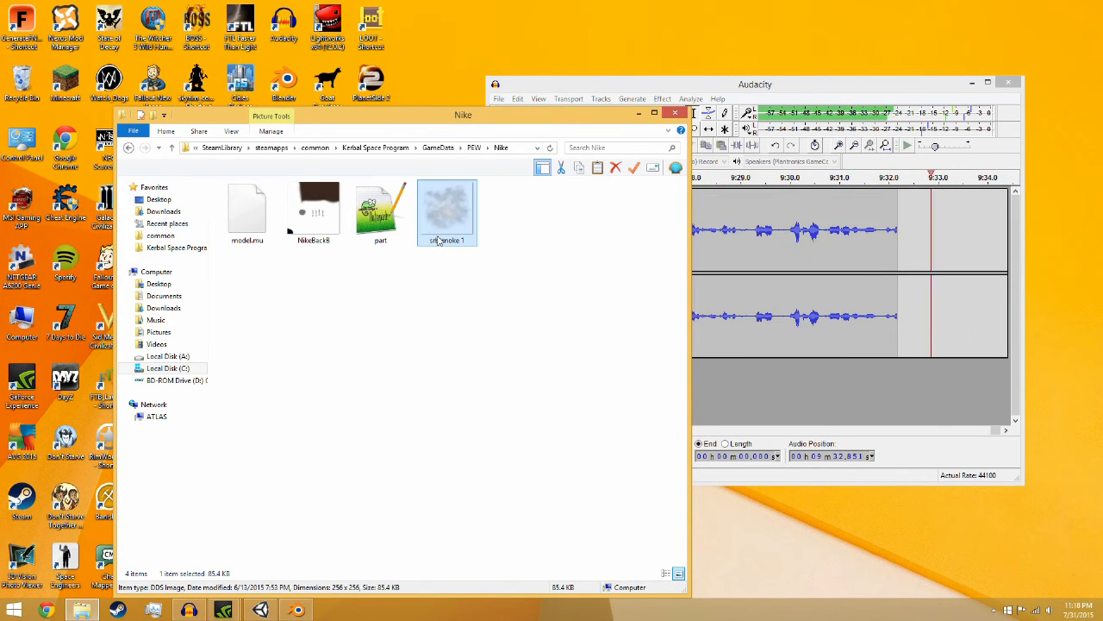
{"action": "double_click", "coordinate": [447, 207]}
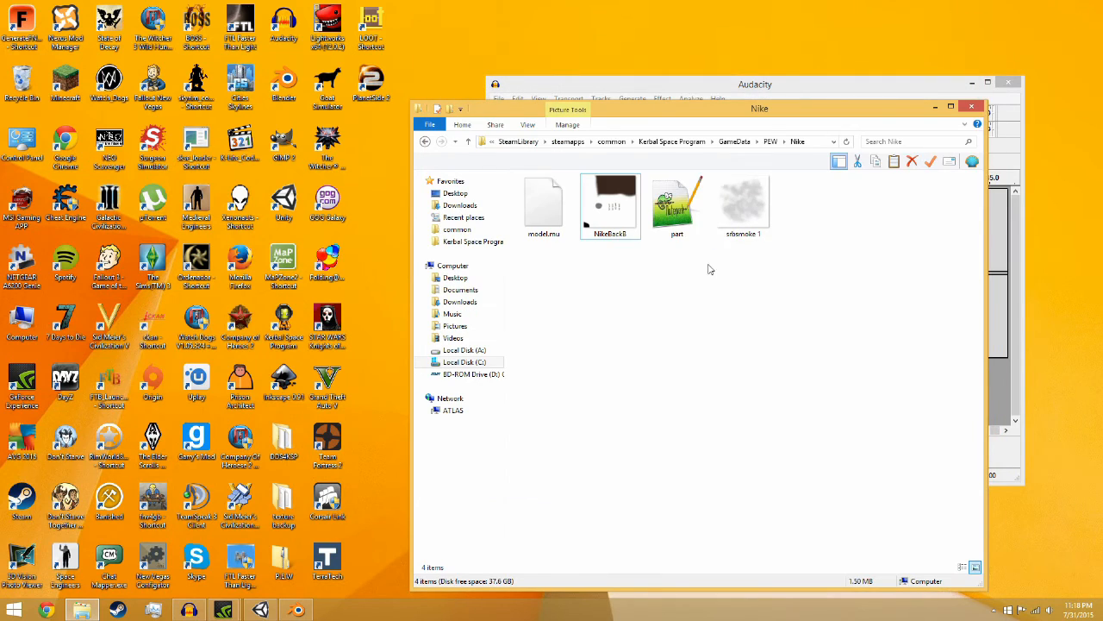
{"action": "left_click", "coordinate": [677, 203]}
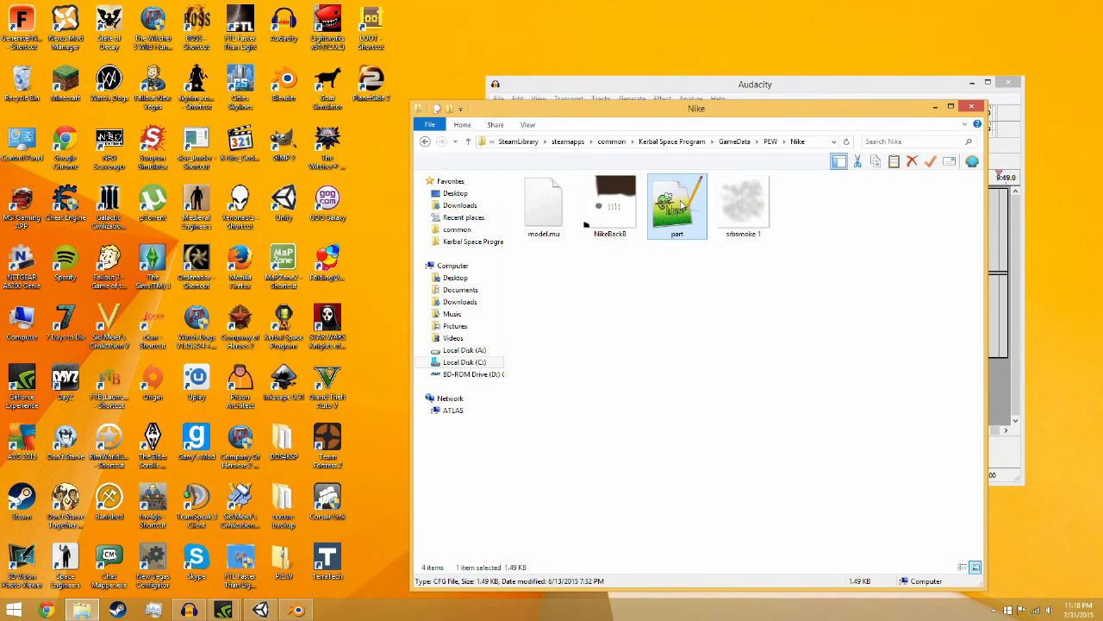
Open the Nike part.cfg, decline the update prompt, and check its module, subcategory and title lines.
{"action": "double_click", "coordinate": [677, 200]}
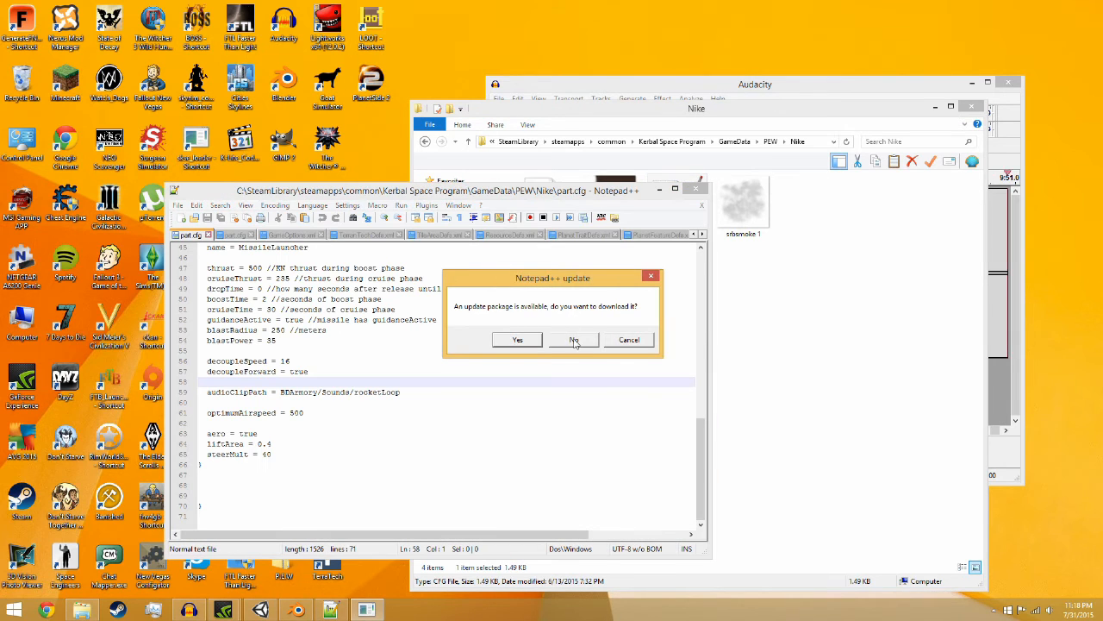
{"action": "left_click", "coordinate": [574, 338]}
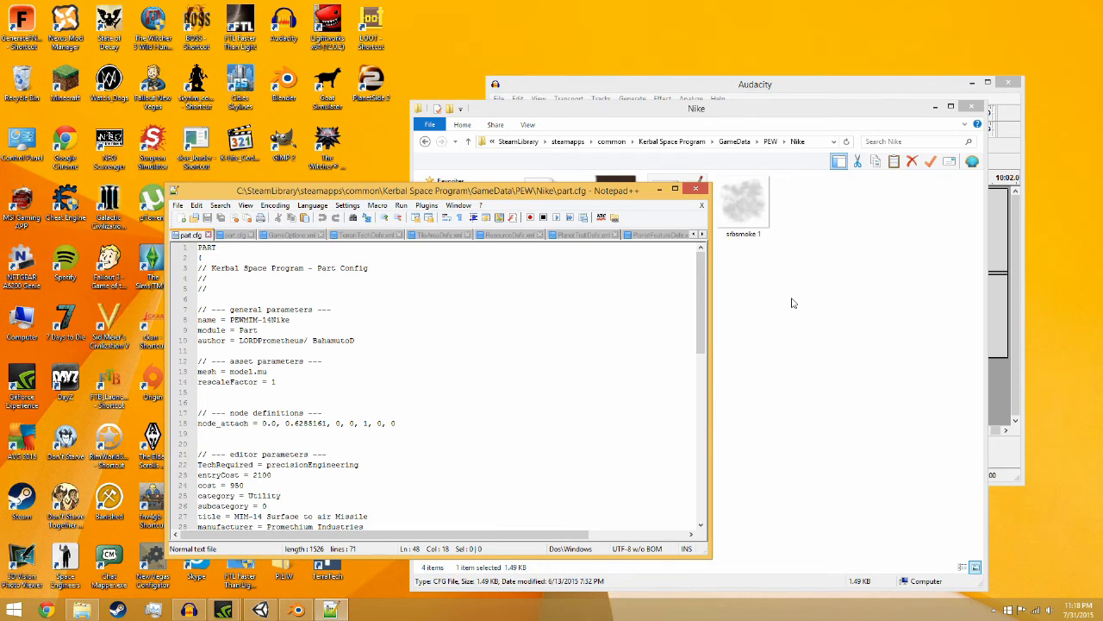
{"action": "mouse_move", "coordinate": [193, 425]}
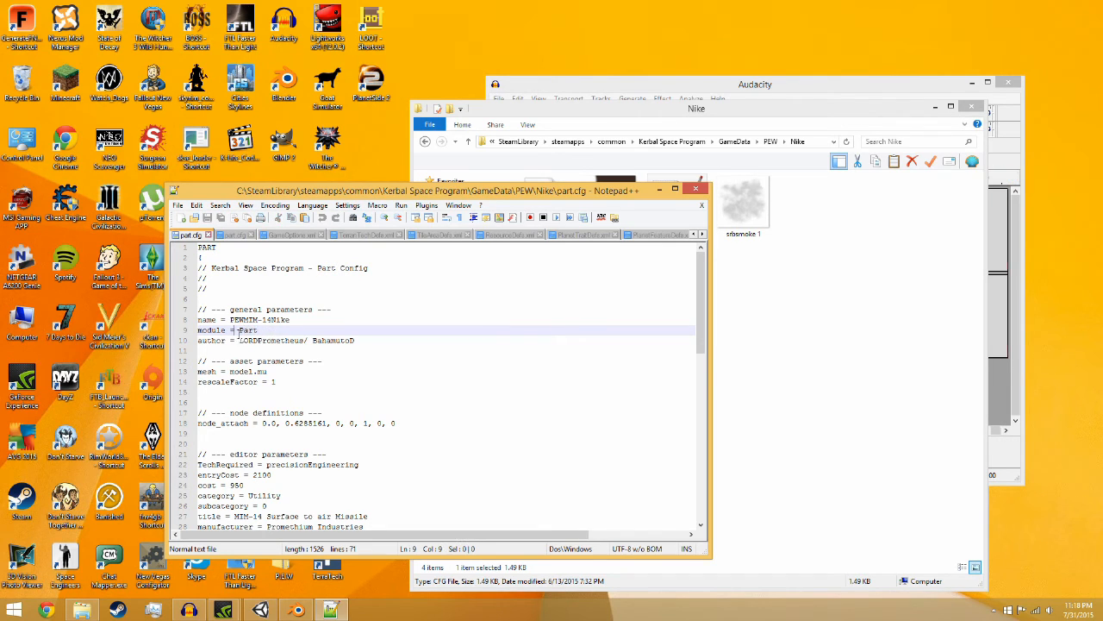
{"action": "left_click", "coordinate": [317, 339]}
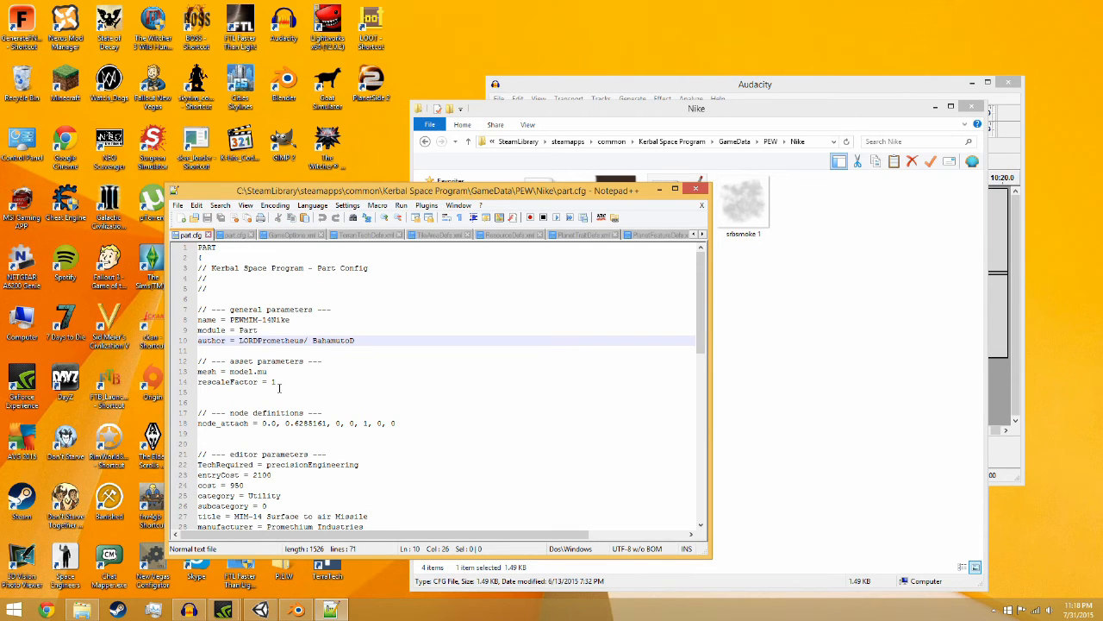
{"action": "mouse_move", "coordinate": [243, 355]}
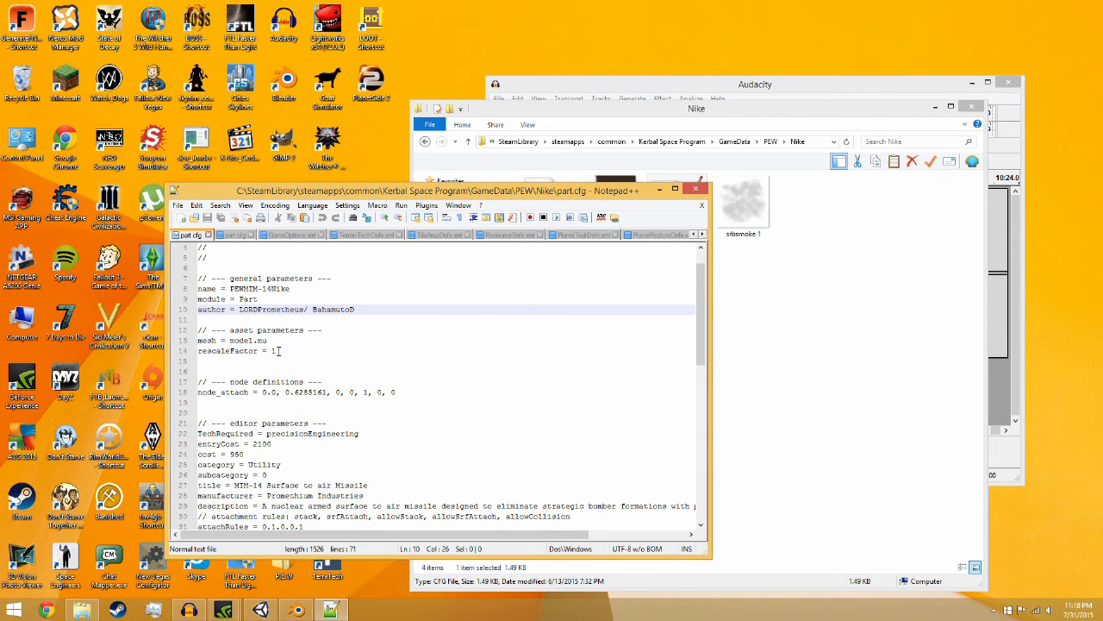
{"action": "scroll", "scroll_direction": "down", "scroll_amount": 3}
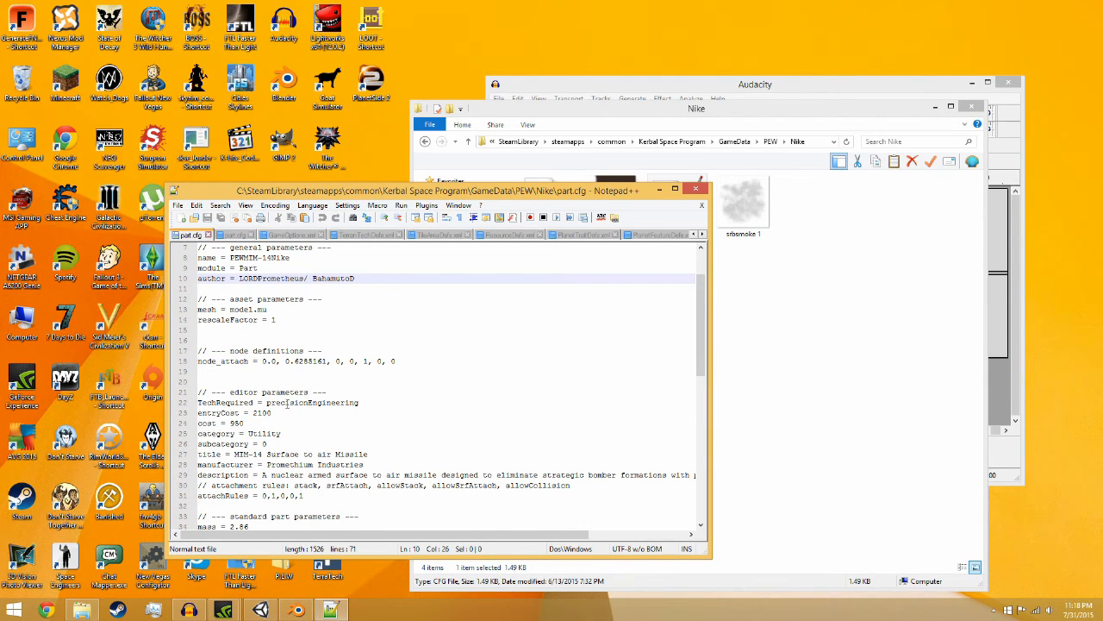
{"action": "left_click", "coordinate": [238, 423]}
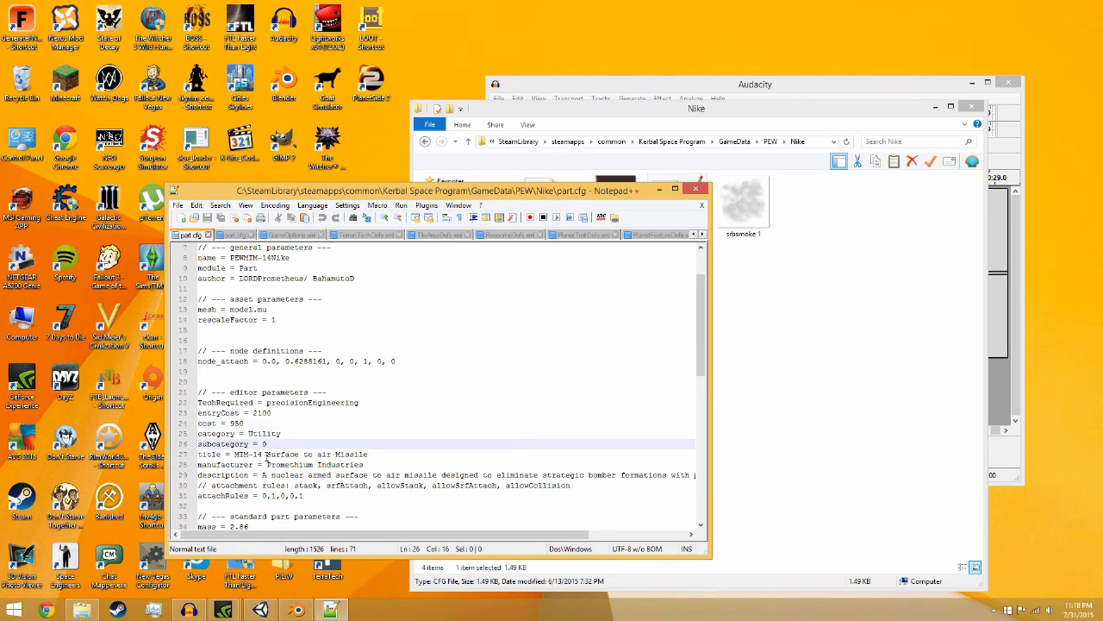
{"action": "double_click", "coordinate": [352, 455]}
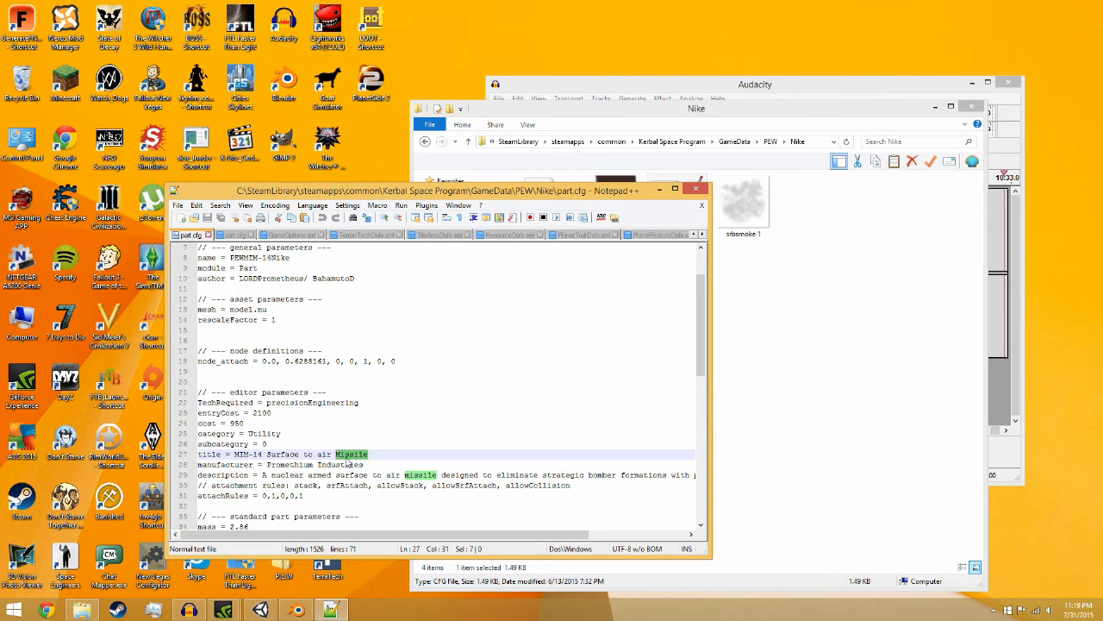
{"action": "left_click", "coordinate": [278, 464]}
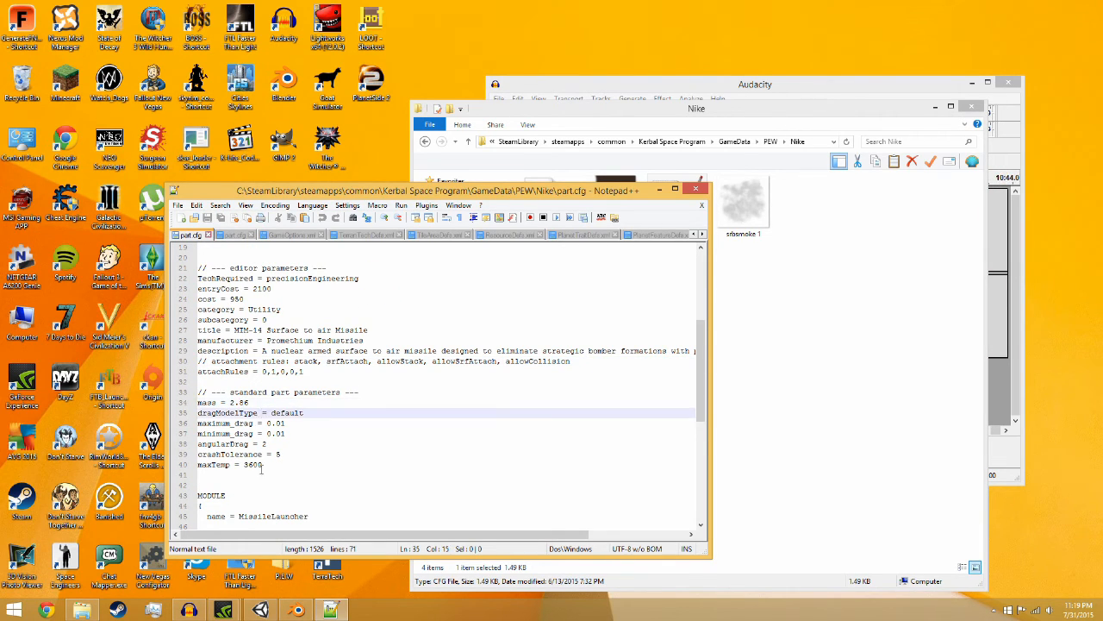
Scroll through the Nike launcher settings, checking the angularDrag and liftArea values.
{"action": "left_click", "coordinate": [267, 443]}
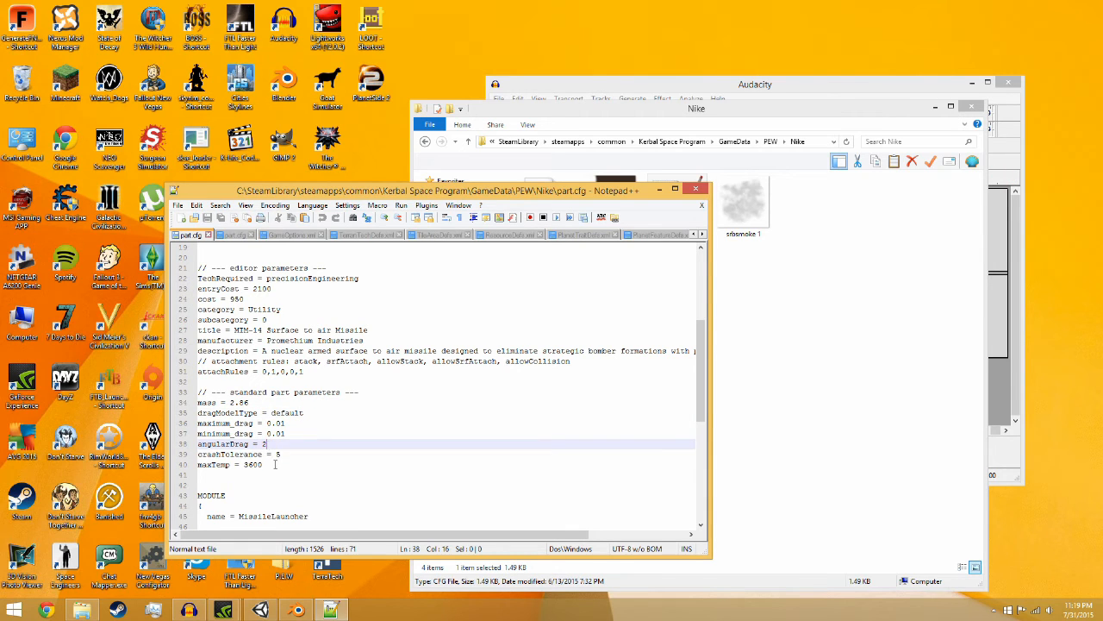
{"action": "scroll", "scroll_direction": "down", "scroll_amount": 3}
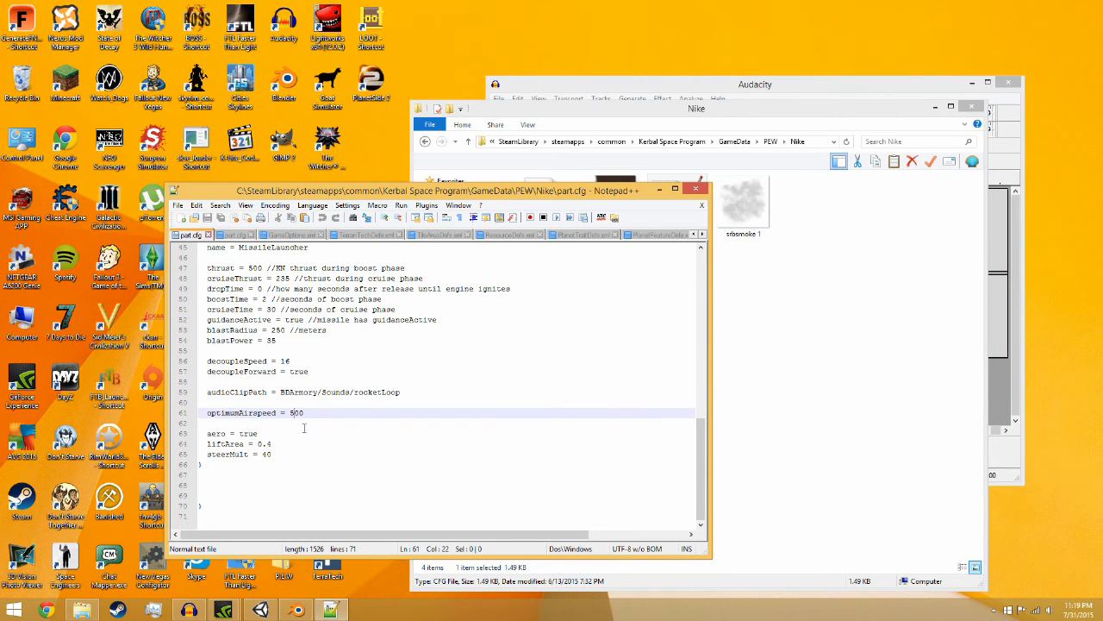
{"action": "mouse_move", "coordinate": [285, 456]}
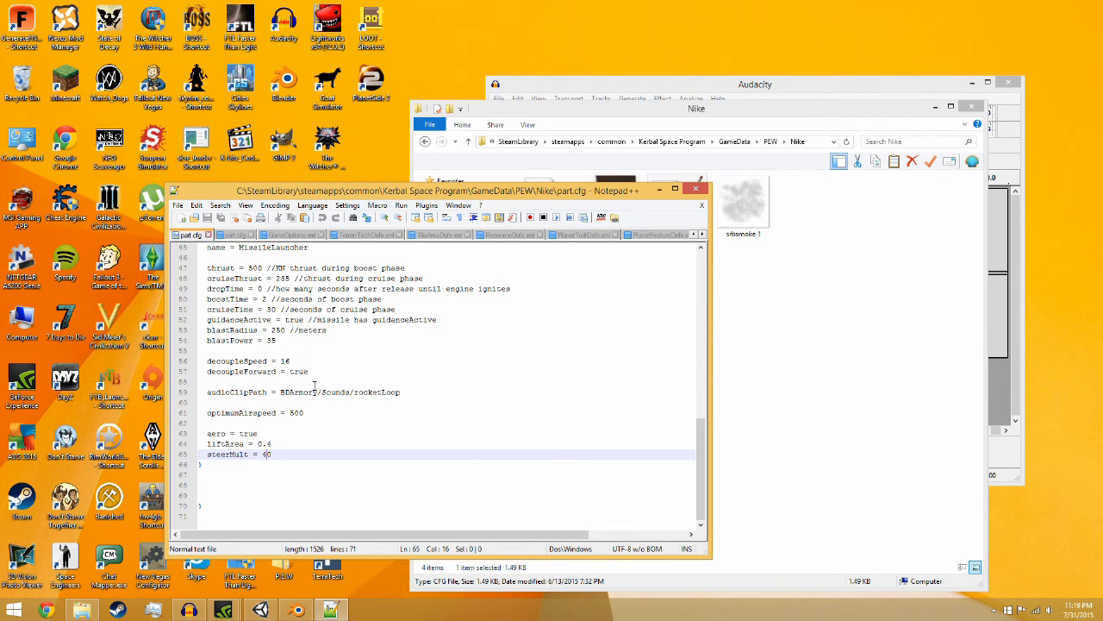
{"action": "left_click", "coordinate": [258, 444]}
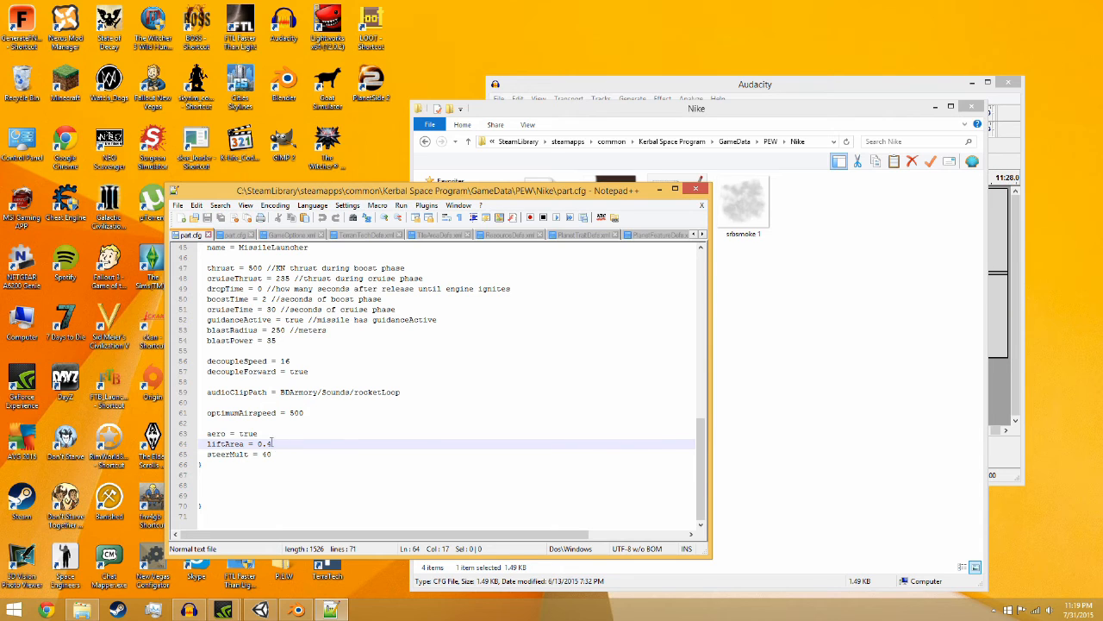
{"action": "mouse_move", "coordinate": [696, 188]}
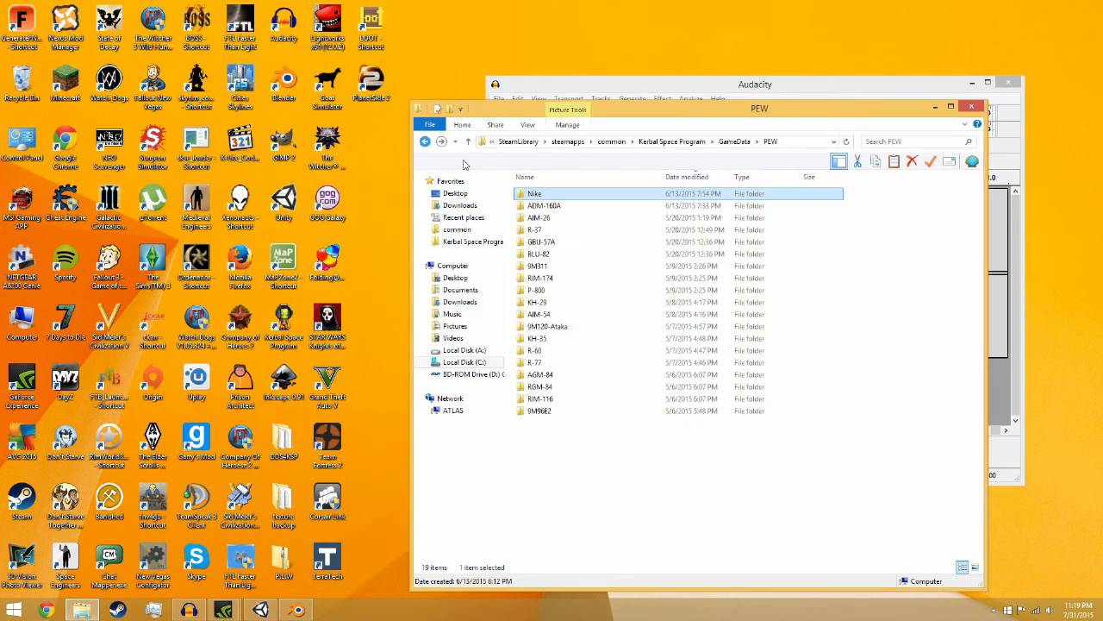
Select and open the P-800 missile folder from the PEW list.
{"action": "left_click", "coordinate": [561, 301]}
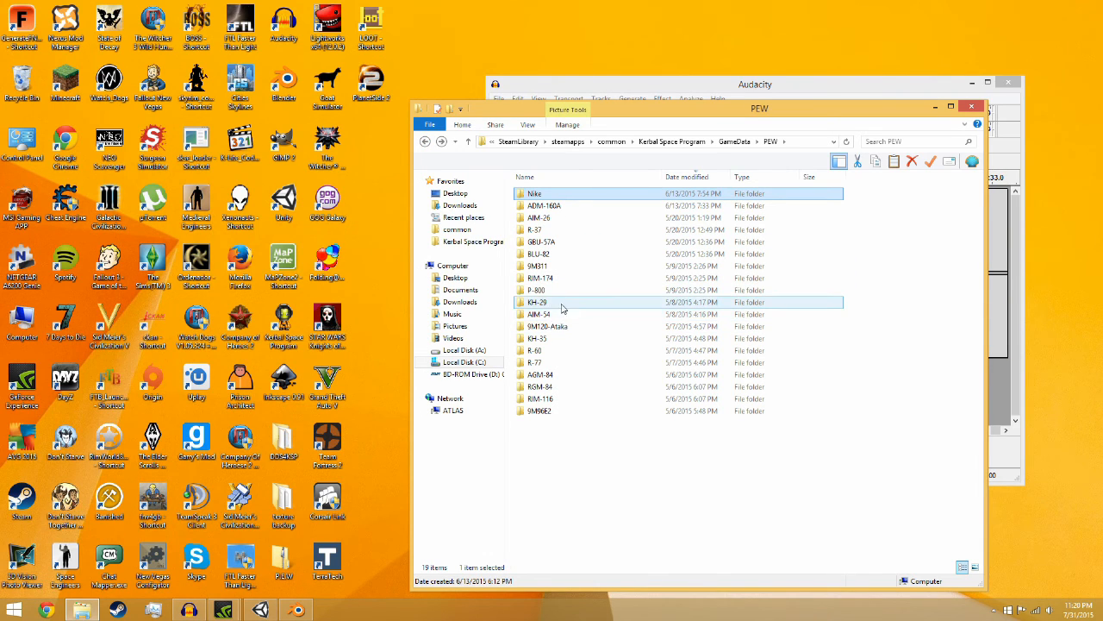
{"action": "left_click", "coordinate": [536, 289]}
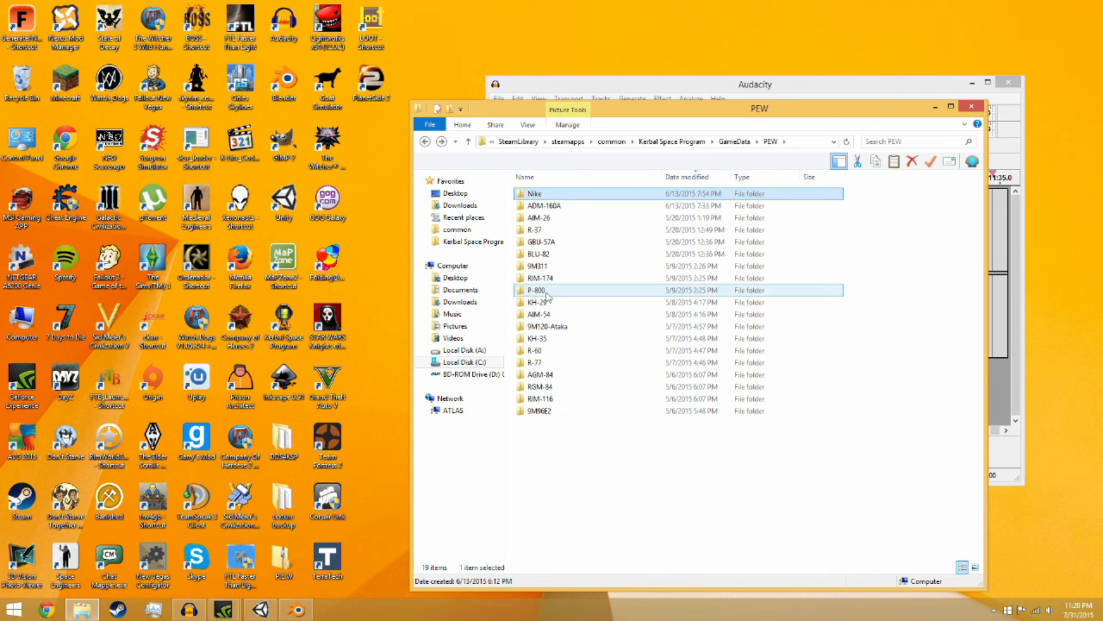
{"action": "double_click", "coordinate": [537, 289]}
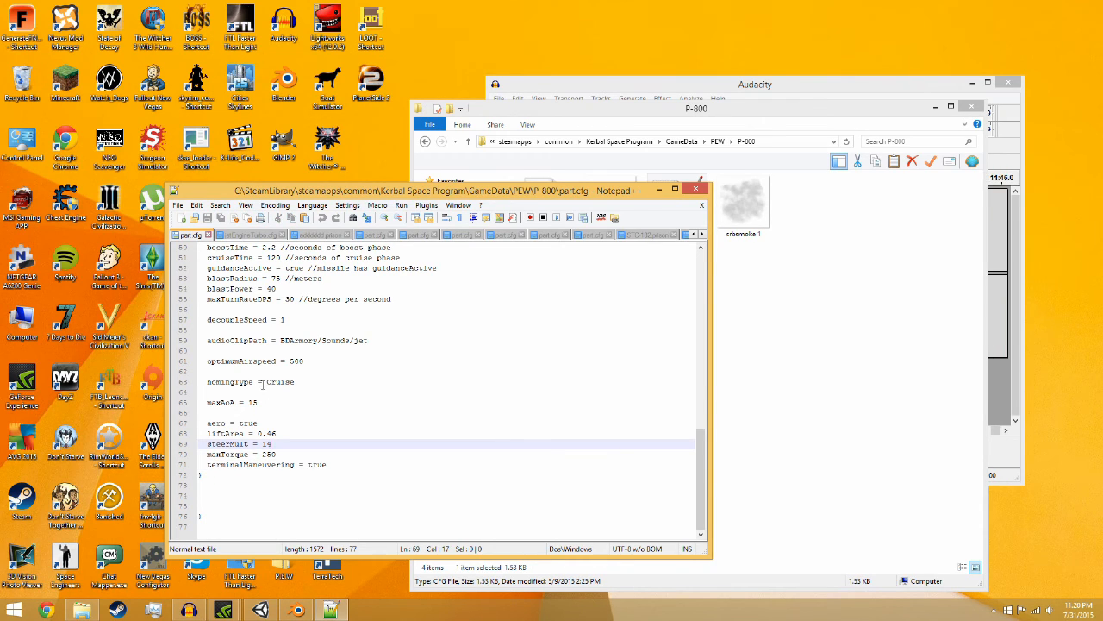
Compare P-800's homingType, maxTorque and maxTurnRateDPS launcher values in Notepad++.
{"action": "left_click", "coordinate": [258, 381]}
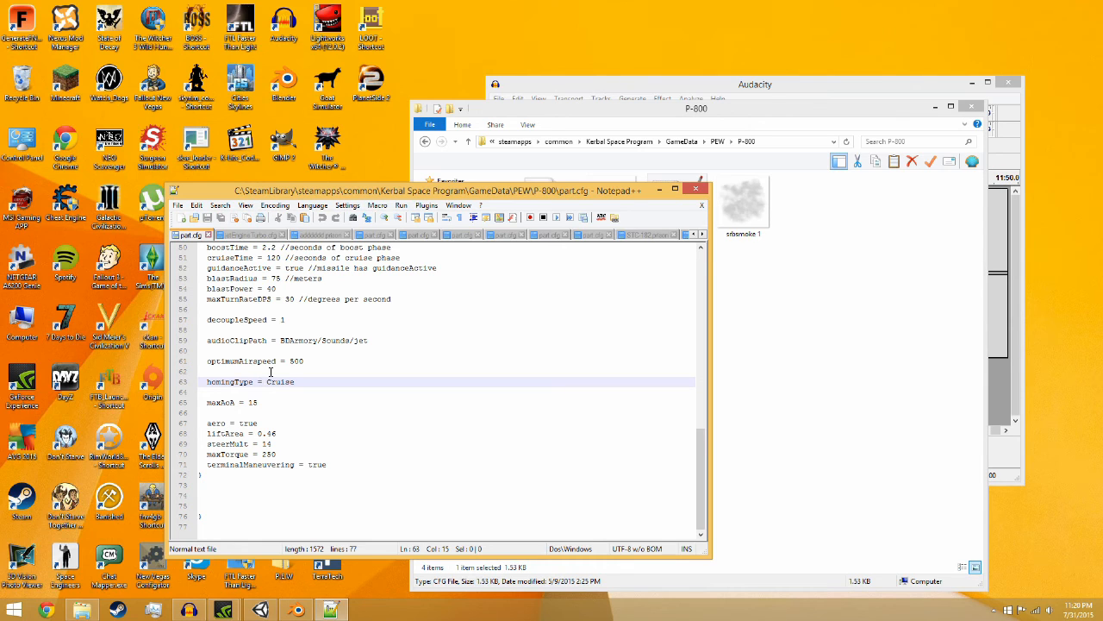
{"action": "left_click", "coordinate": [244, 402]}
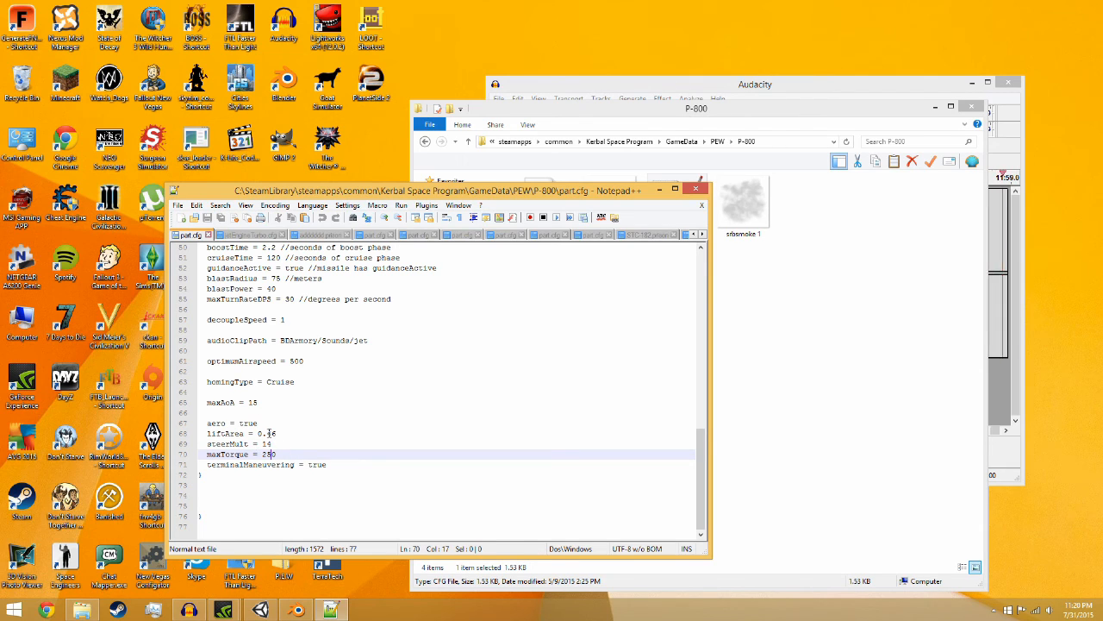
{"action": "scroll", "scroll_direction": "up", "scroll_amount": 3}
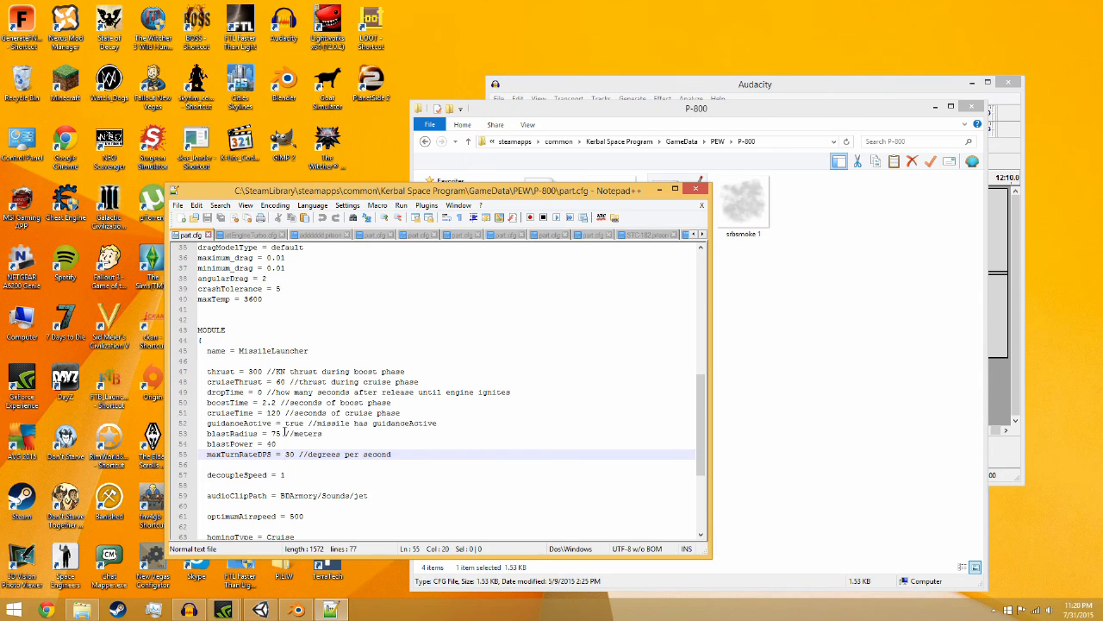
{"action": "scroll", "scroll_direction": "down", "scroll_amount": 3}
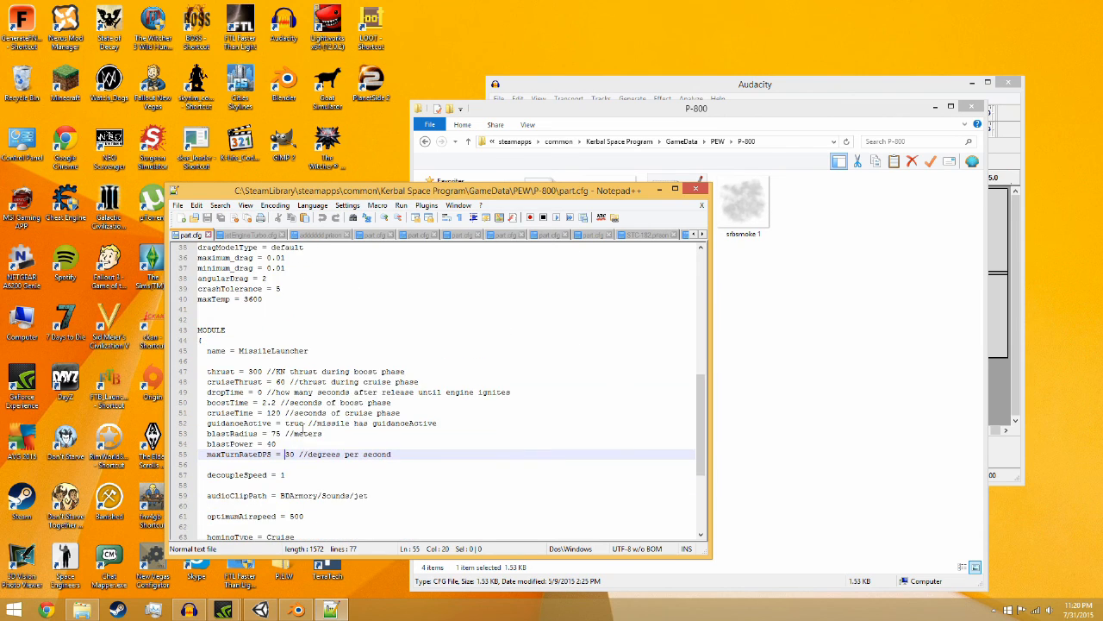
{"action": "scroll", "scroll_direction": "down", "scroll_amount": 3}
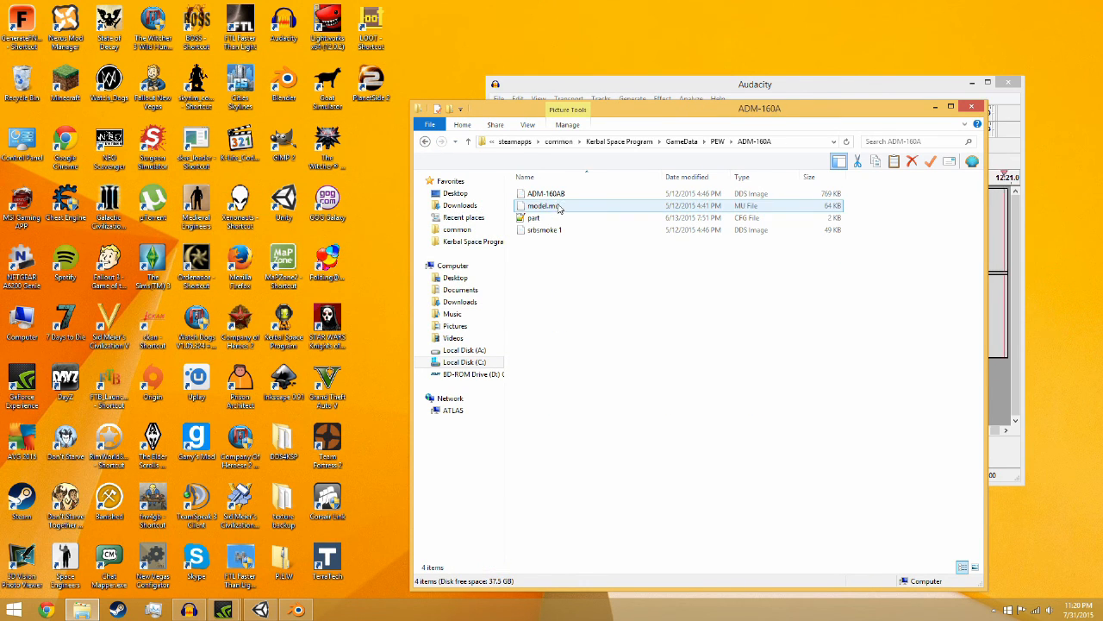
Open the ADM-160A part config, then go back to the PEW missile folder listing.
{"action": "left_click", "coordinate": [534, 217]}
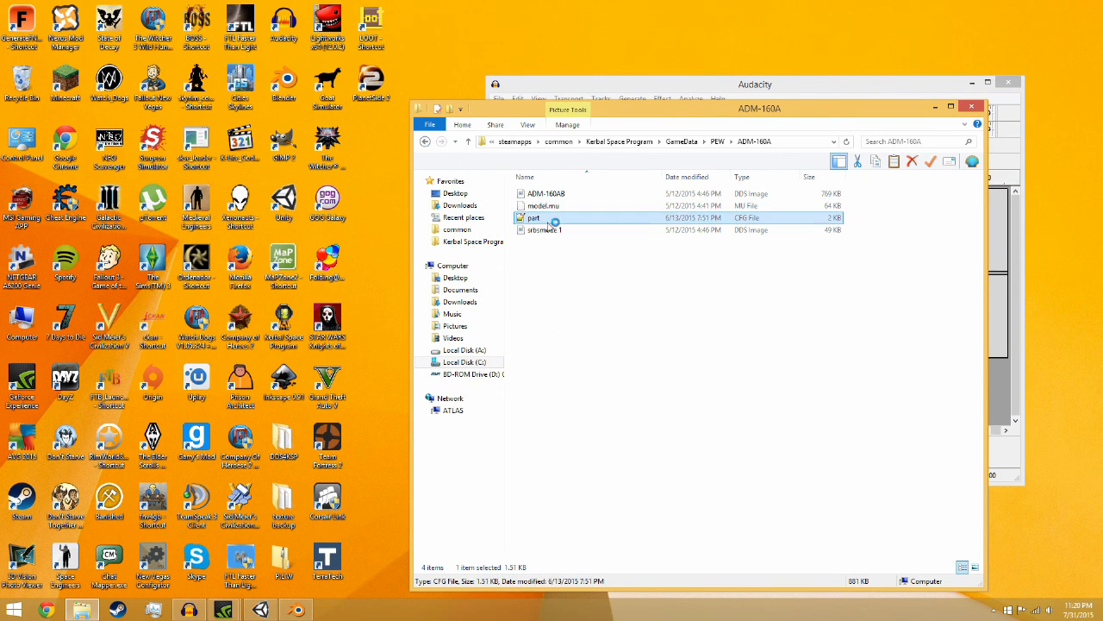
{"action": "double_click", "coordinate": [534, 218]}
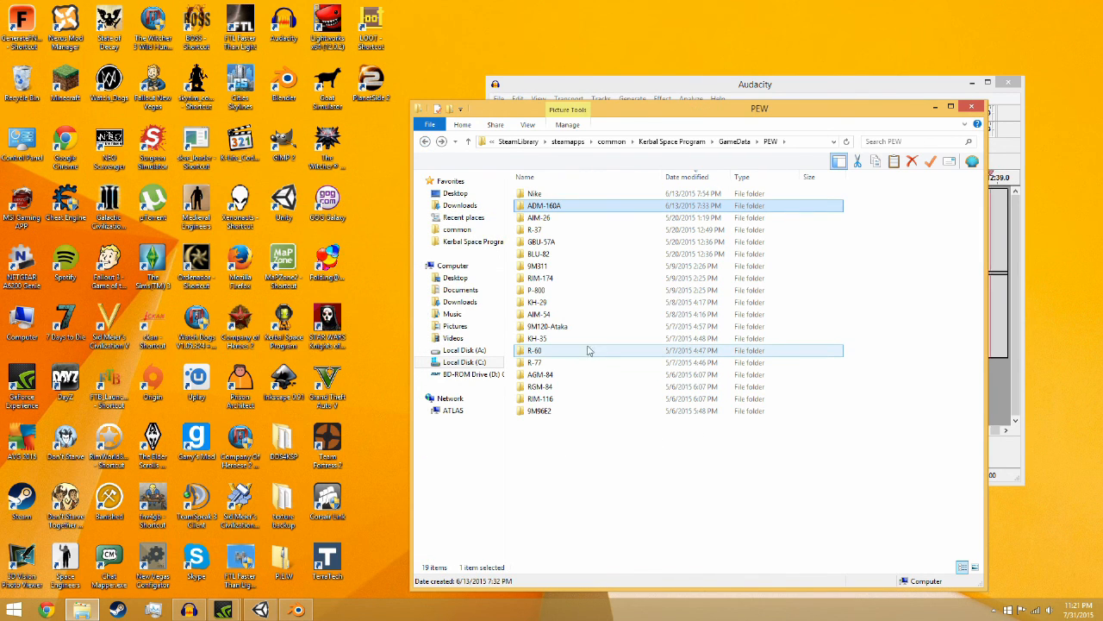
{"action": "mouse_move", "coordinate": [605, 339]}
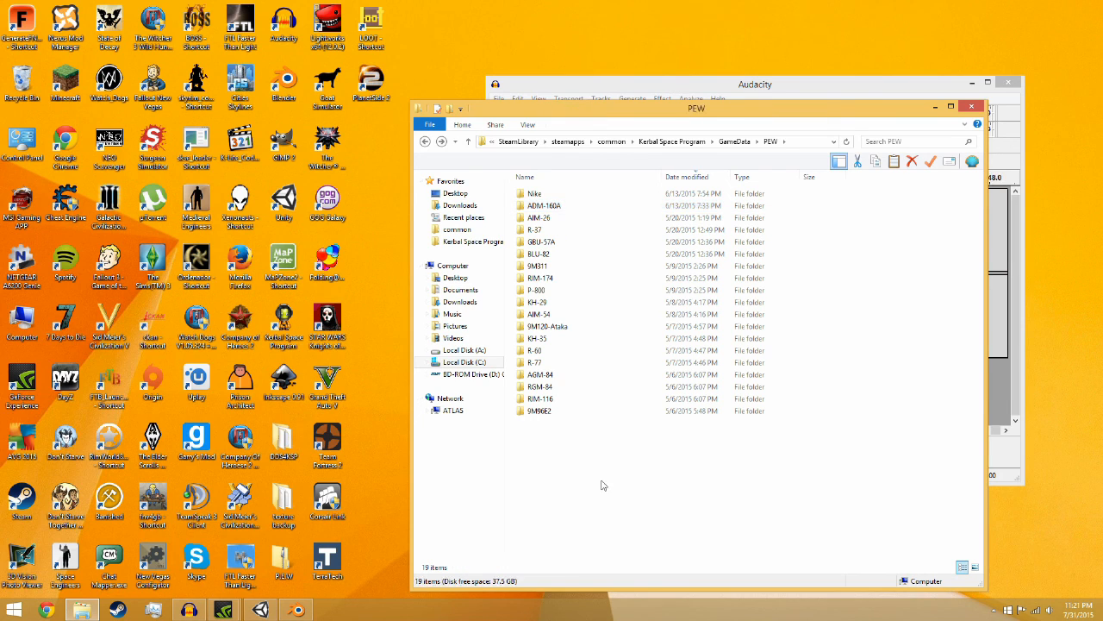
{"action": "left_click", "coordinate": [560, 362]}
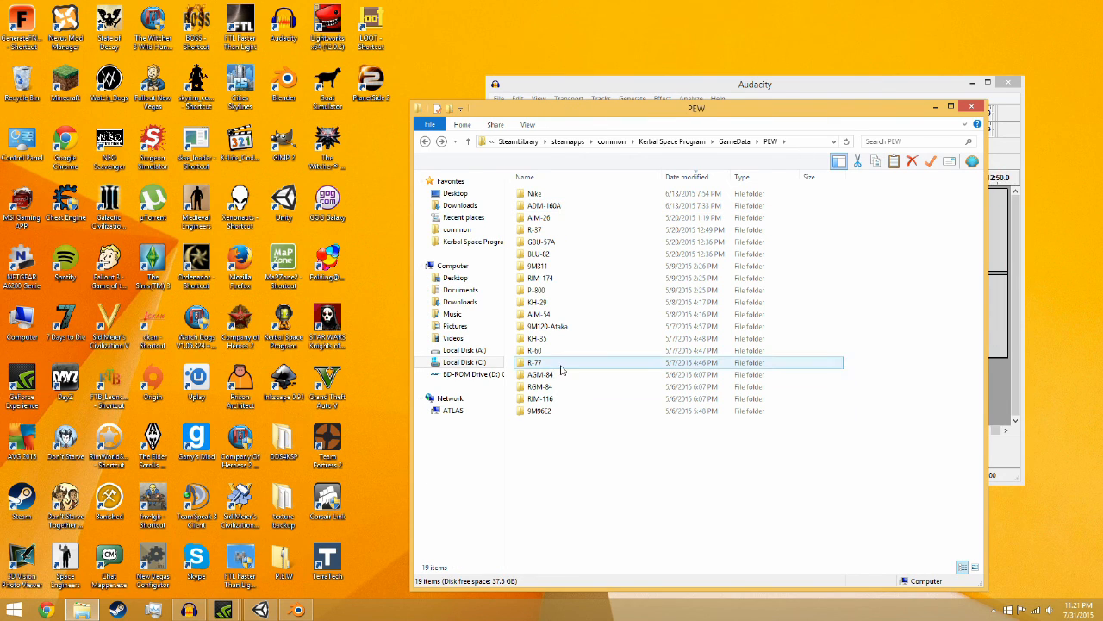